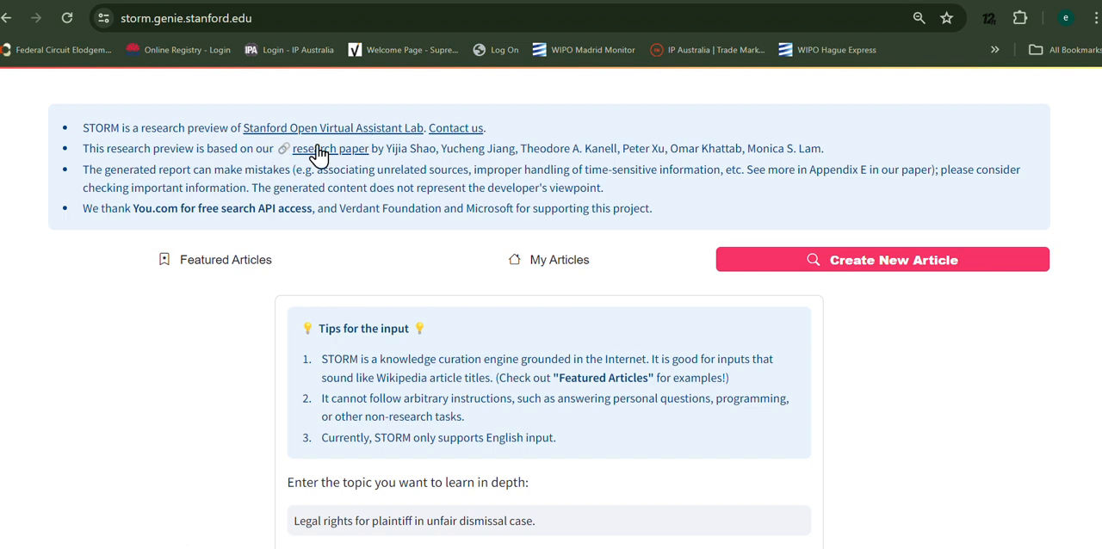
mouse_move(447, 153)
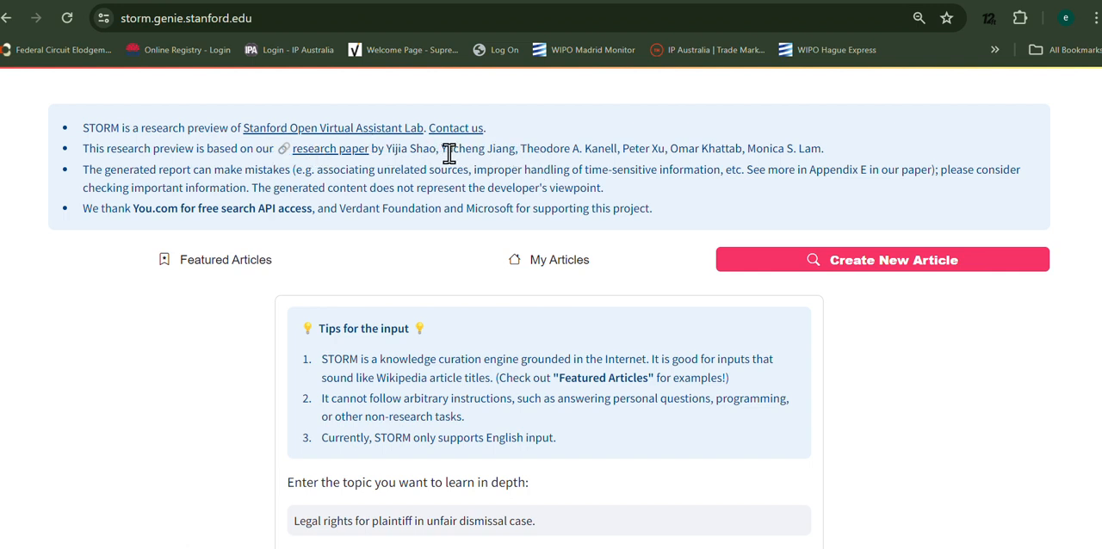
mouse_move(355, 240)
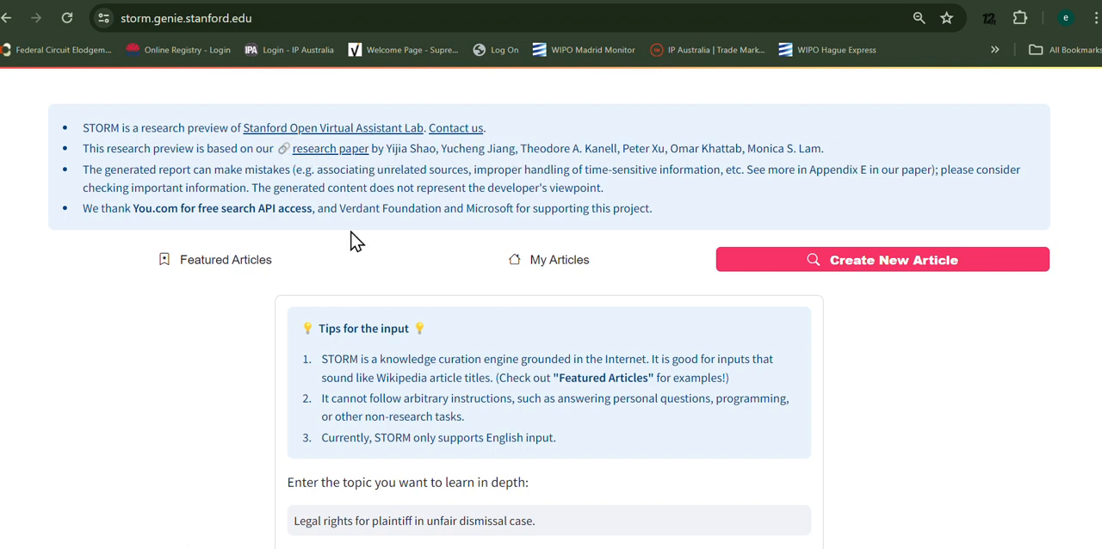
- Complete the topic to read 'Legal rights for plaintiff in unfair dismissal case.' and launch Research
scroll(down, 3)
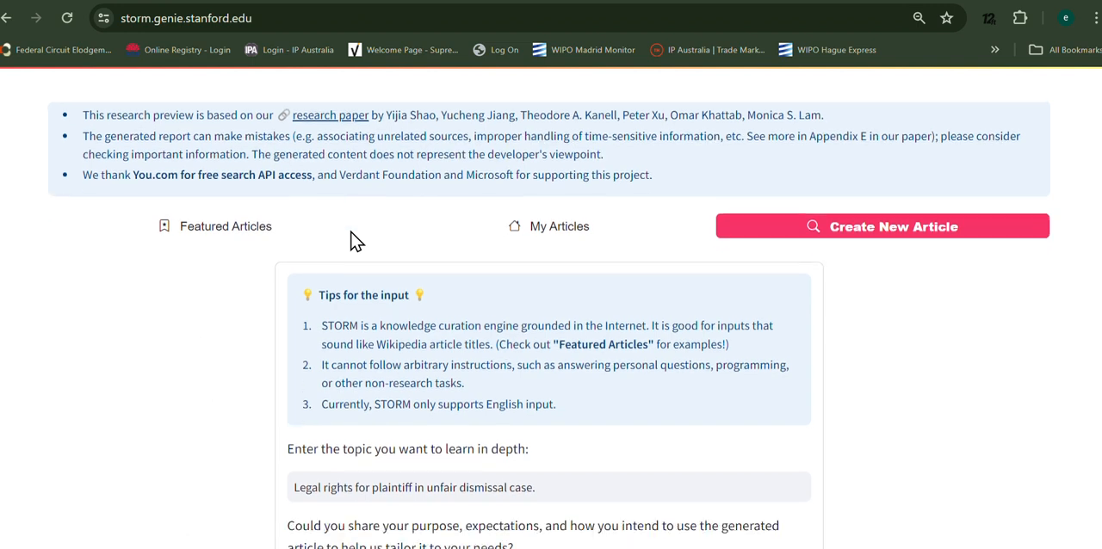
scroll(up, 3)
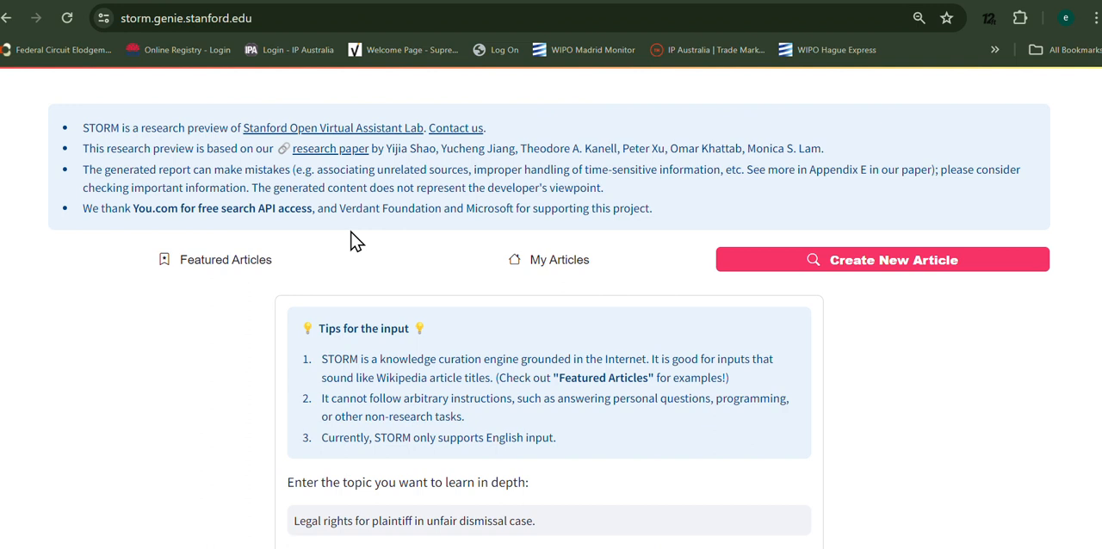
scroll(down, 3)
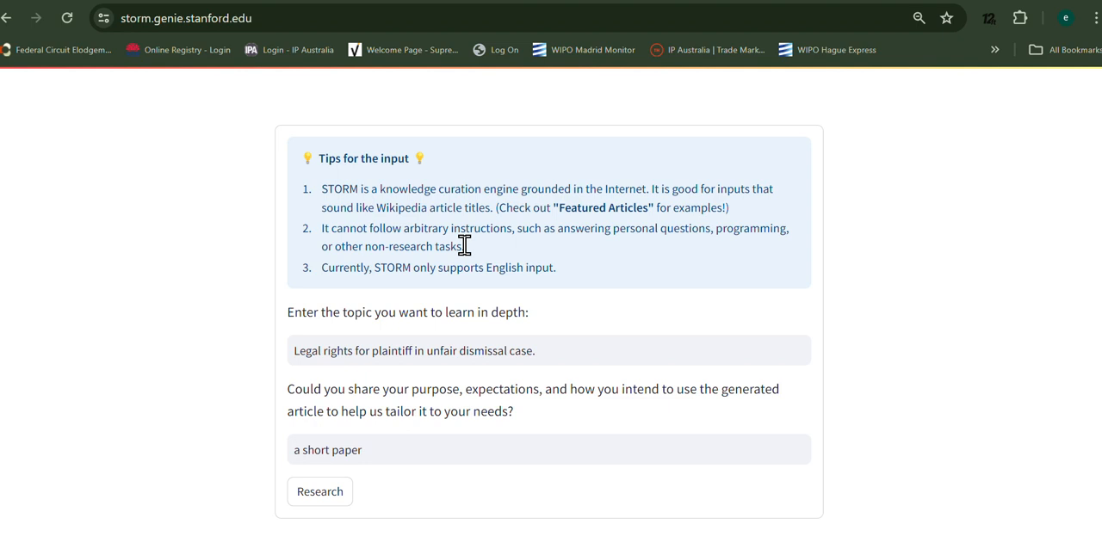
mouse_move(448, 269)
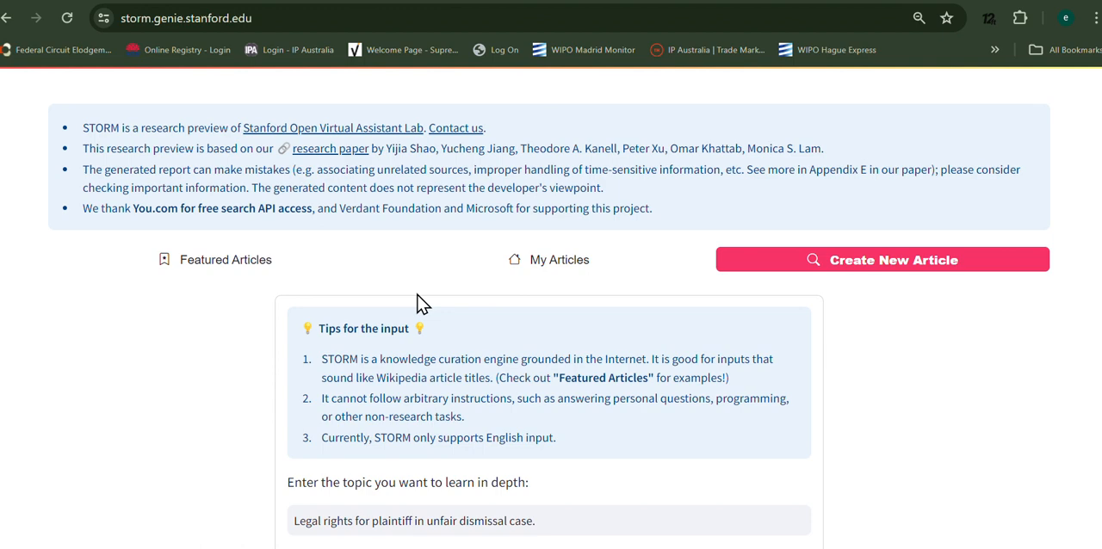
scroll(down, 3)
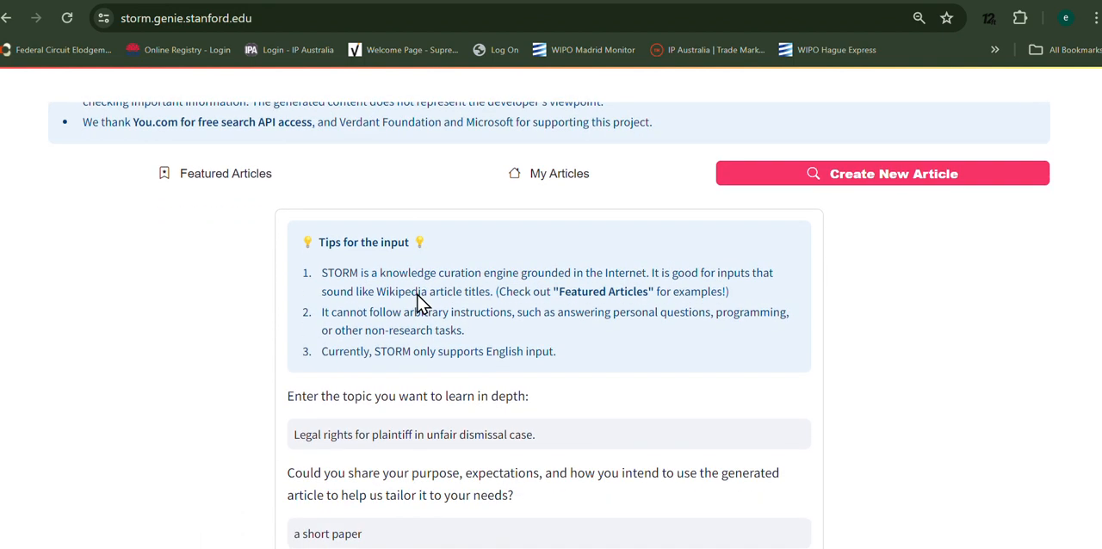
scroll(down, 3)
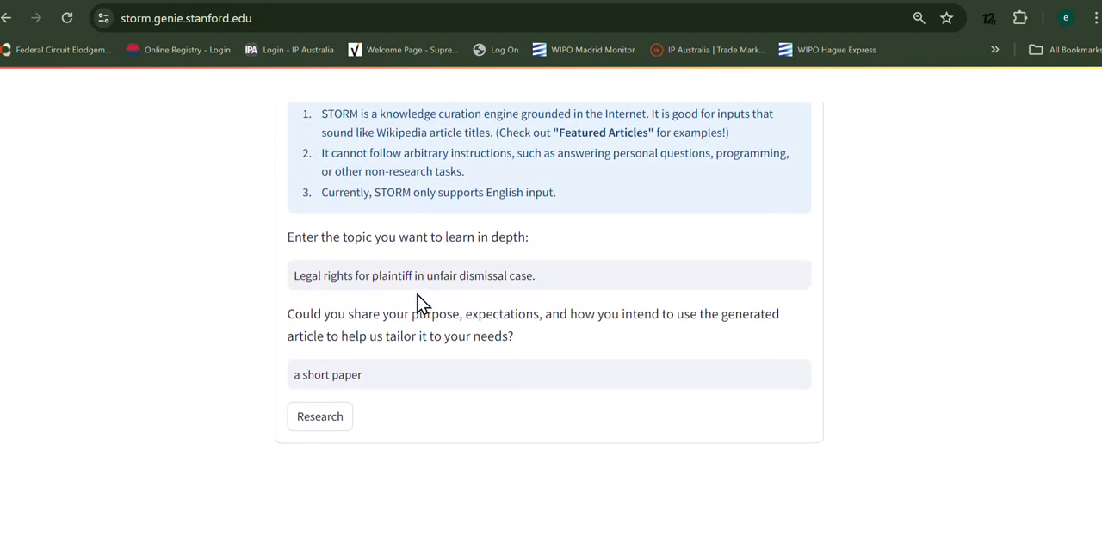
scroll(up, 3)
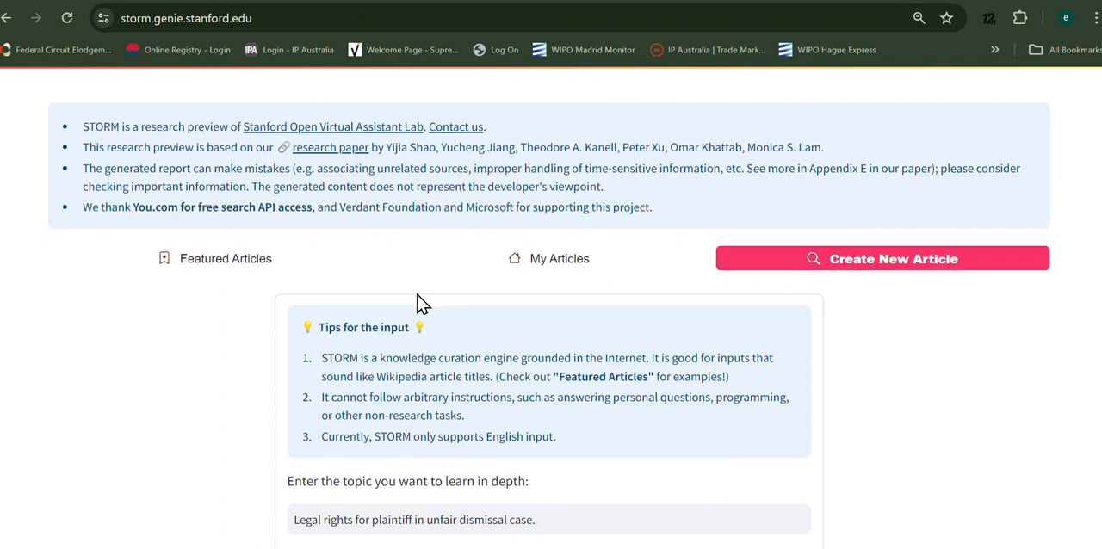
scroll(down, 3)
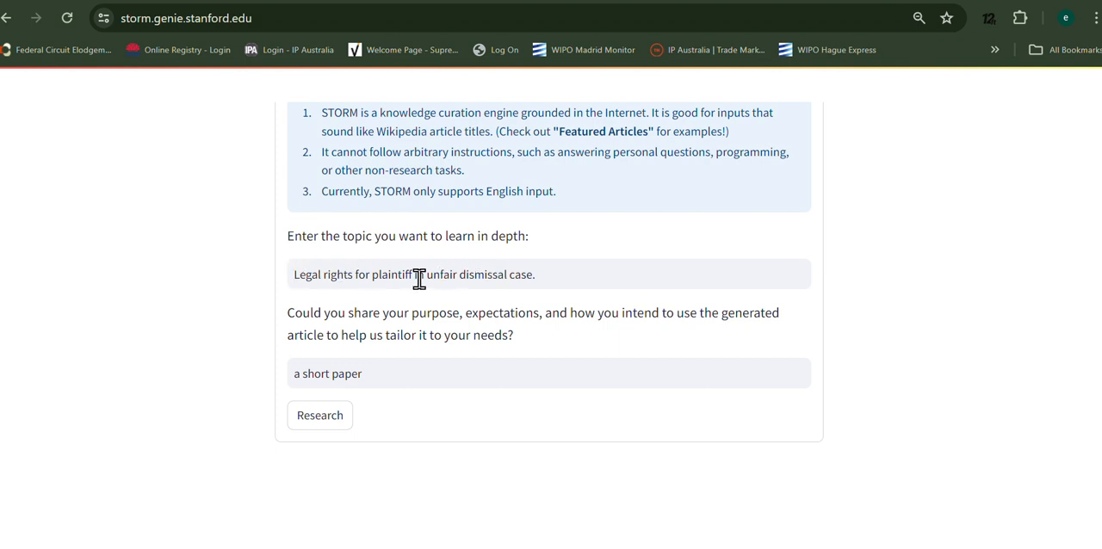
text(in)
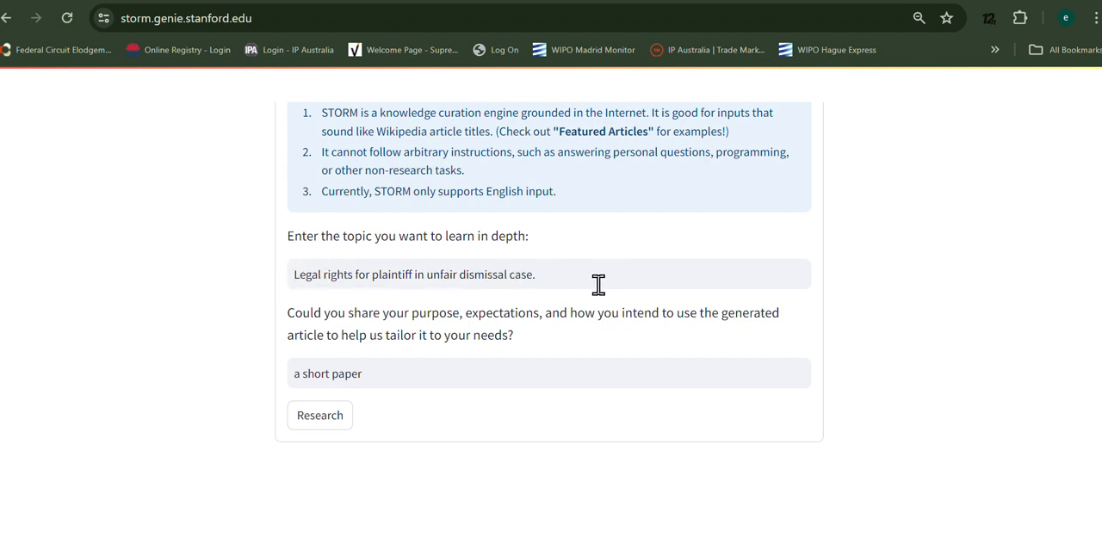
mouse_move(407, 281)
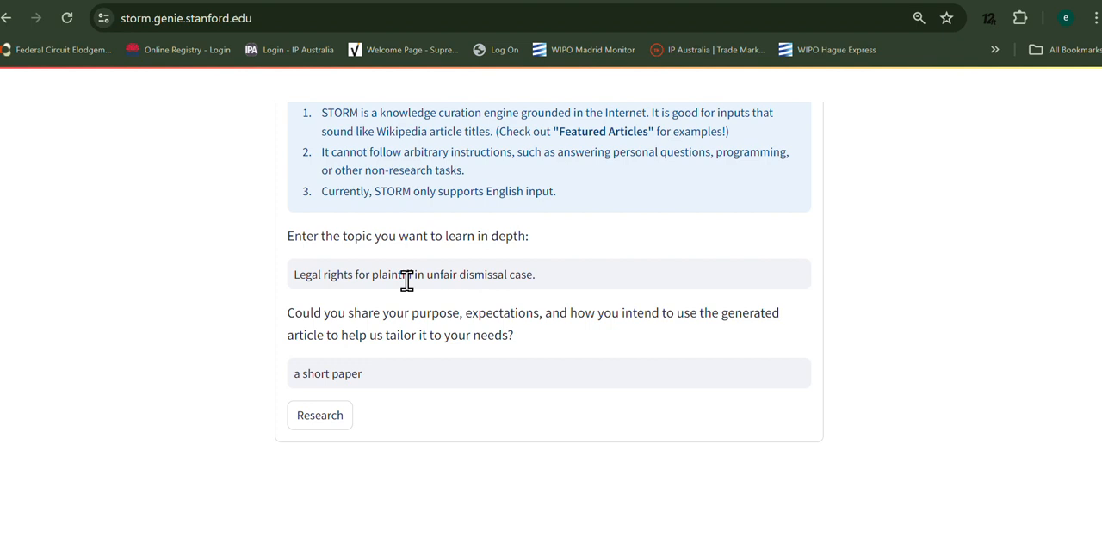
mouse_move(410, 399)
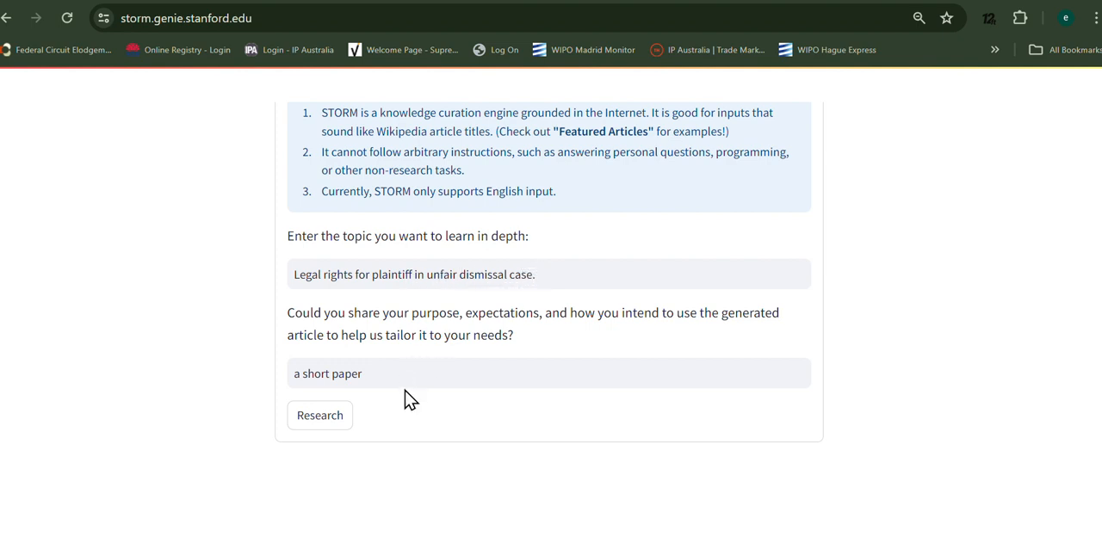
mouse_move(393, 376)
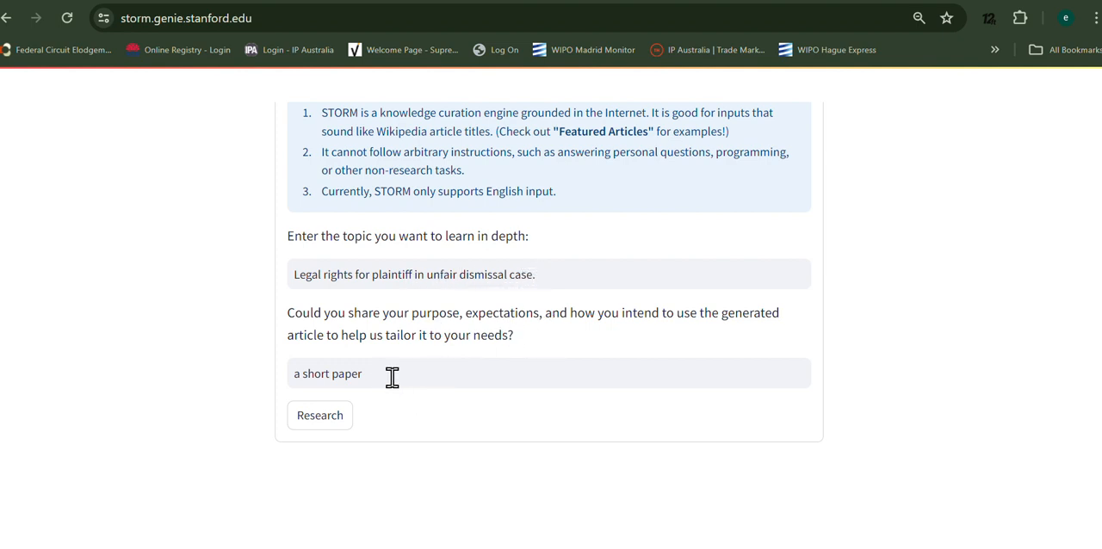
click(321, 415)
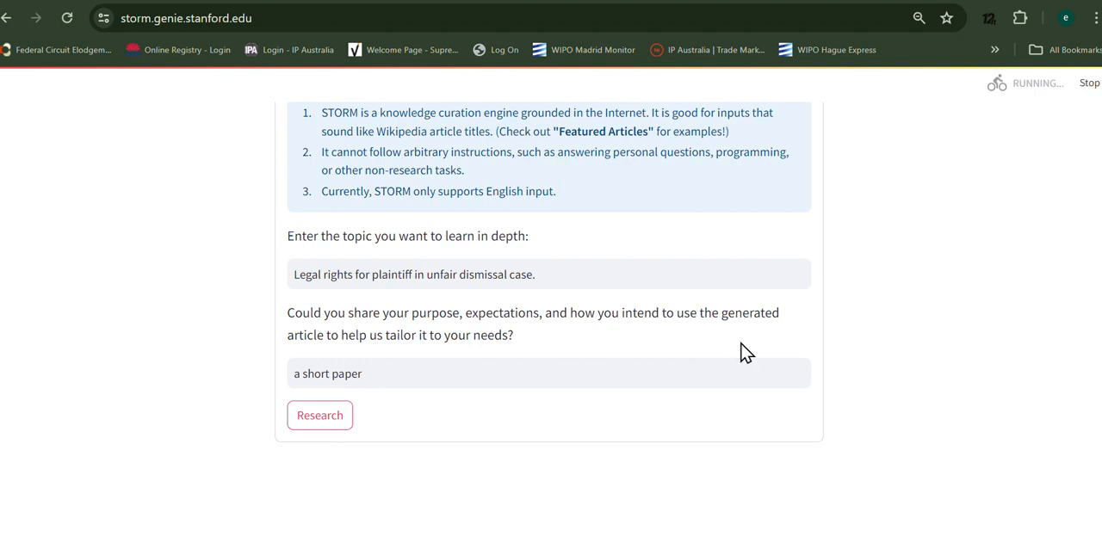
- Let the research start, with the brainstorming status noting it may take 2–3 minutes
click(321, 415)
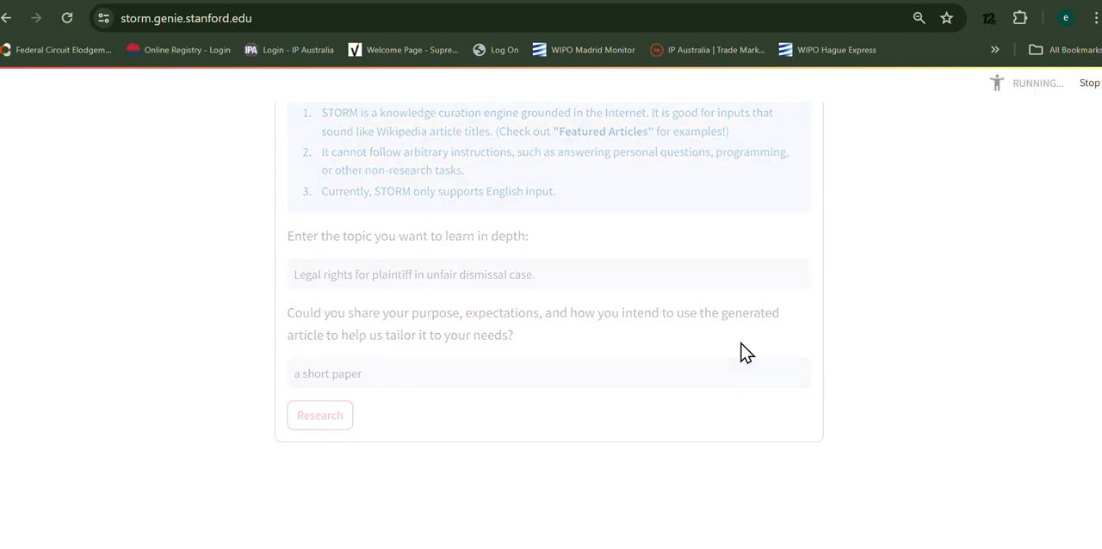
click(321, 415)
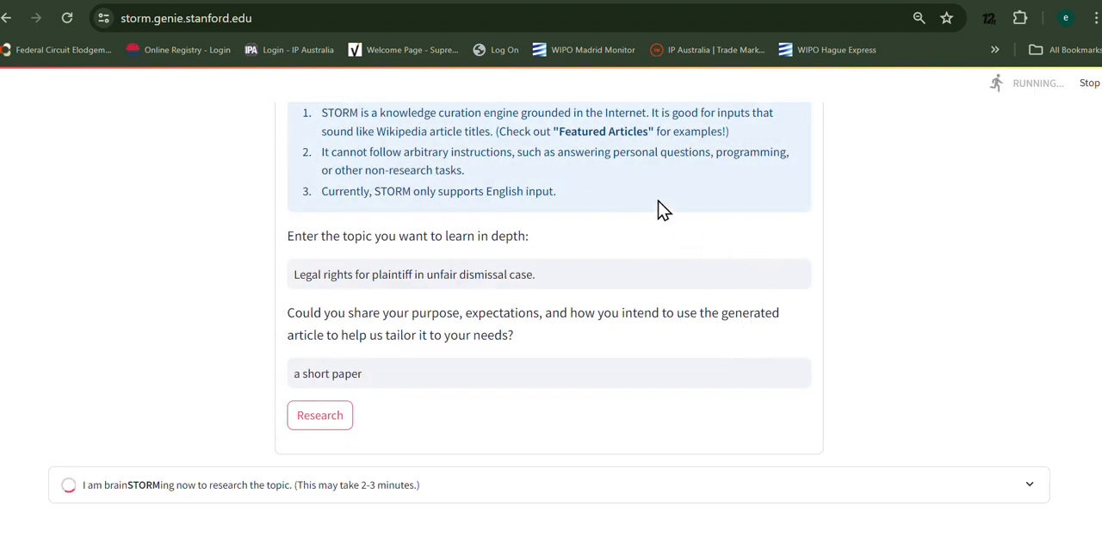
scroll(down, 3)
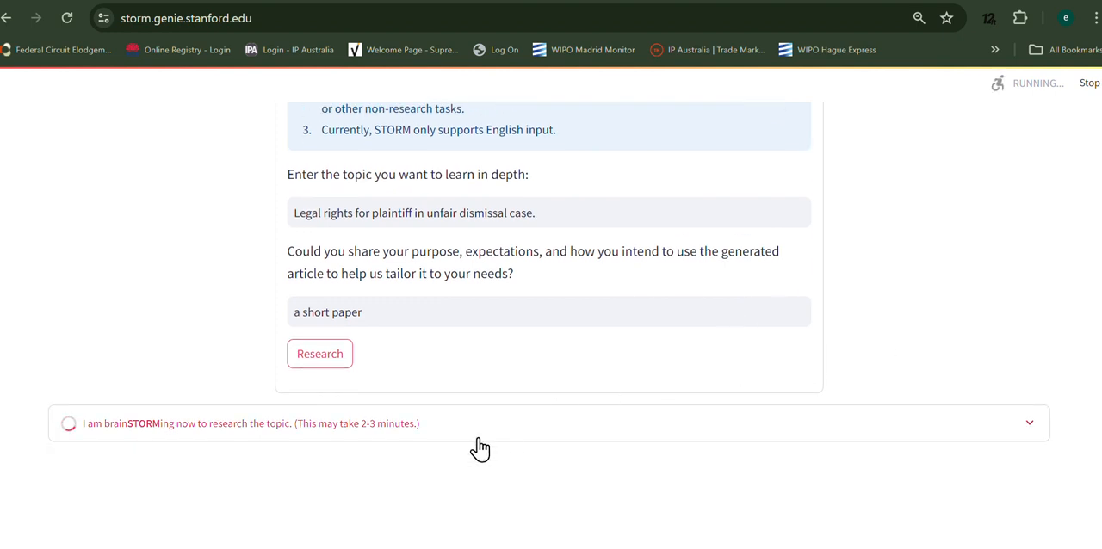
mouse_move(753, 217)
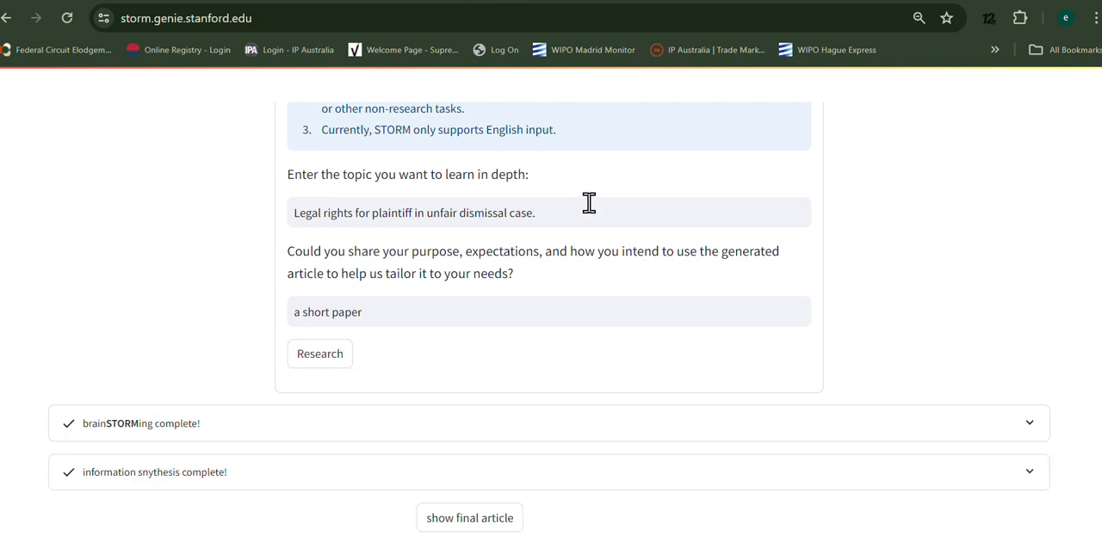
mouse_move(679, 313)
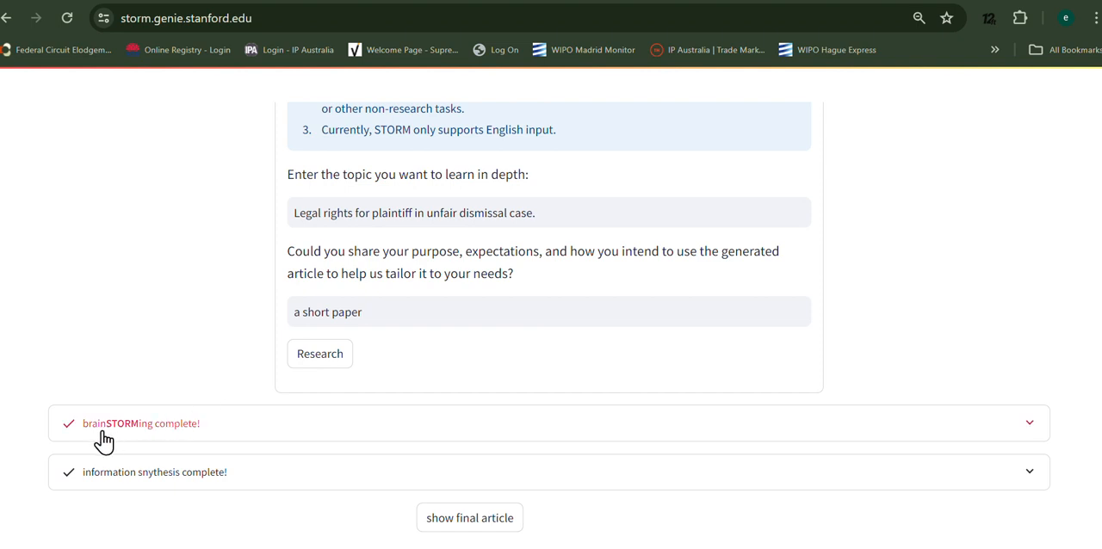
mouse_move(121, 438)
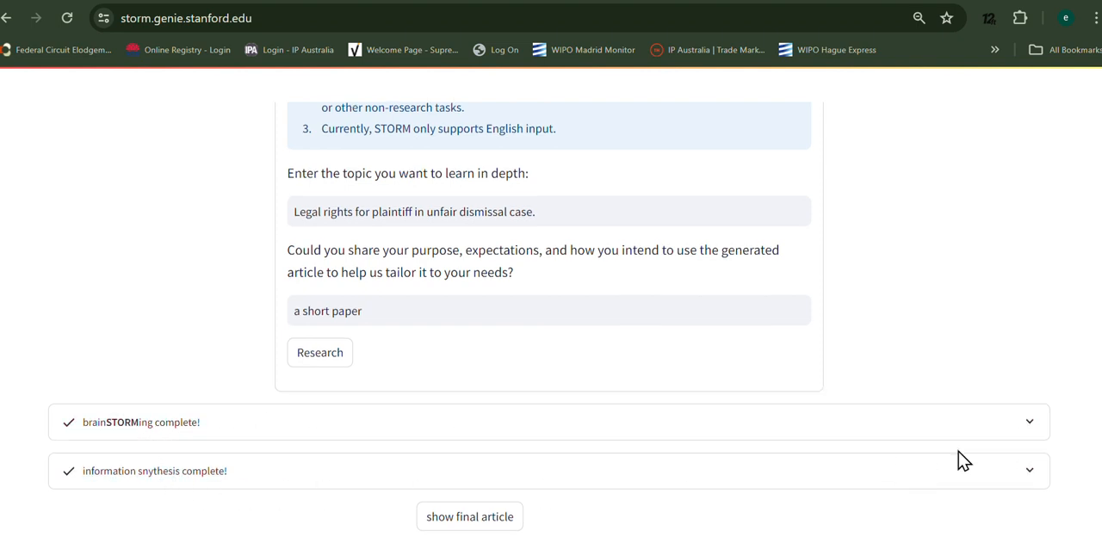
scroll(down, 3)
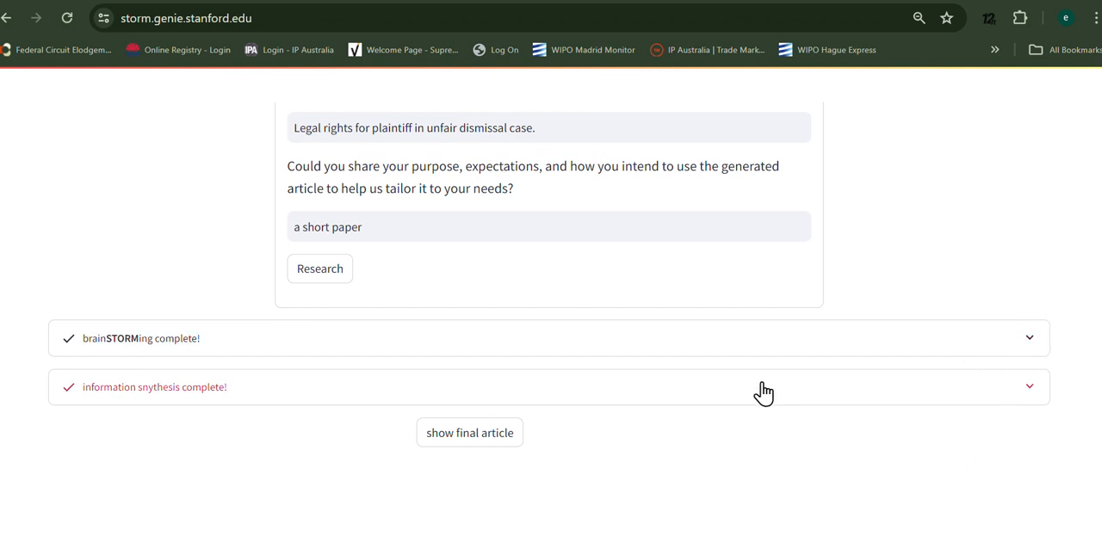
- Expand the brainstorming log and review the four perspectives, browsed sources and finished collection, outline and synthesis steps
click(1030, 338)
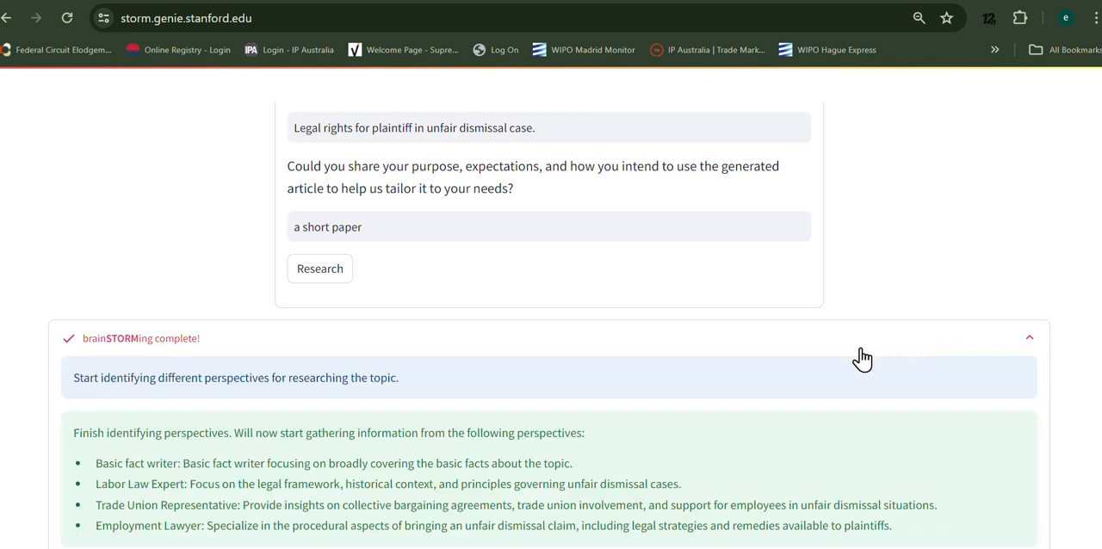
scroll(down, 3)
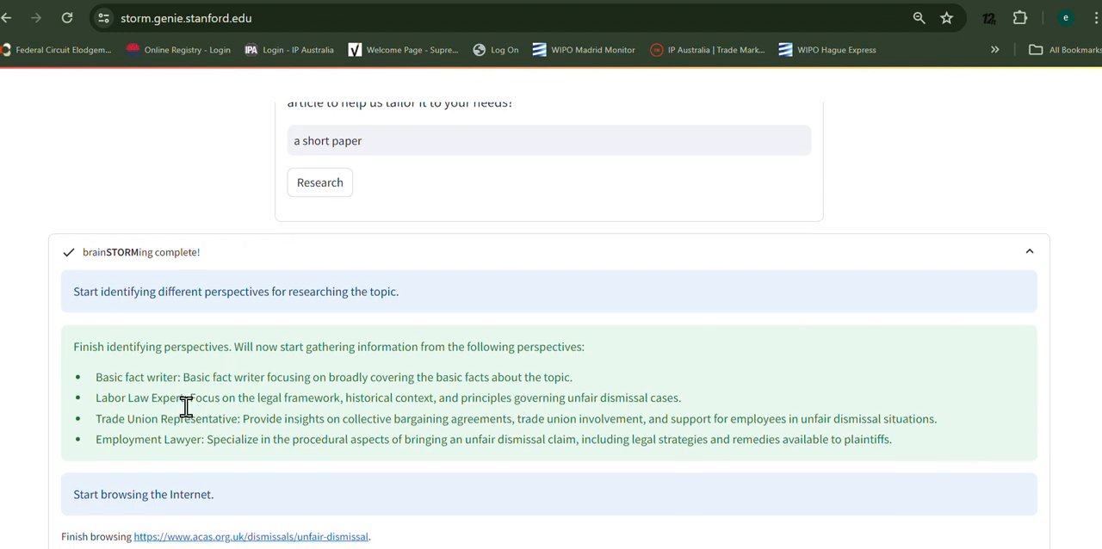
scroll(down, 3)
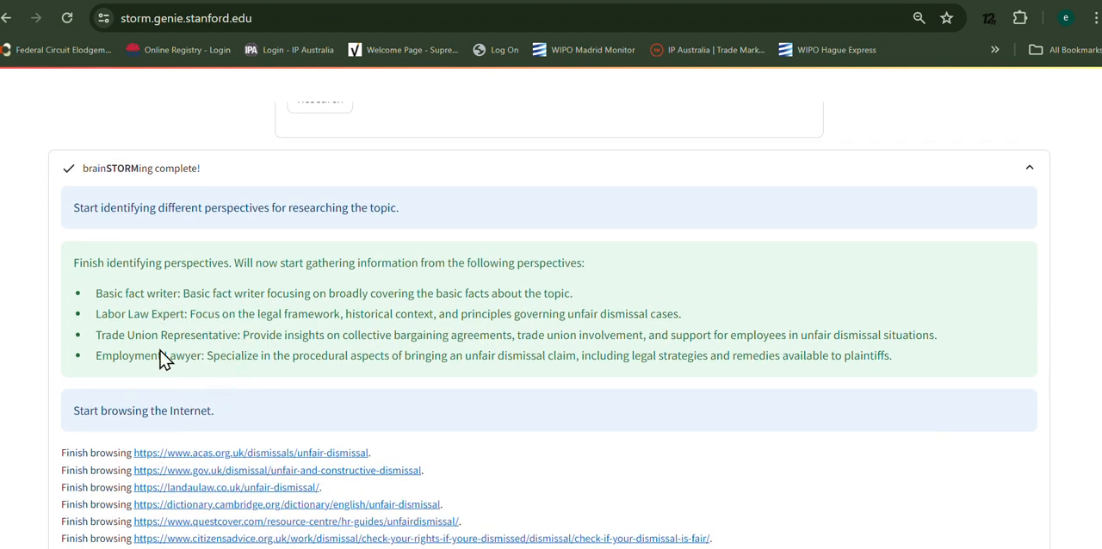
mouse_move(124, 320)
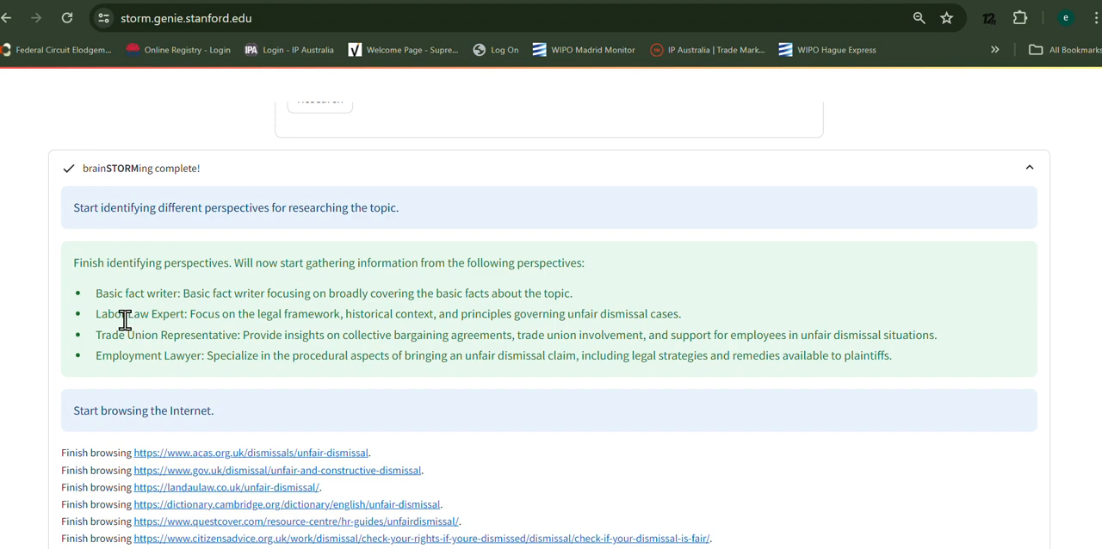
scroll(down, 3)
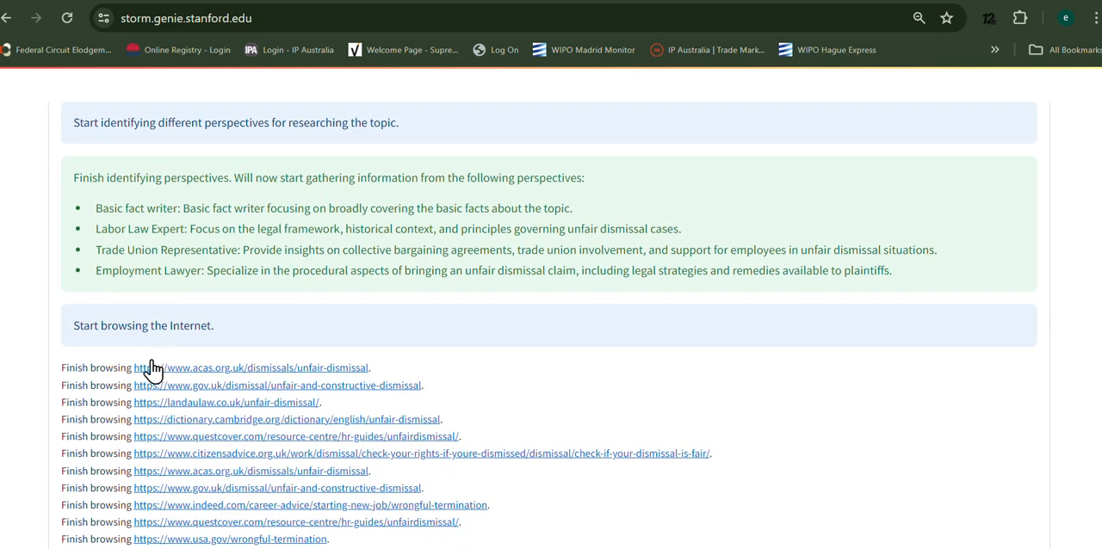
scroll(down, 3)
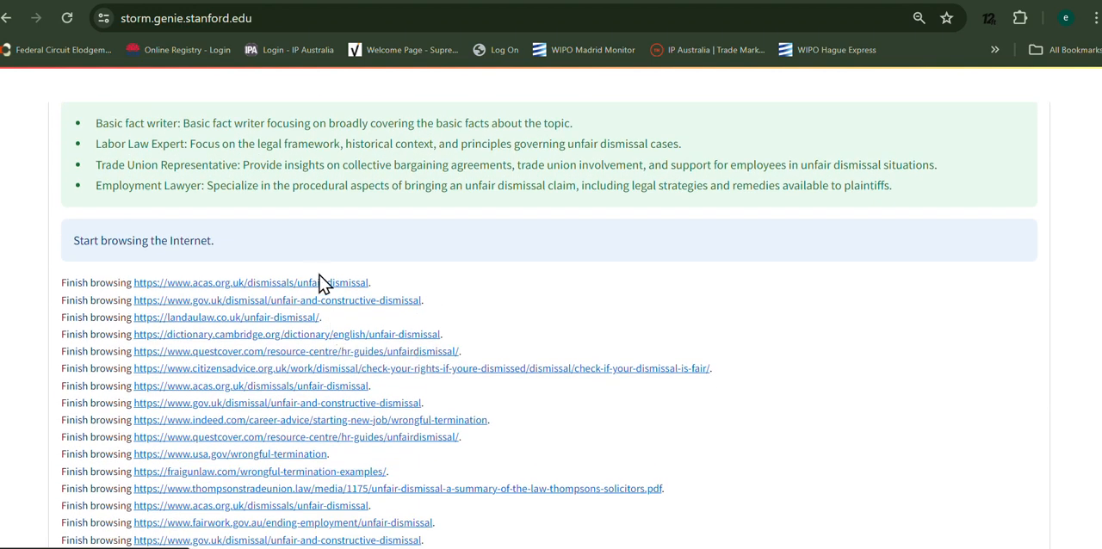
scroll(down, 3)
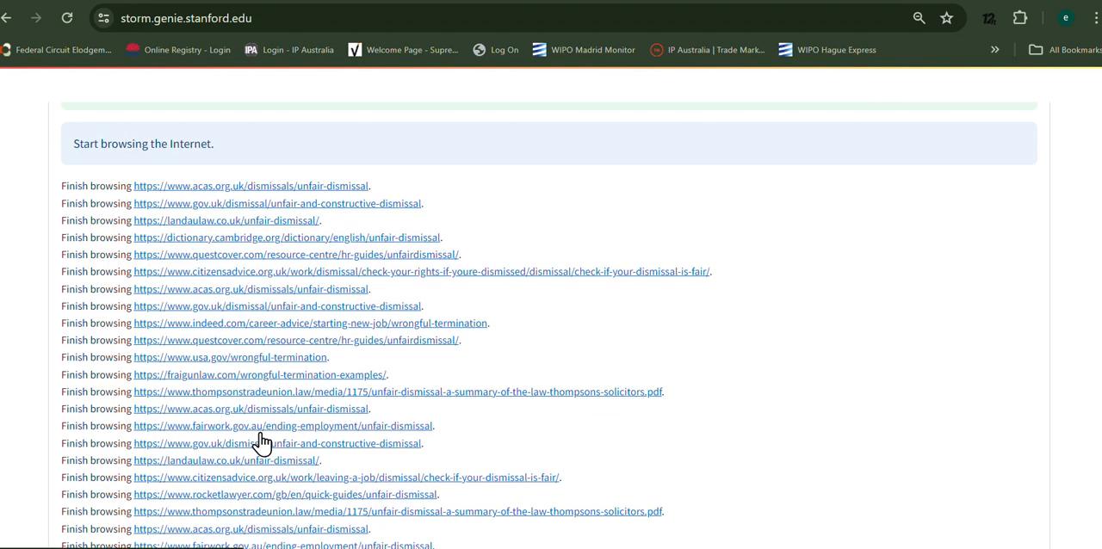
scroll(down, 3)
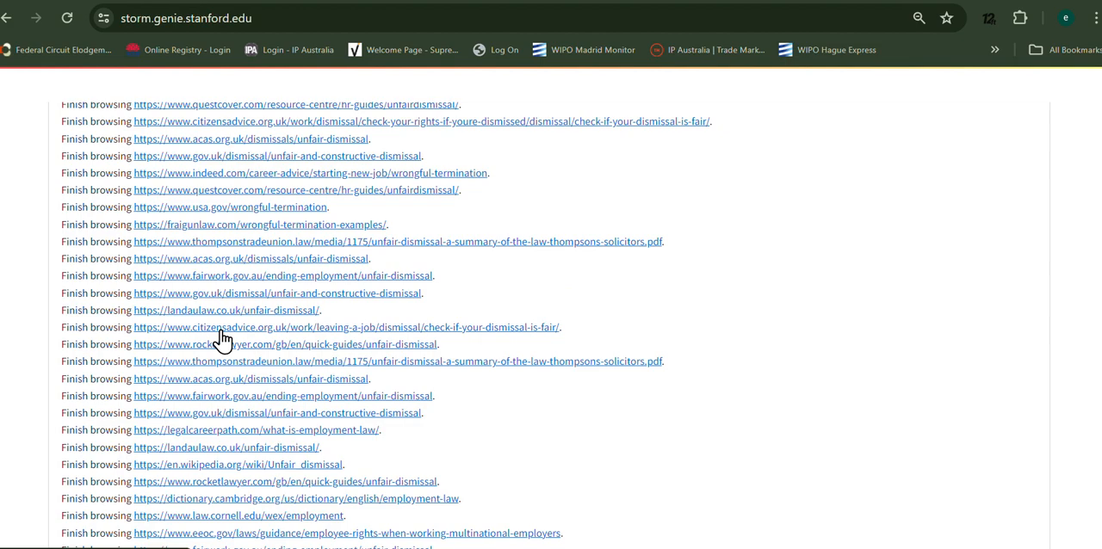
scroll(down, 3)
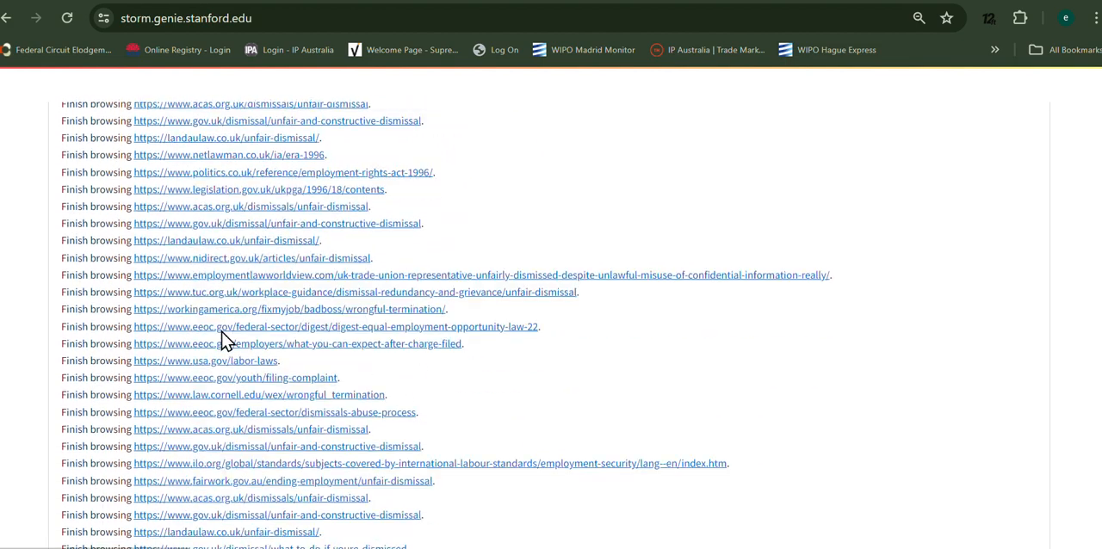
scroll(down, 3)
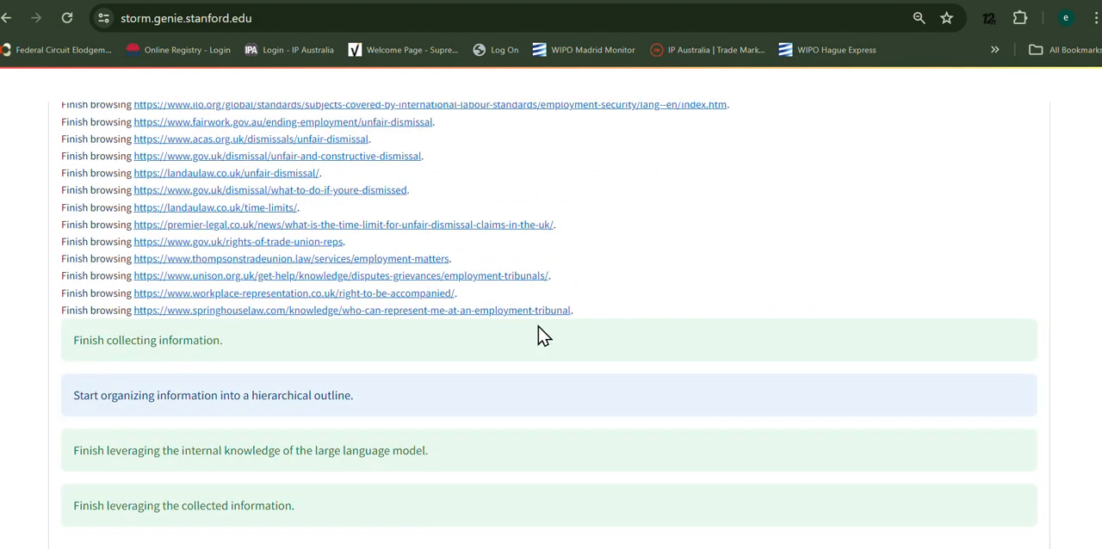
- Read through the Employment Lawyer and Labor Law Expert conversations
scroll(down, 3)
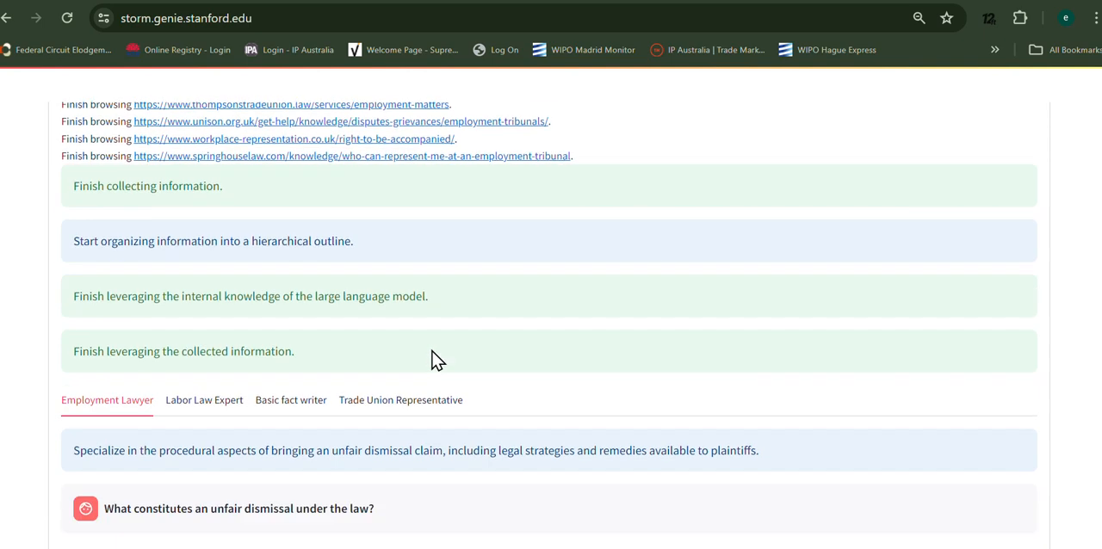
scroll(down, 3)
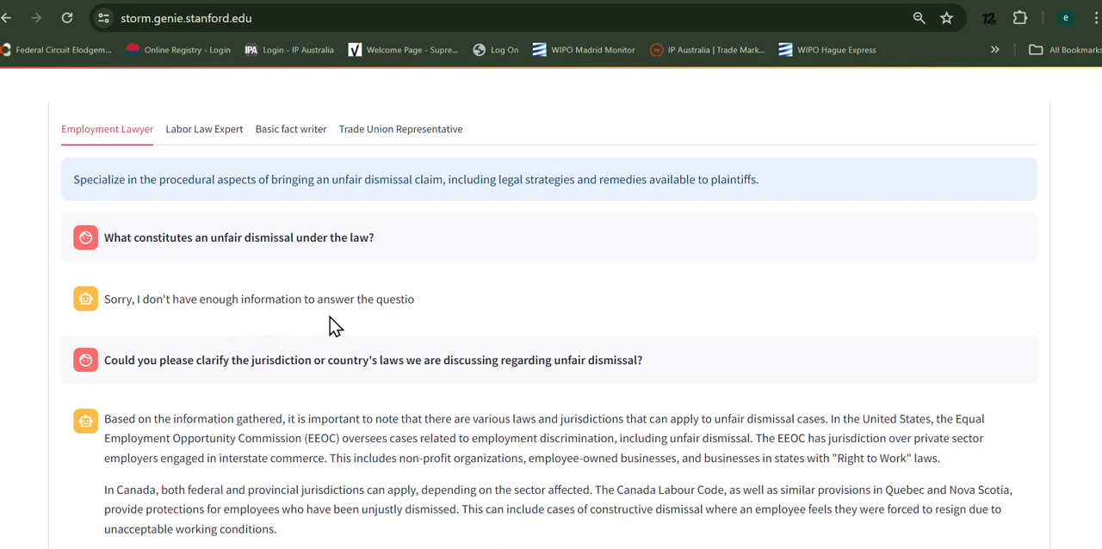
mouse_move(213, 306)
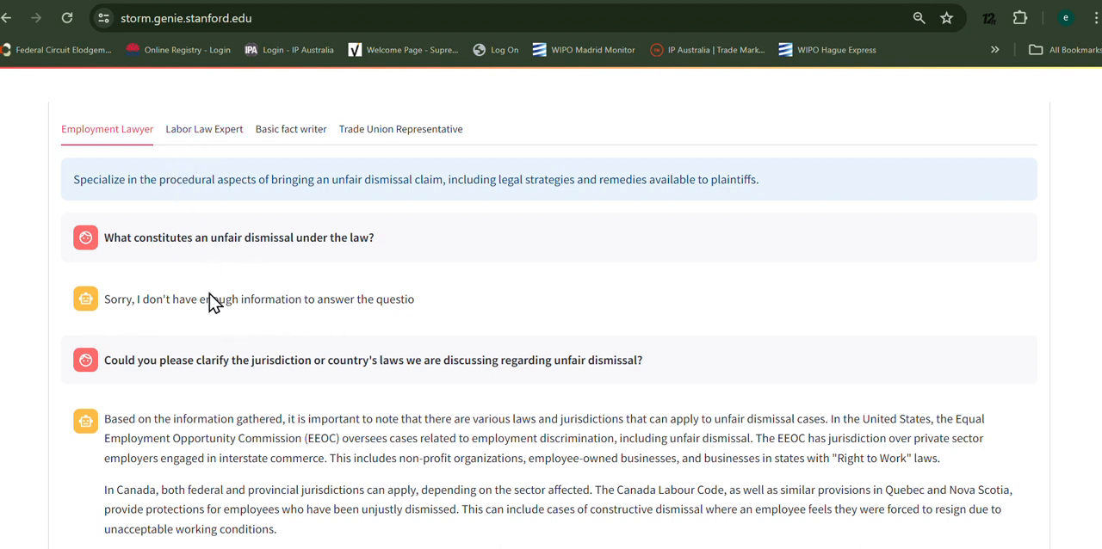
mouse_move(217, 353)
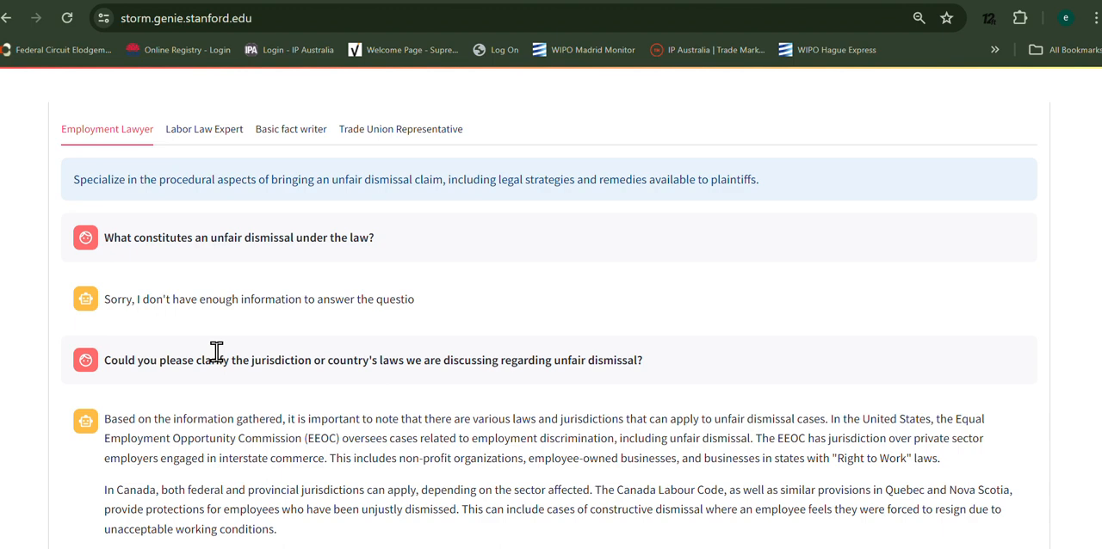
mouse_move(441, 284)
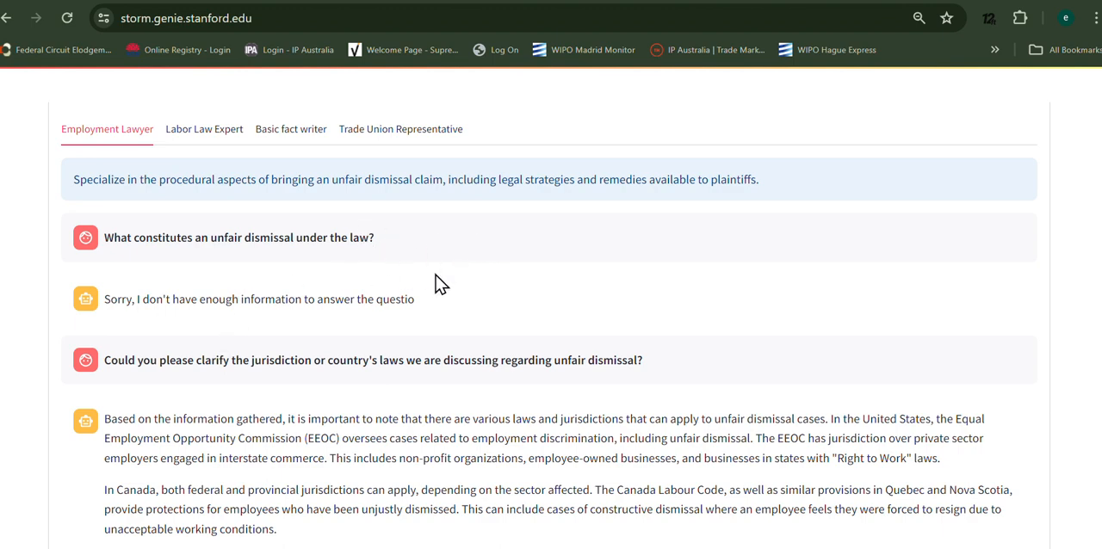
scroll(down, 3)
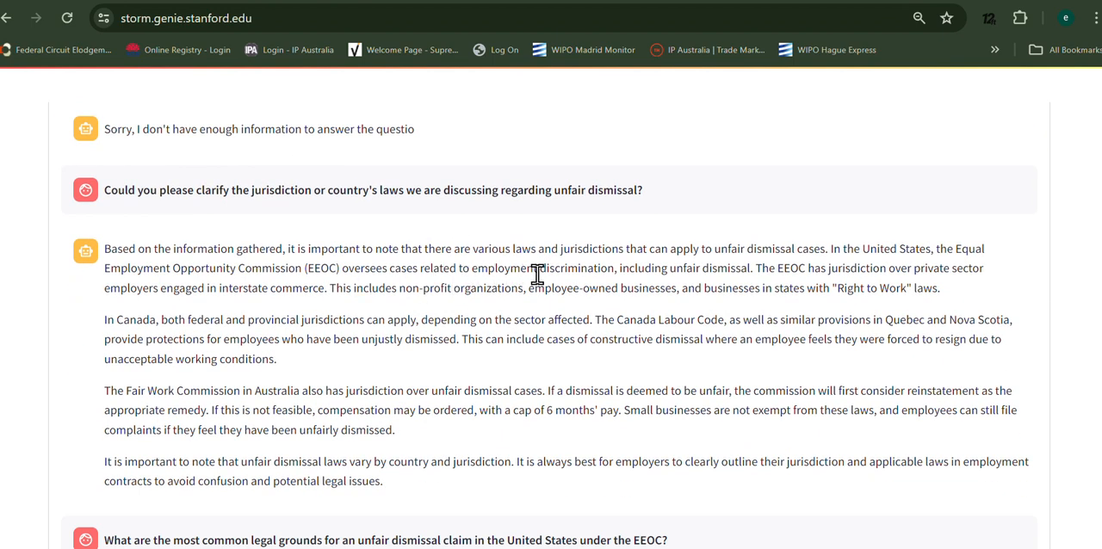
scroll(down, 3)
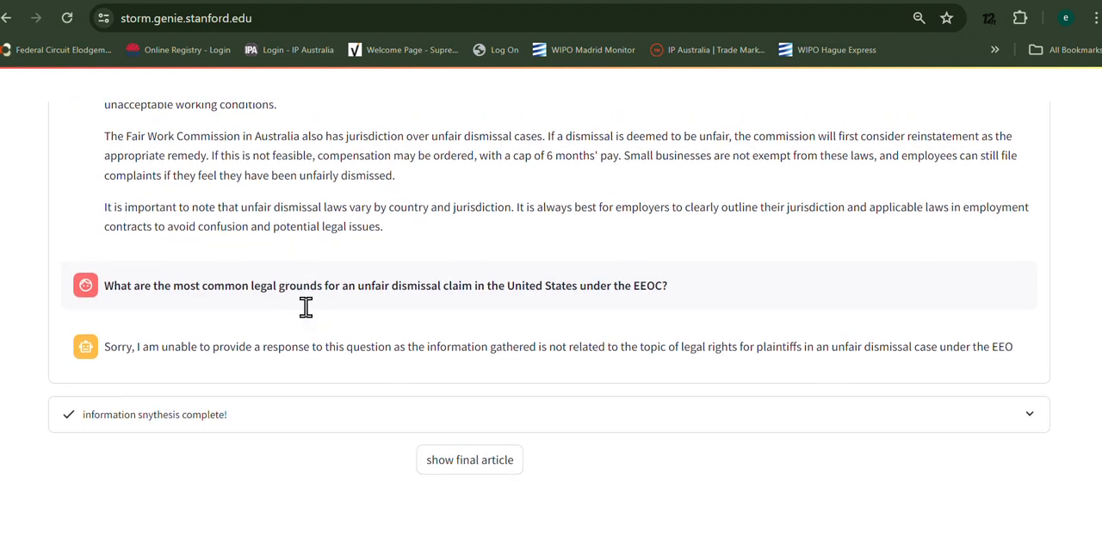
scroll(up, 3)
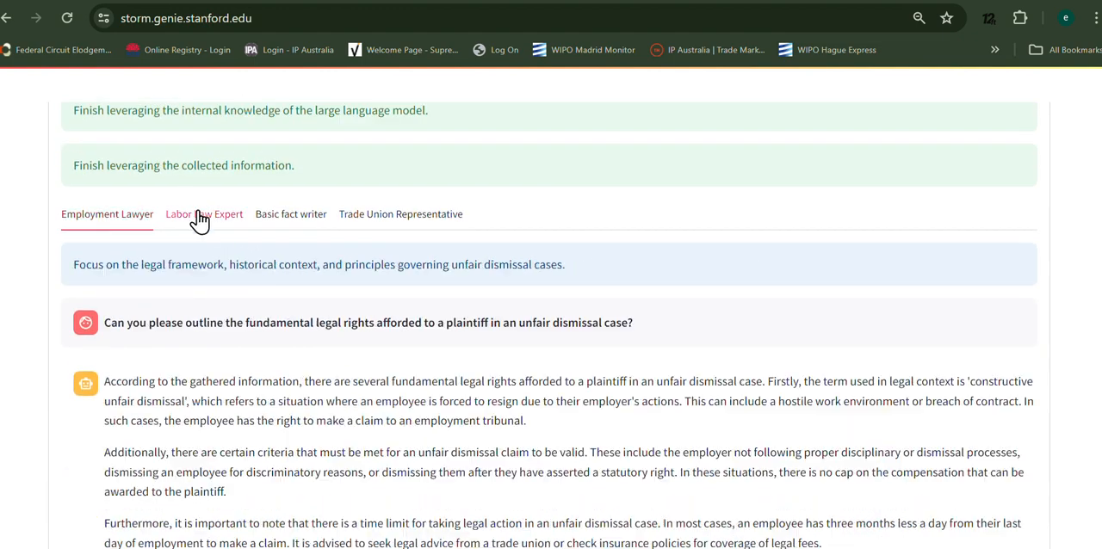
scroll(down, 3)
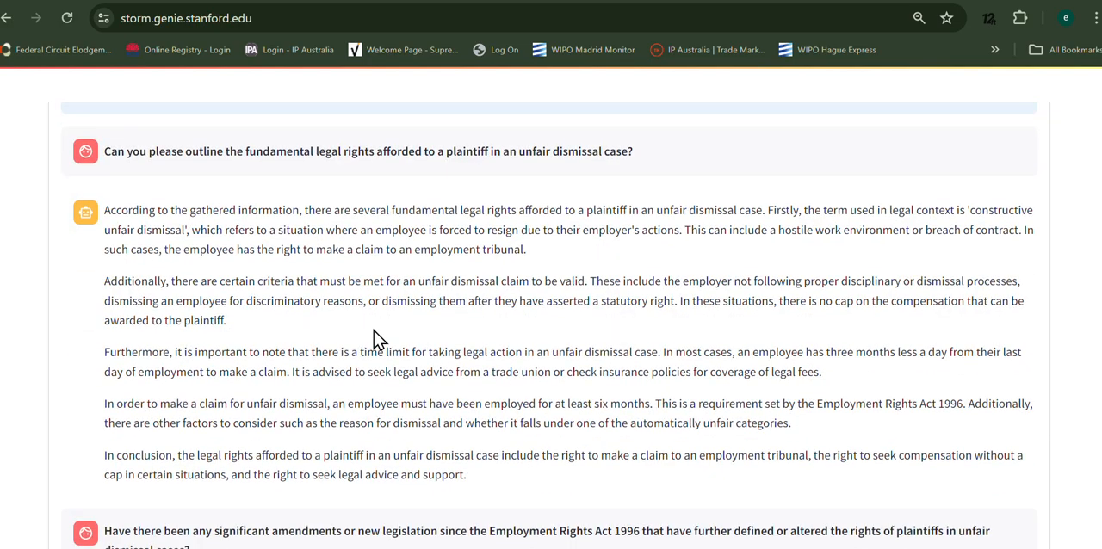
scroll(up, 3)
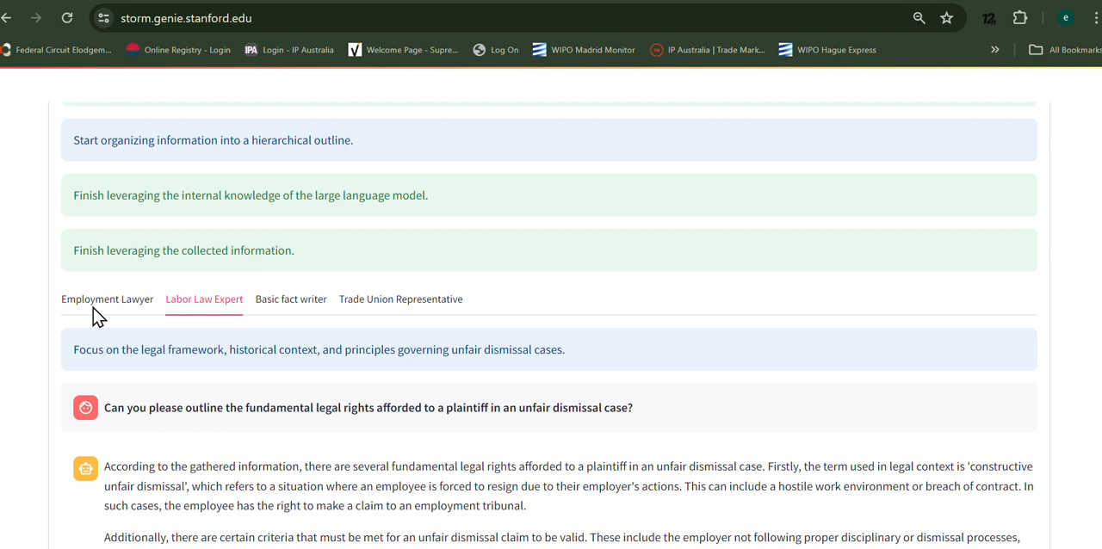
mouse_move(106, 300)
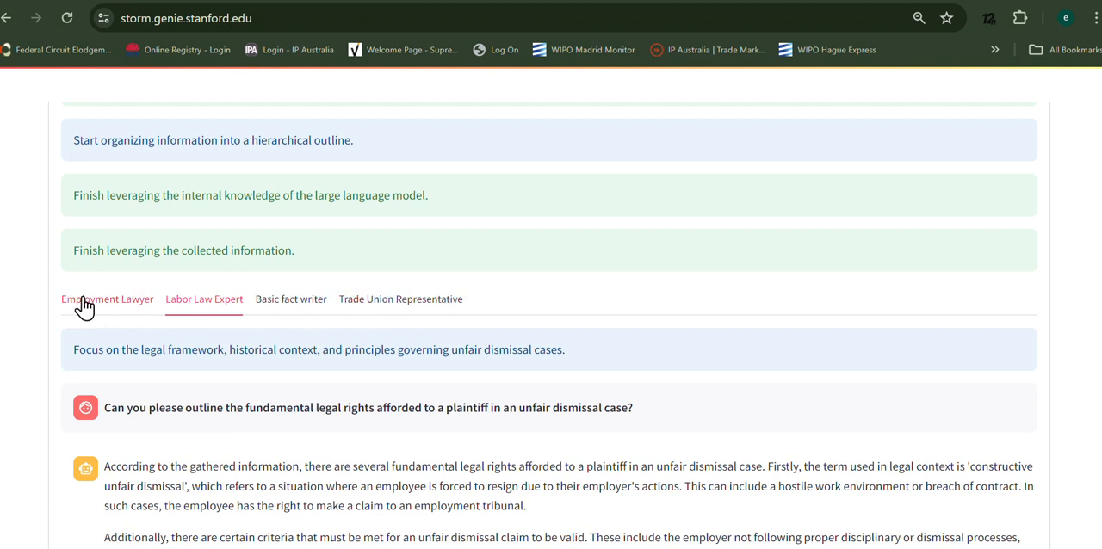
mouse_move(131, 311)
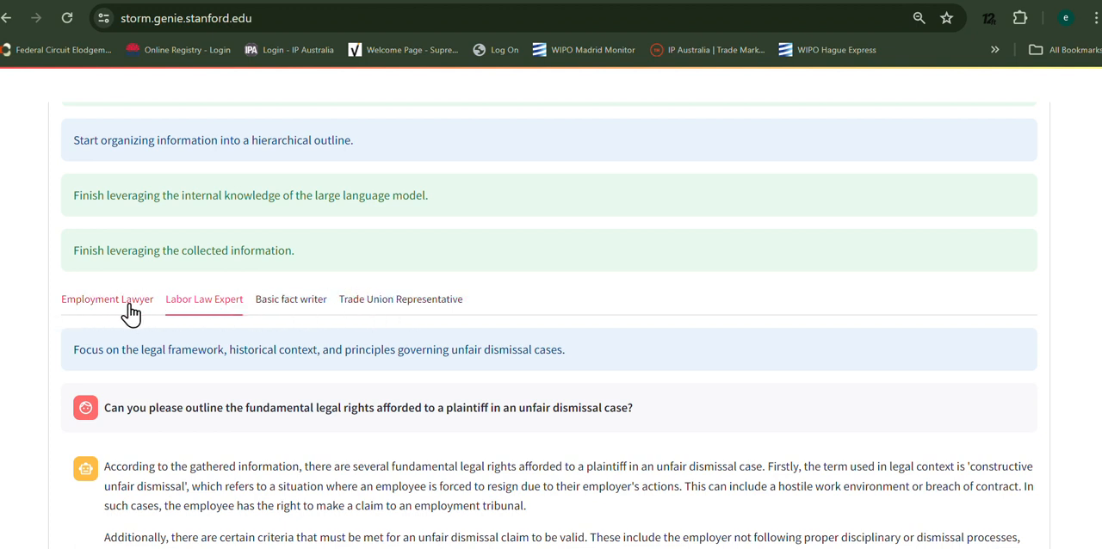
mouse_move(291, 300)
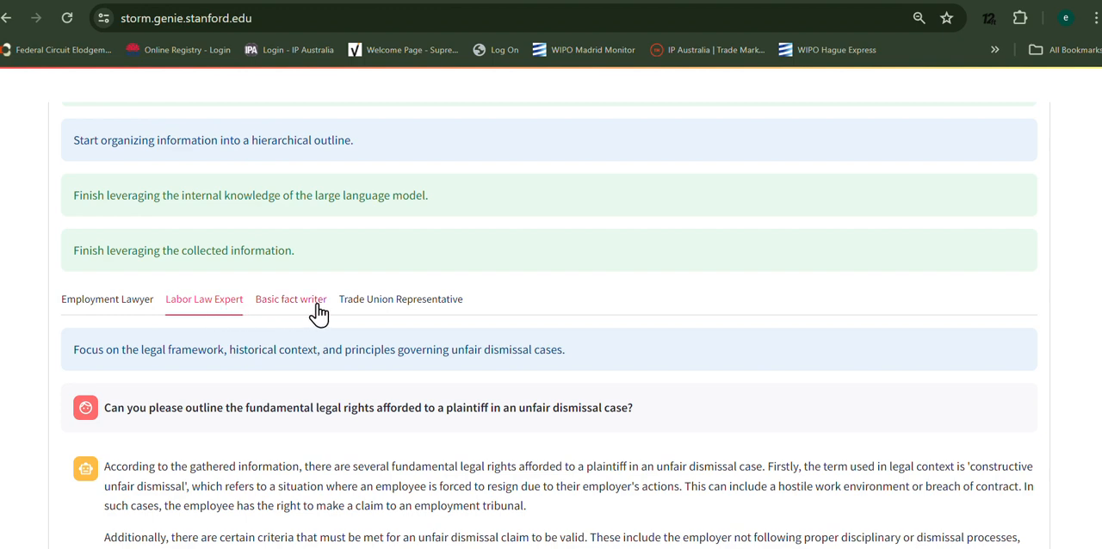
- View the Trade Union Representative's conversation and highlight the sentence about filing an employment tribunal claim
click(400, 300)
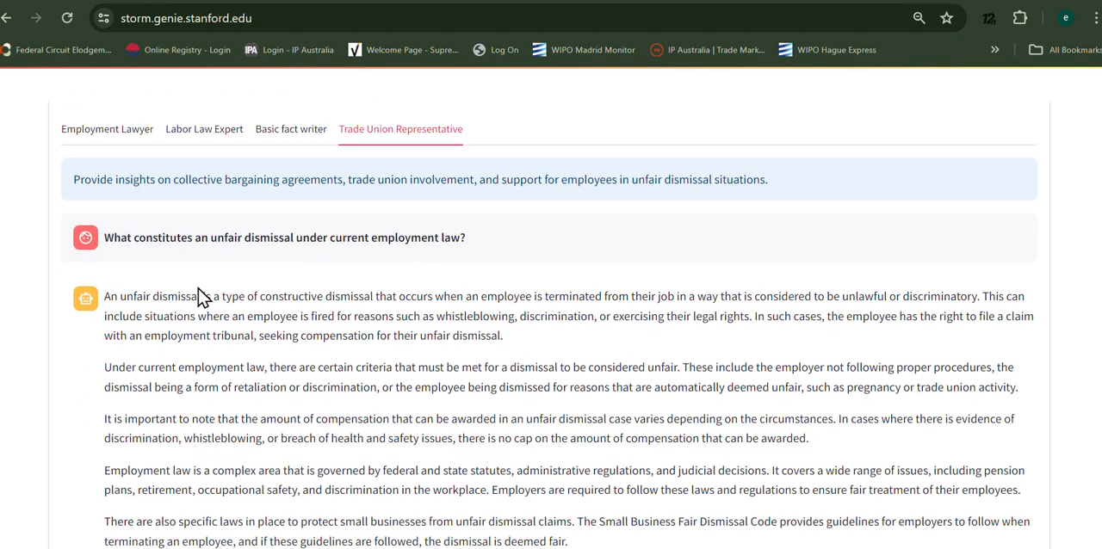
scroll(down, 3)
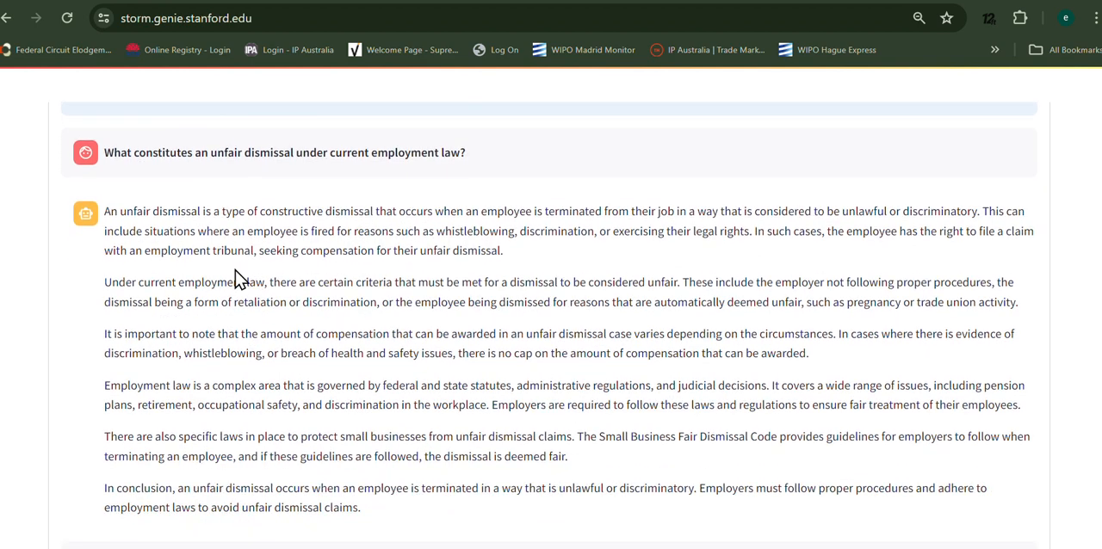
scroll(down, 3)
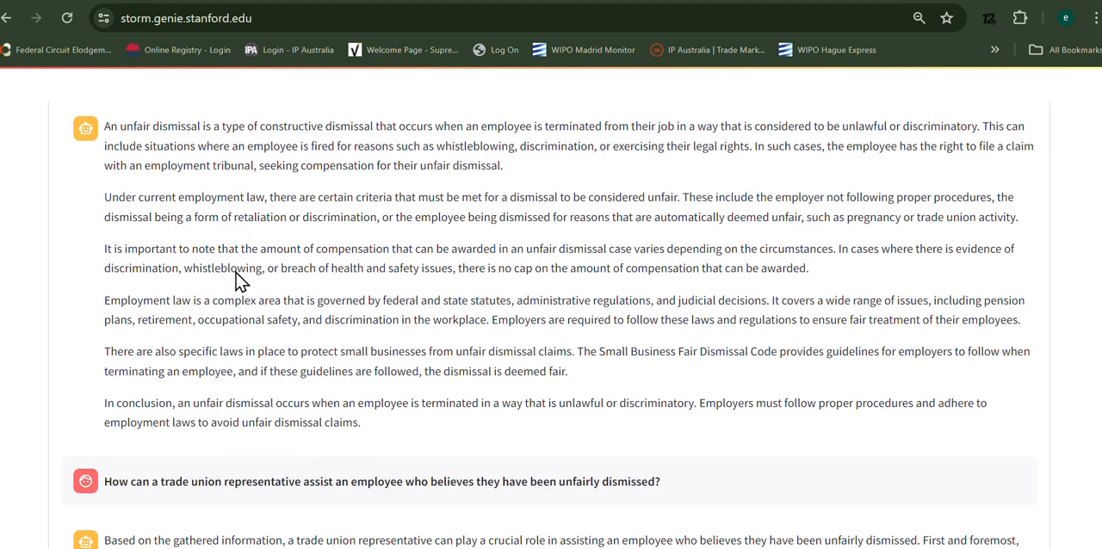
mouse_move(852, 129)
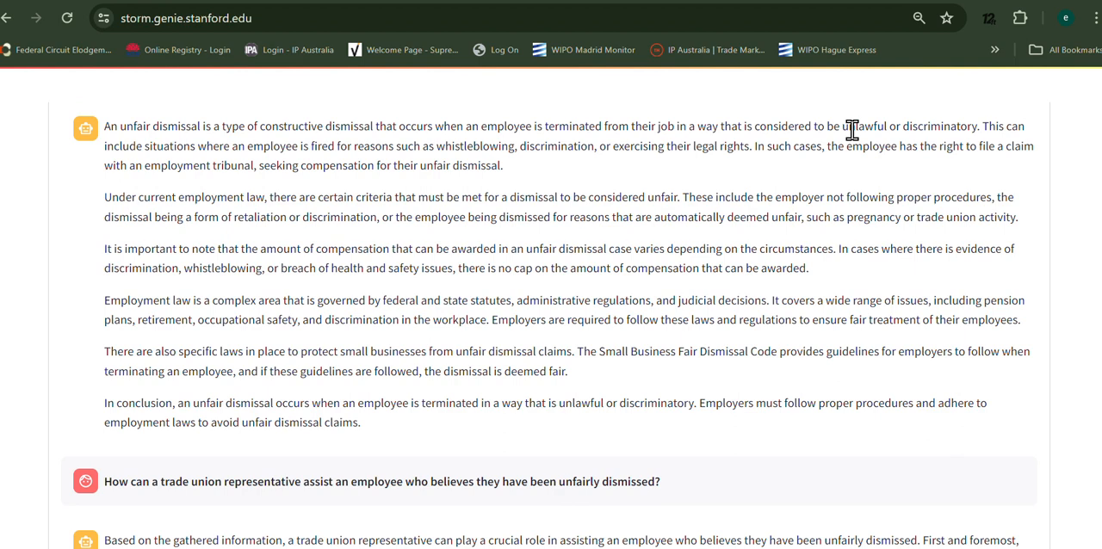
drag(827, 144, 503, 166)
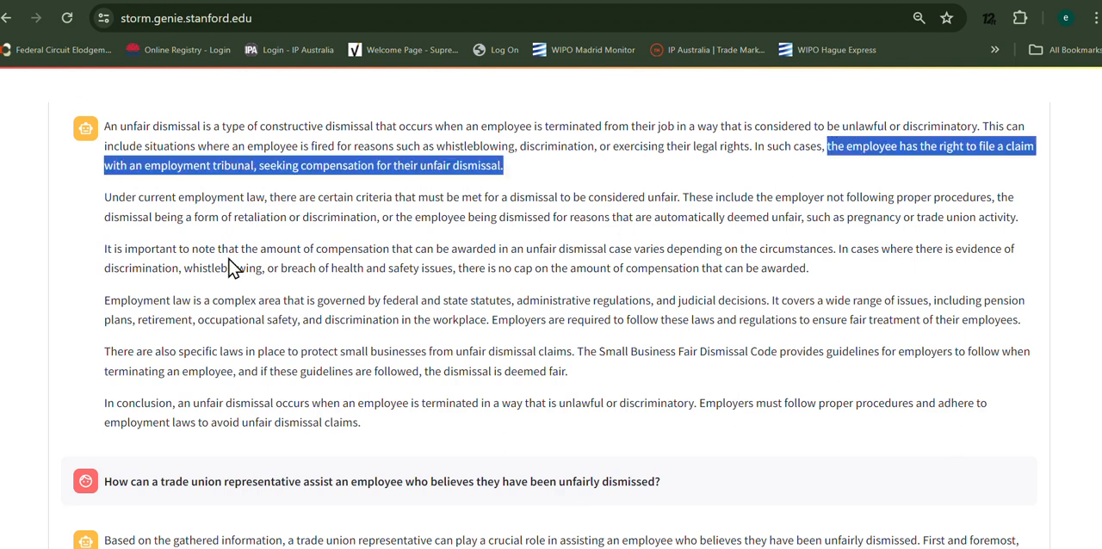
- Continue to the Basic fact writer's exchange on what counts as unfair dismissal
scroll(down, 3)
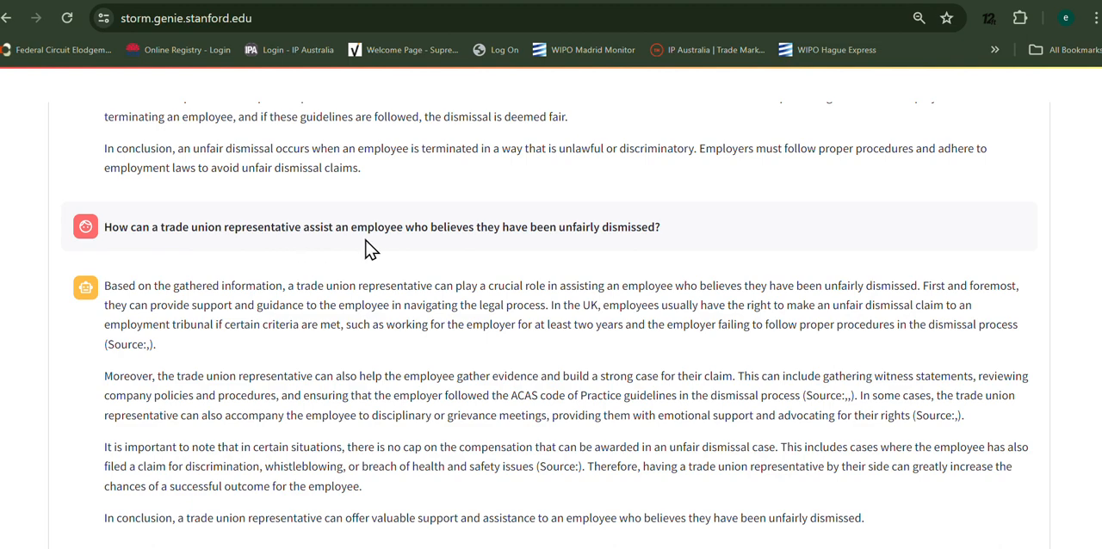
scroll(down, 3)
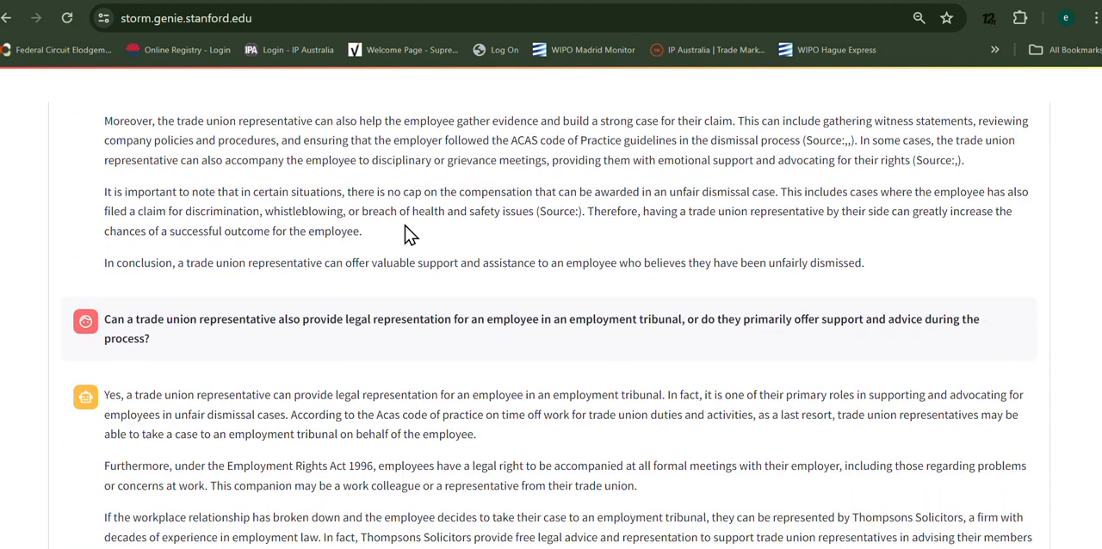
scroll(down, 3)
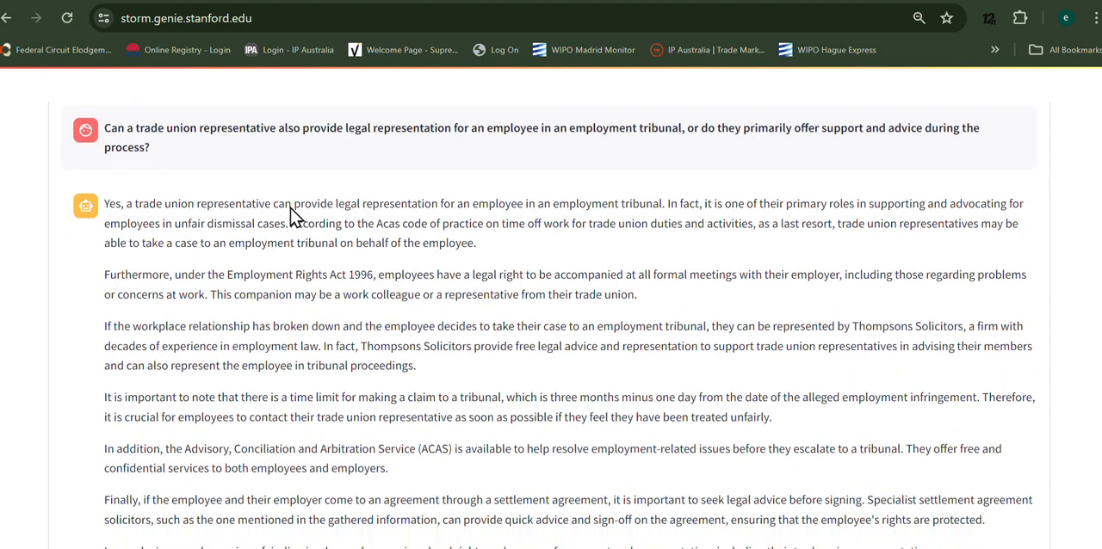
scroll(down, 3)
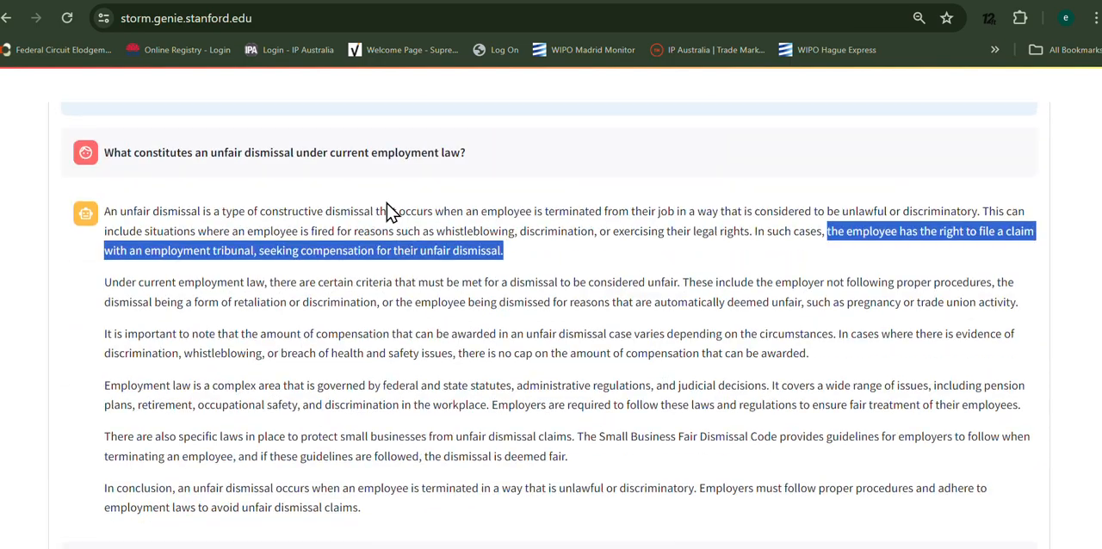
scroll(up, 3)
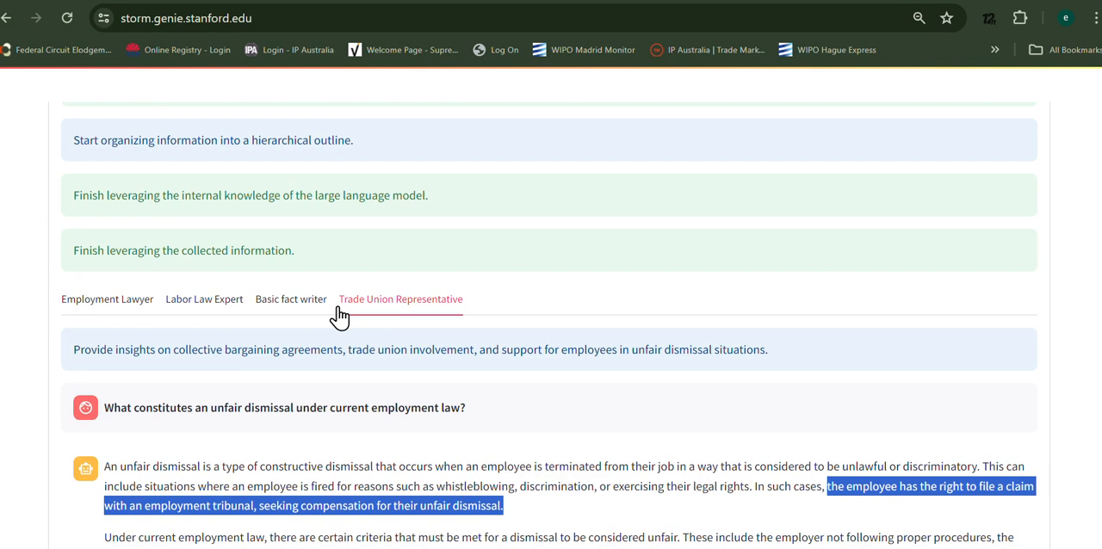
scroll(down, 3)
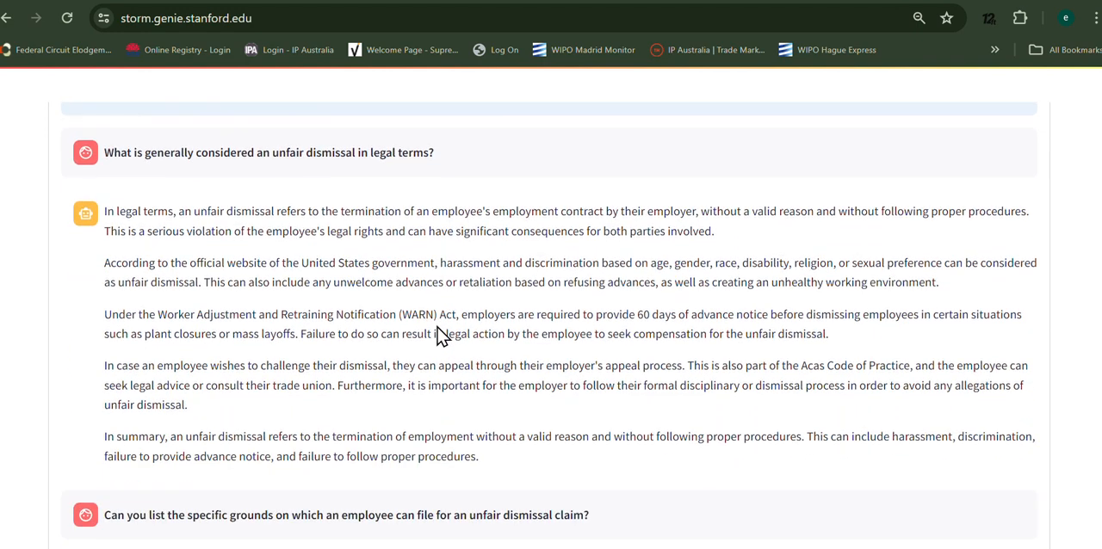
scroll(up, 3)
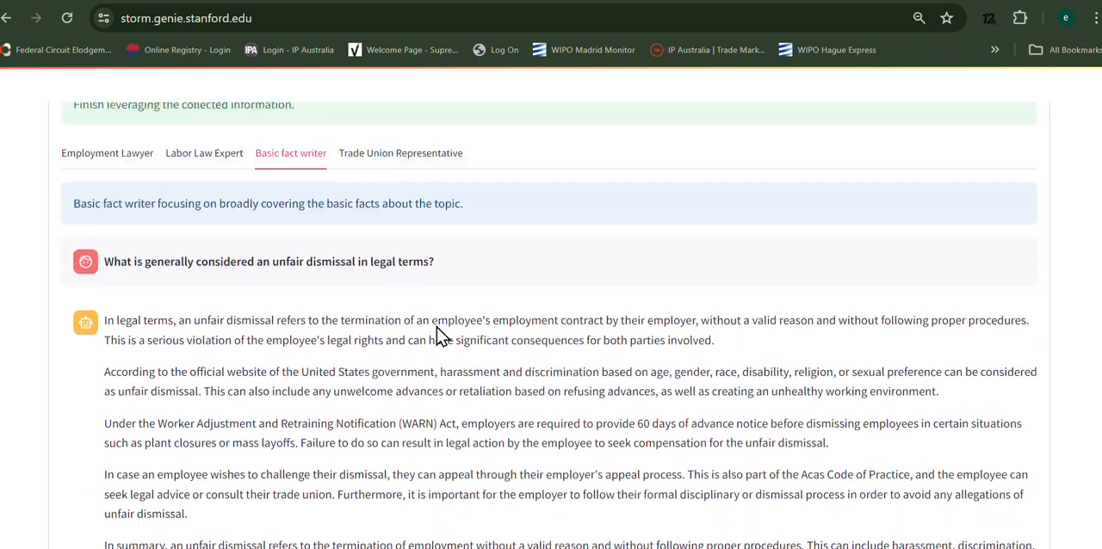
scroll(up, 3)
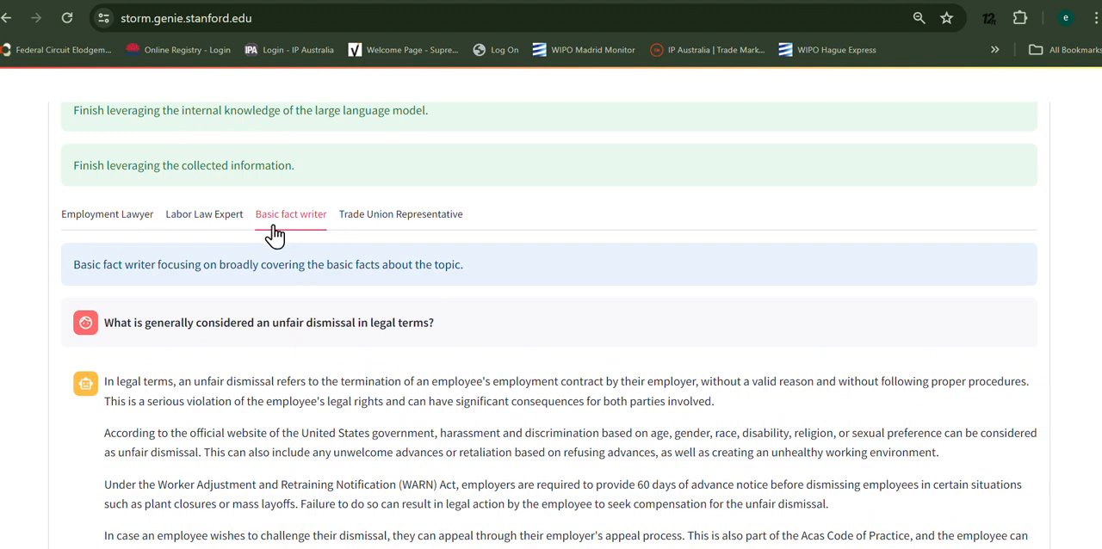
mouse_move(272, 320)
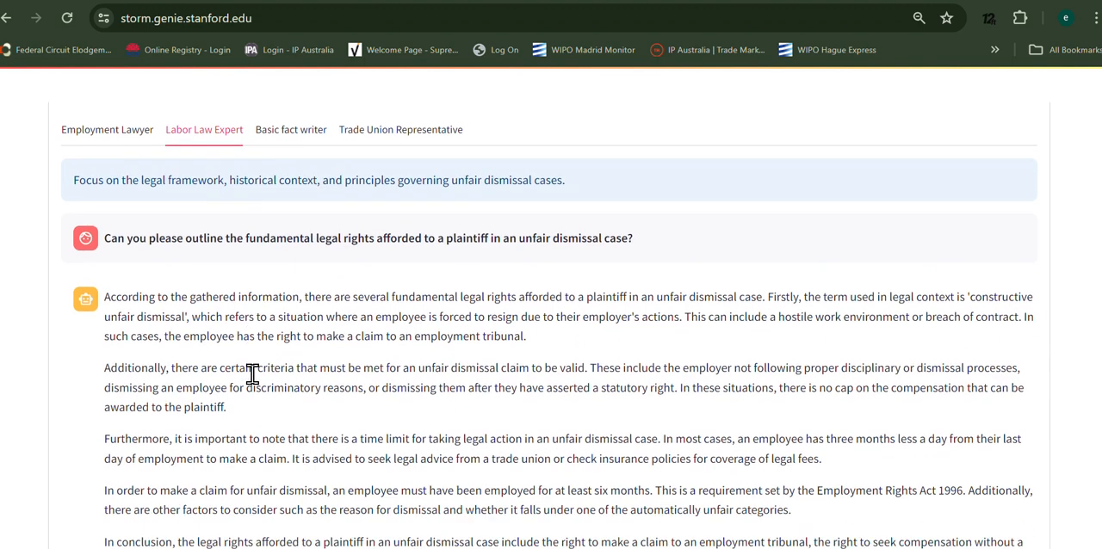
mouse_move(370, 385)
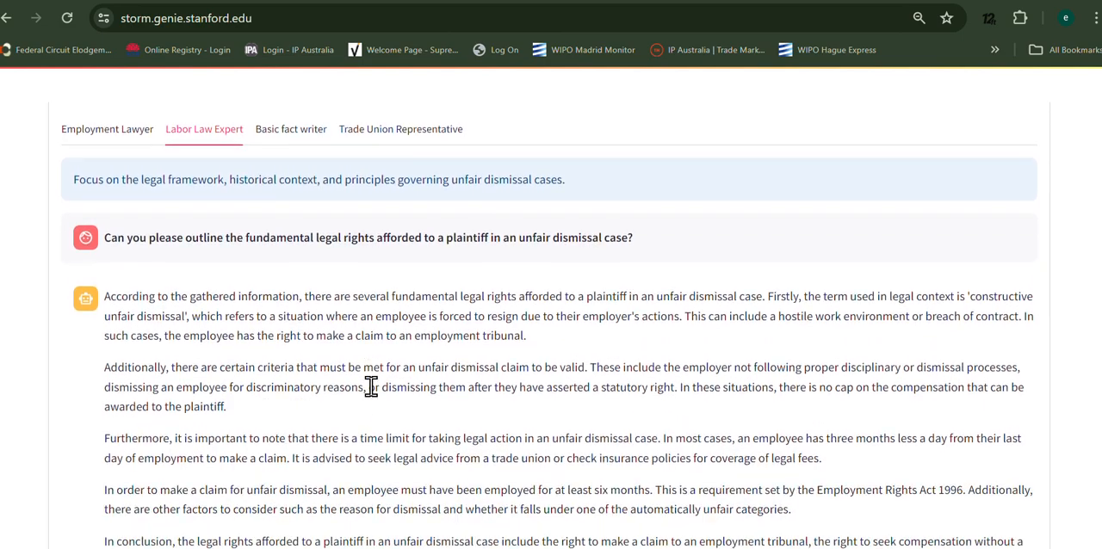
- Scroll the log past browsed sources and amendment questions to 'information synthesis complete' and the final-article button
scroll(down, 3)
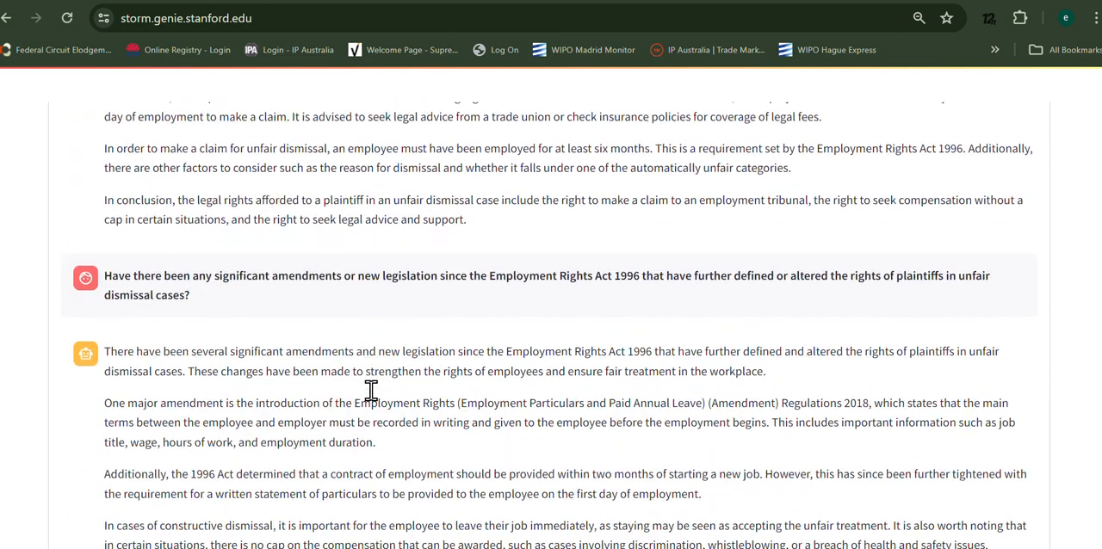
scroll(down, 3)
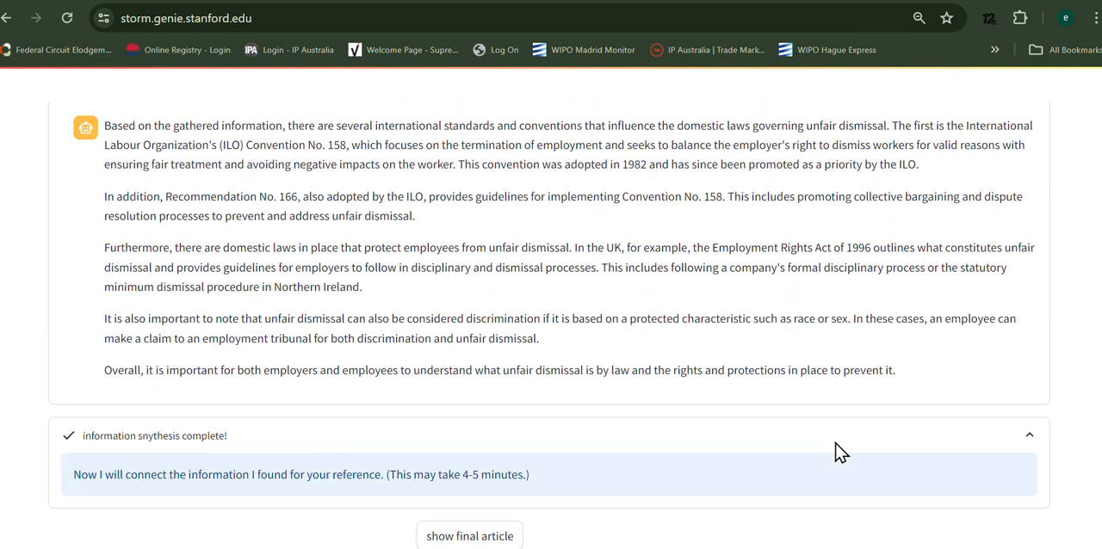
scroll(up, 3)
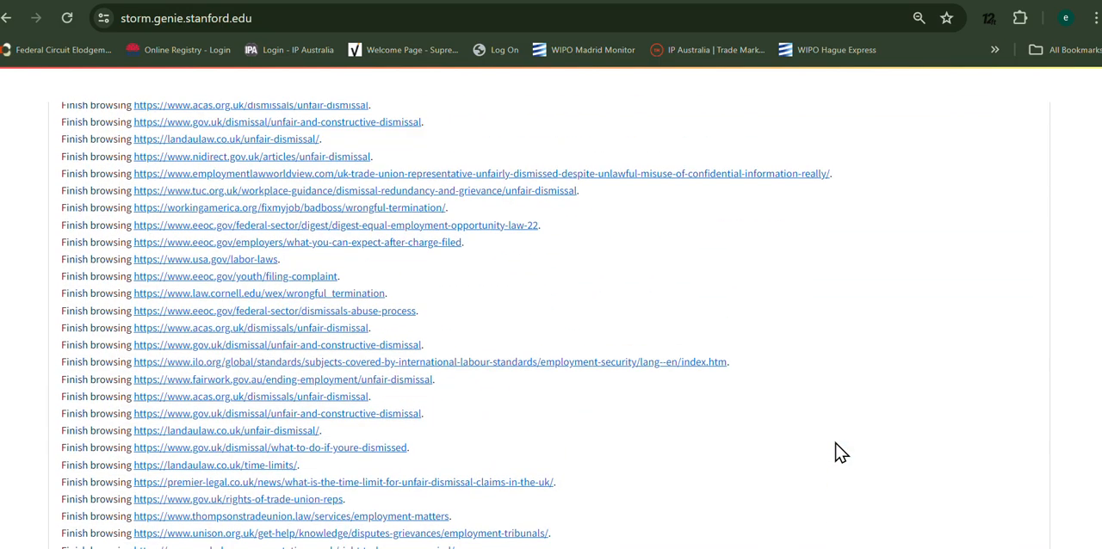
scroll(down, 3)
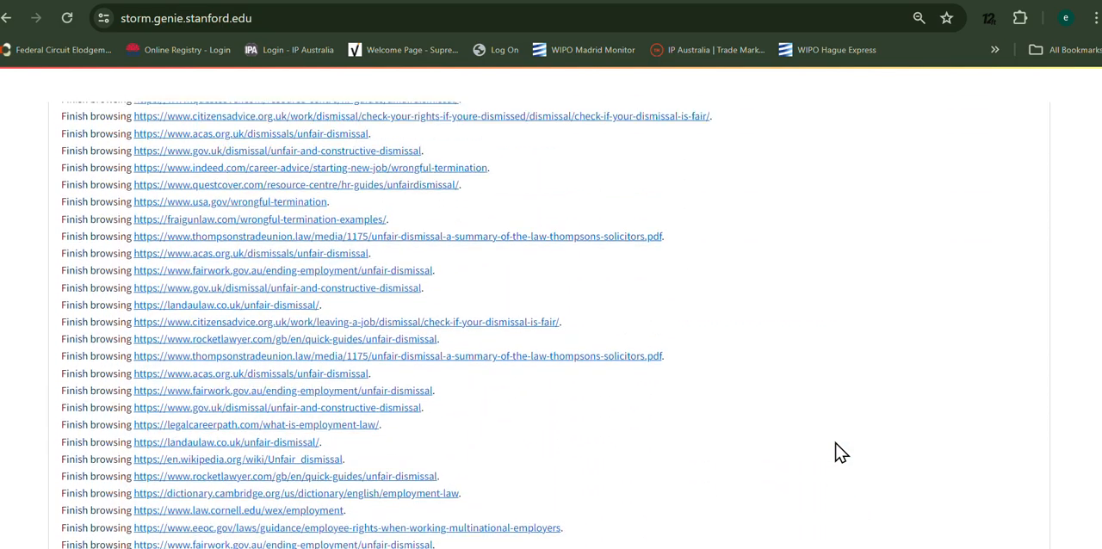
scroll(up, 3)
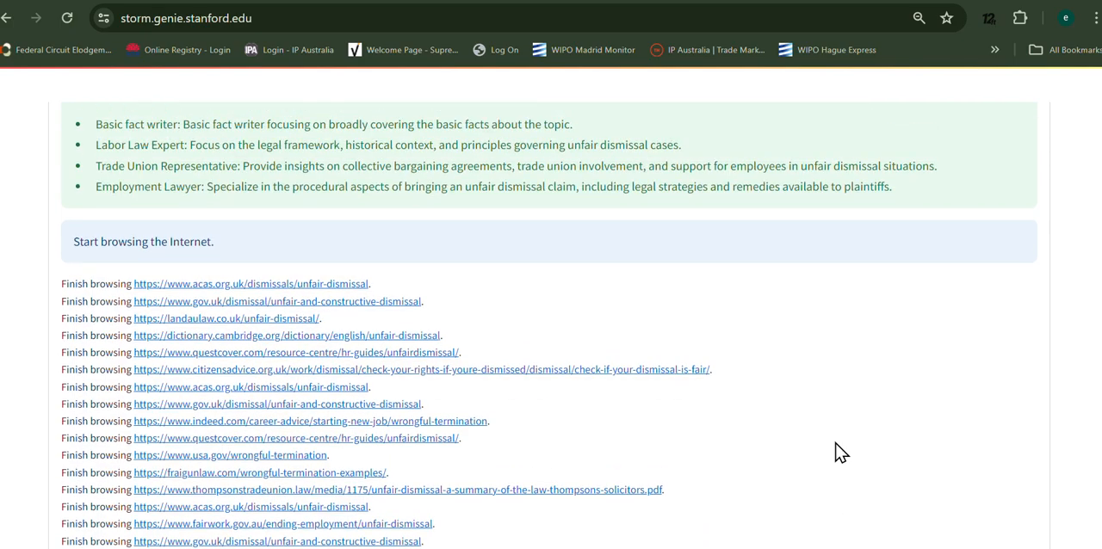
scroll(down, 3)
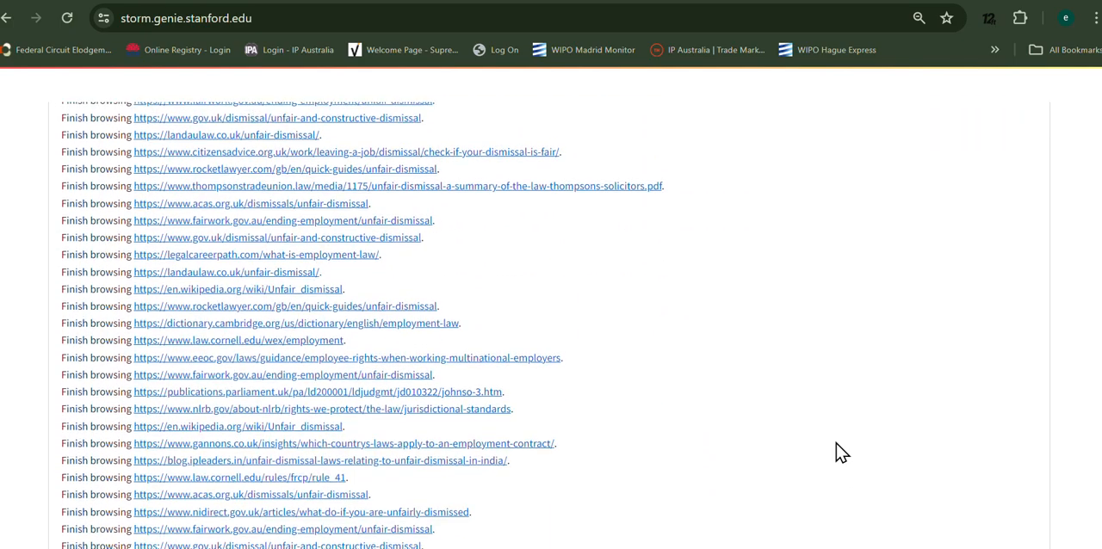
scroll(down, 3)
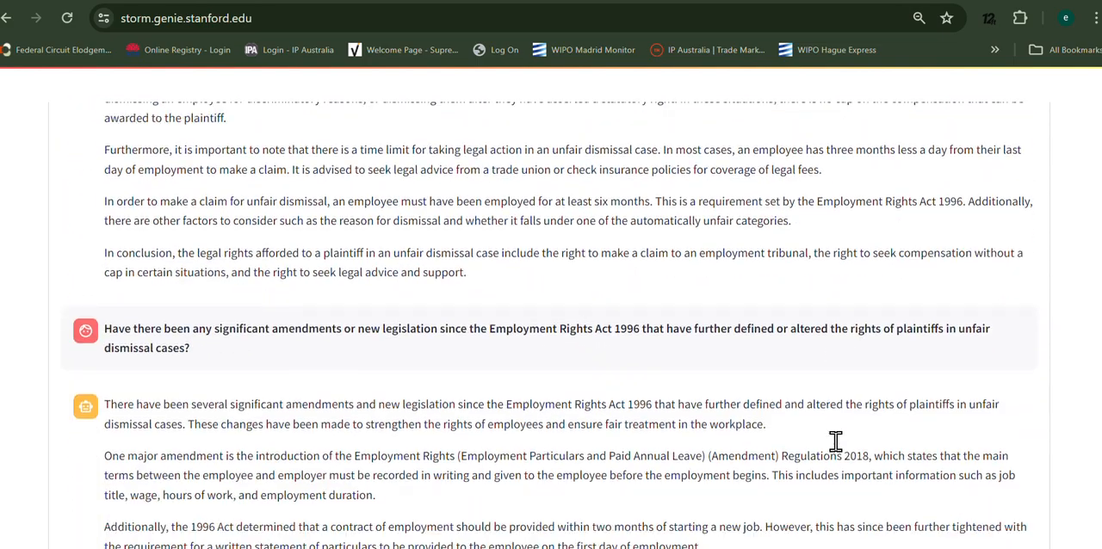
scroll(down, 3)
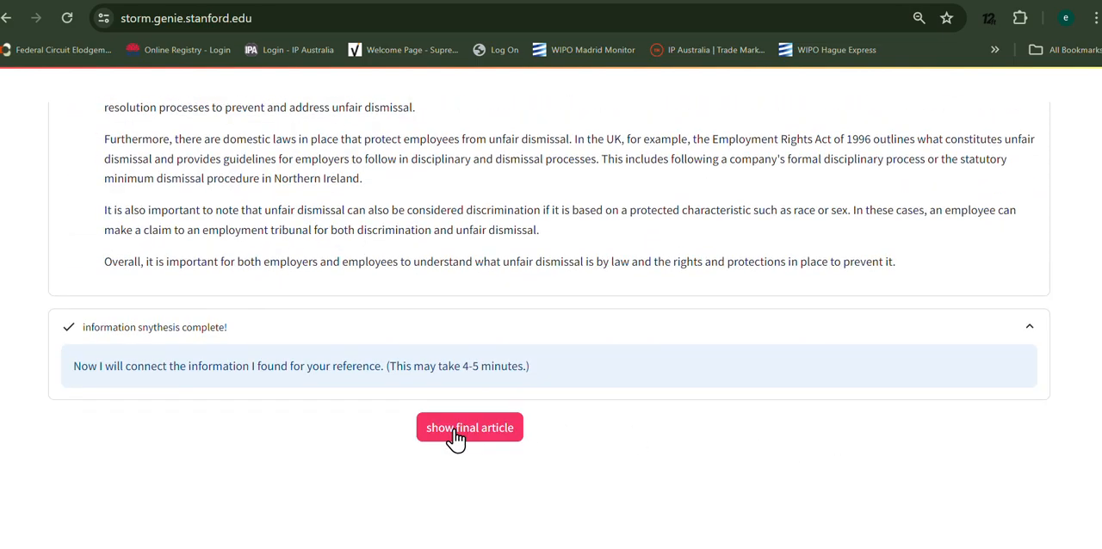
mouse_move(927, 424)
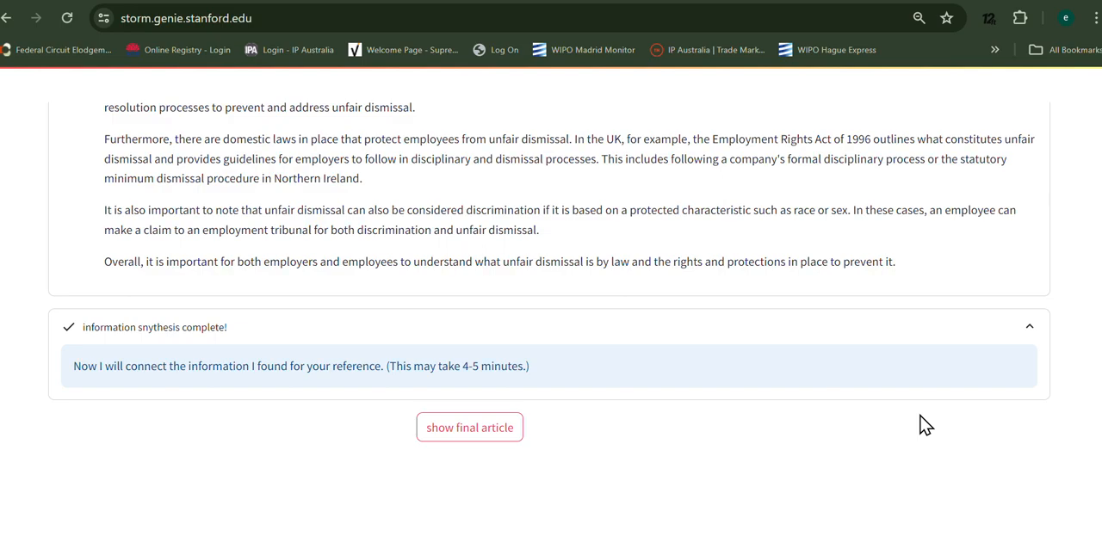
- Show the final article and scroll up to its title and table of contents
click(469, 427)
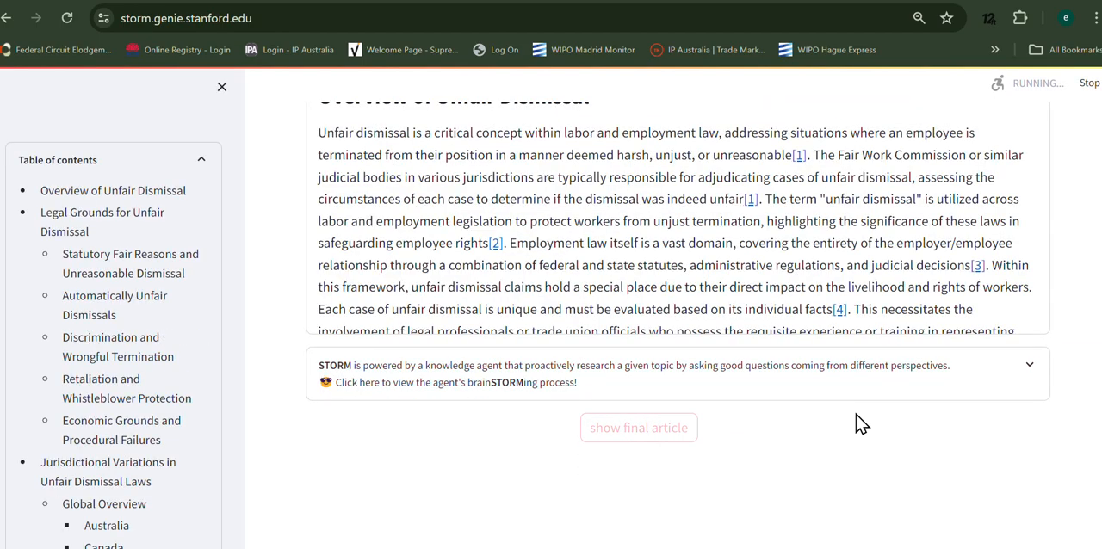
scroll(up, 3)
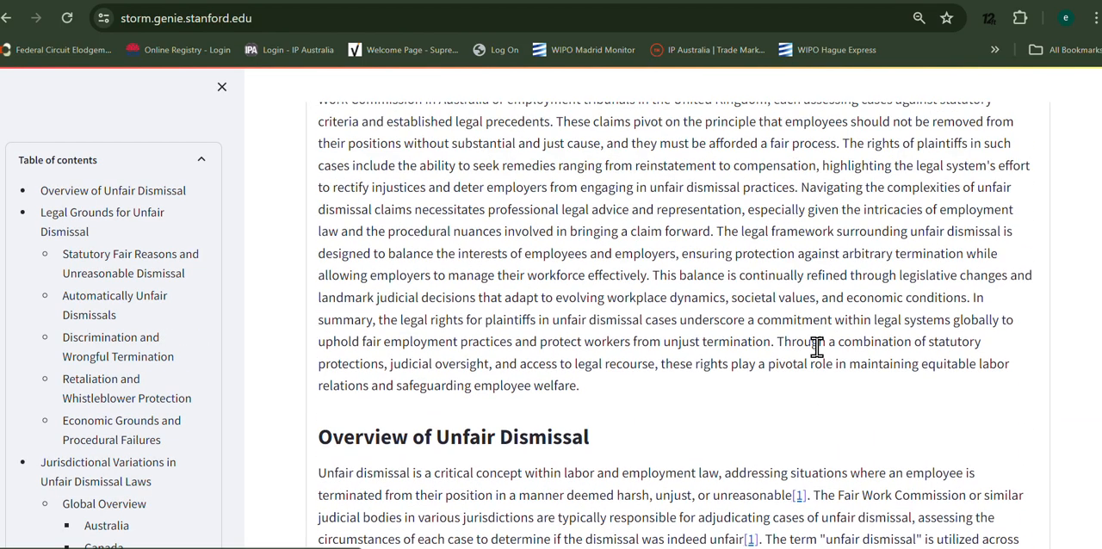
scroll(up, 3)
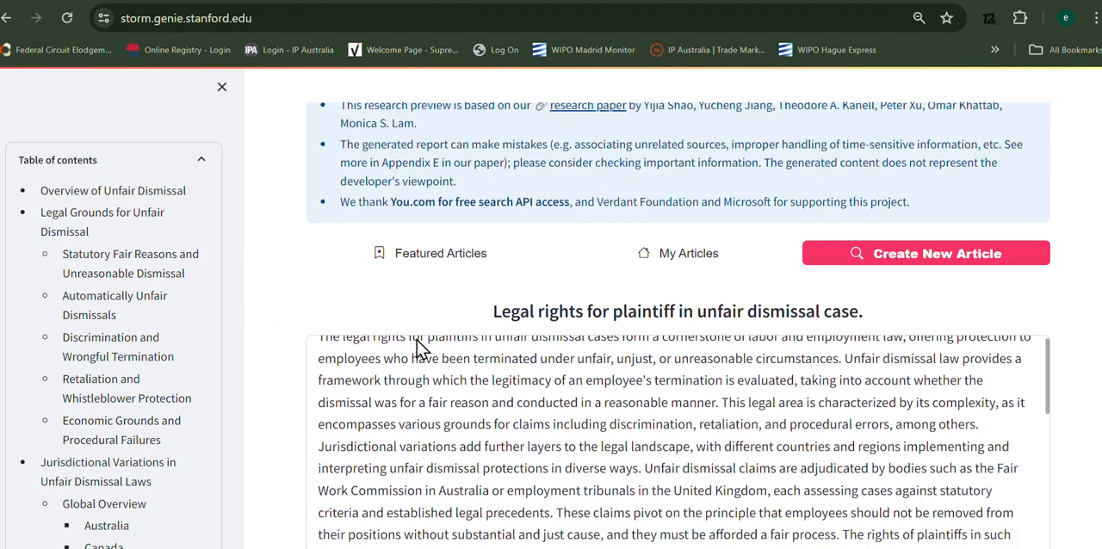
scroll(up, 3)
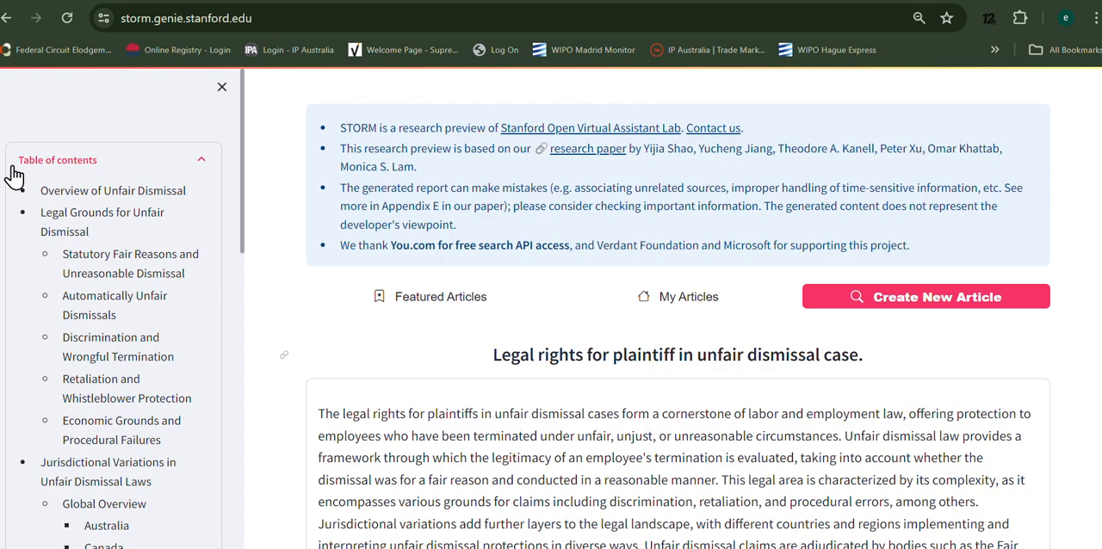
- Jump to Overview of Unfair Dismissal, read through it and select the phrase 'Employment Rights Act 1996'
click(114, 190)
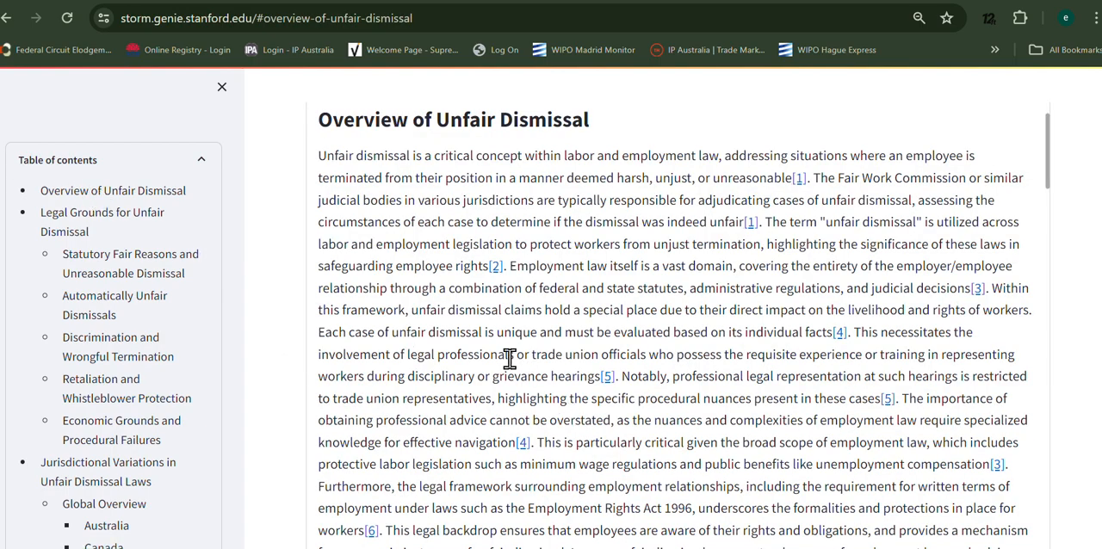
scroll(down, 3)
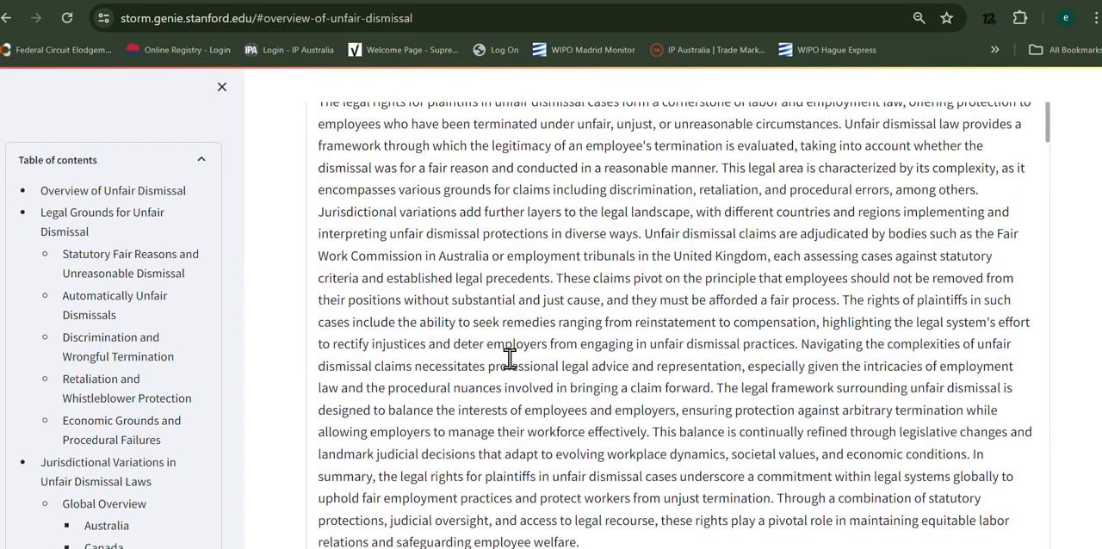
scroll(up, 3)
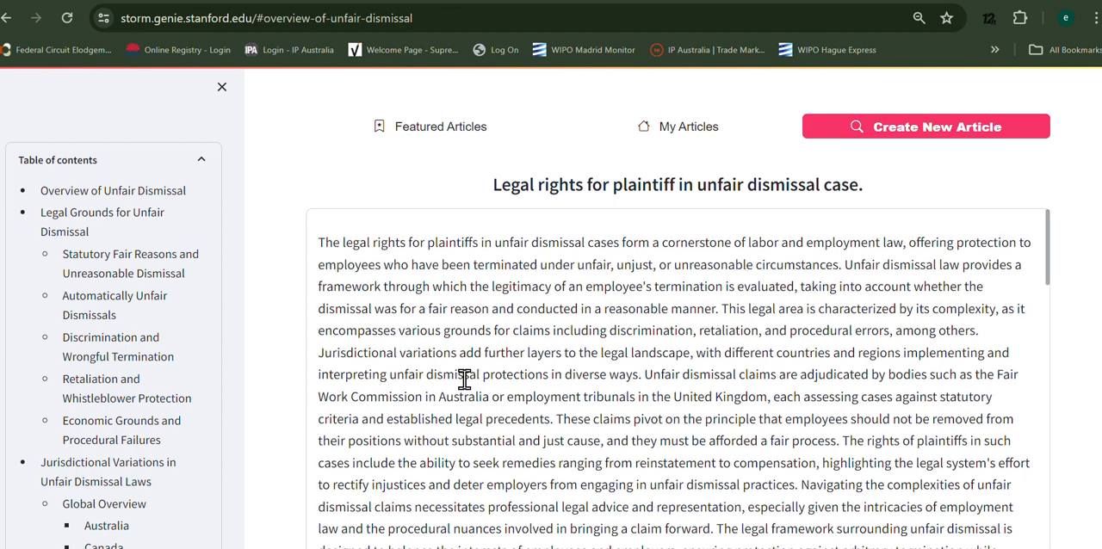
scroll(down, 3)
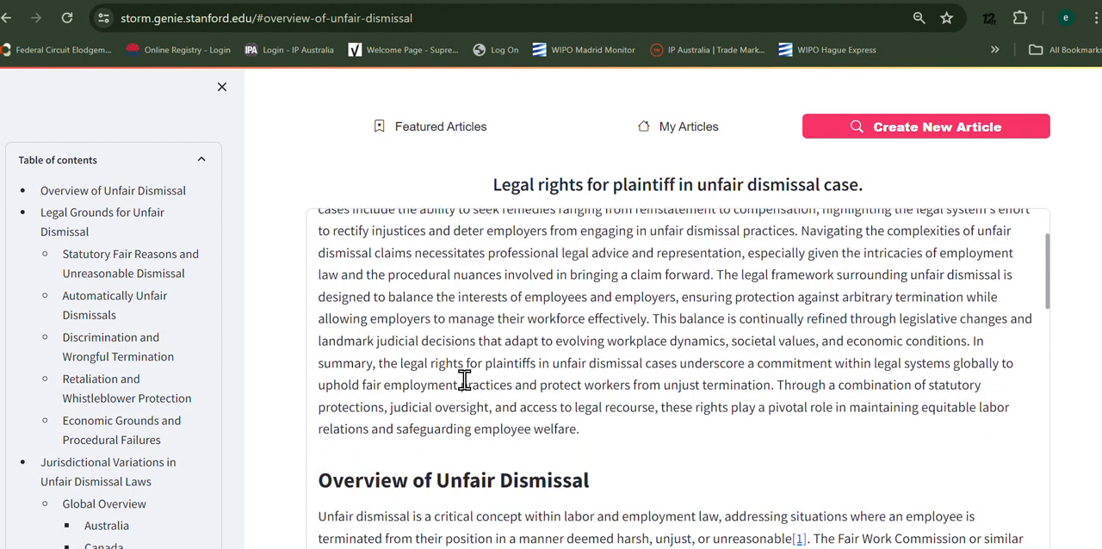
mouse_move(485, 318)
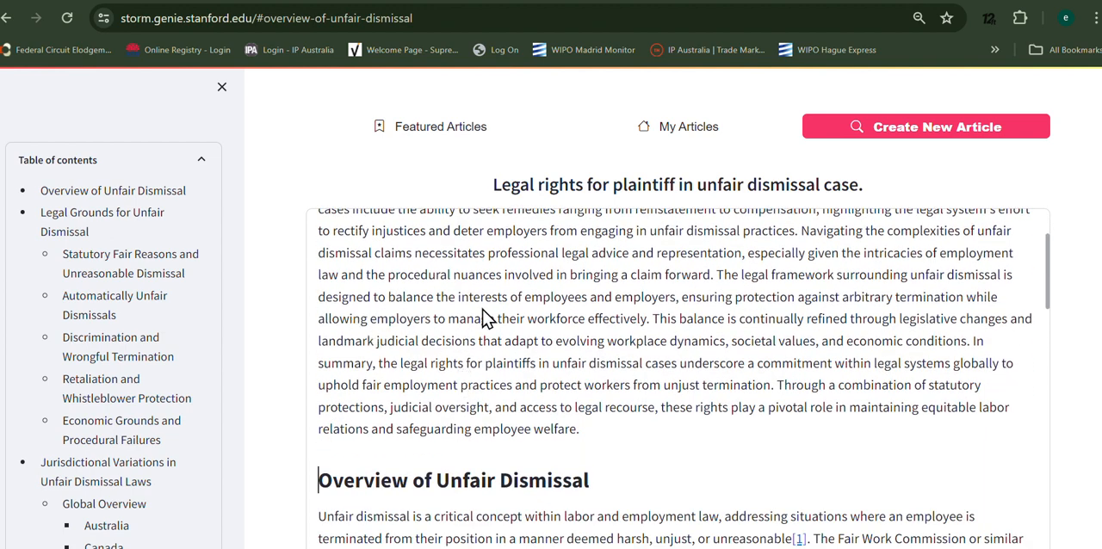
scroll(down, 3)
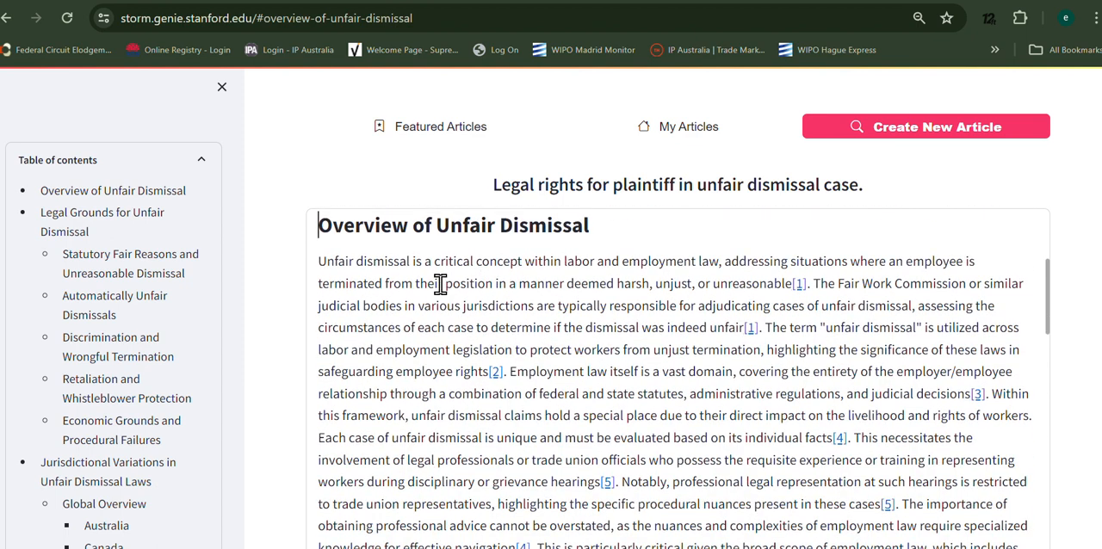
mouse_move(448, 348)
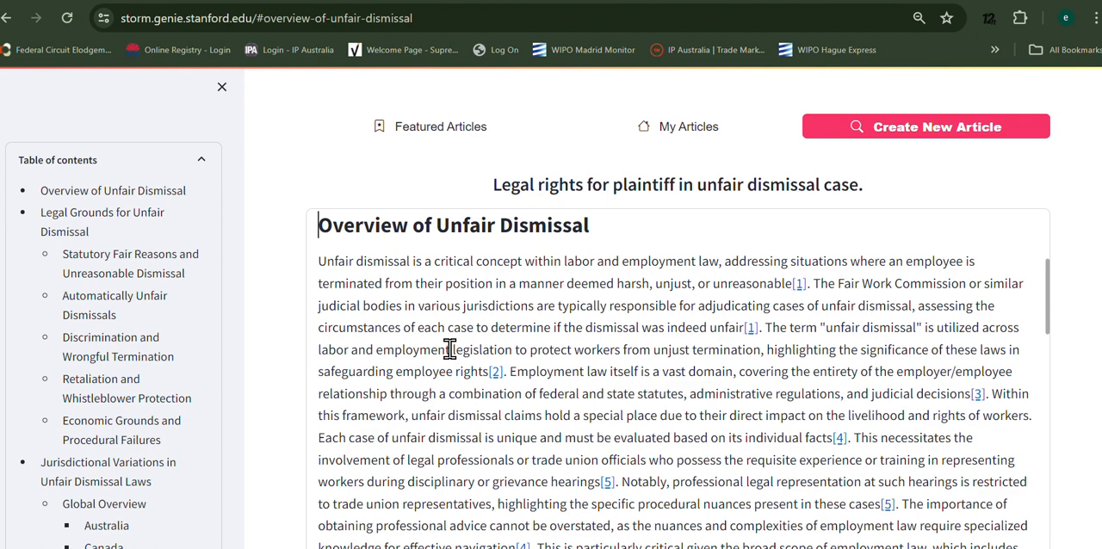
mouse_move(852, 290)
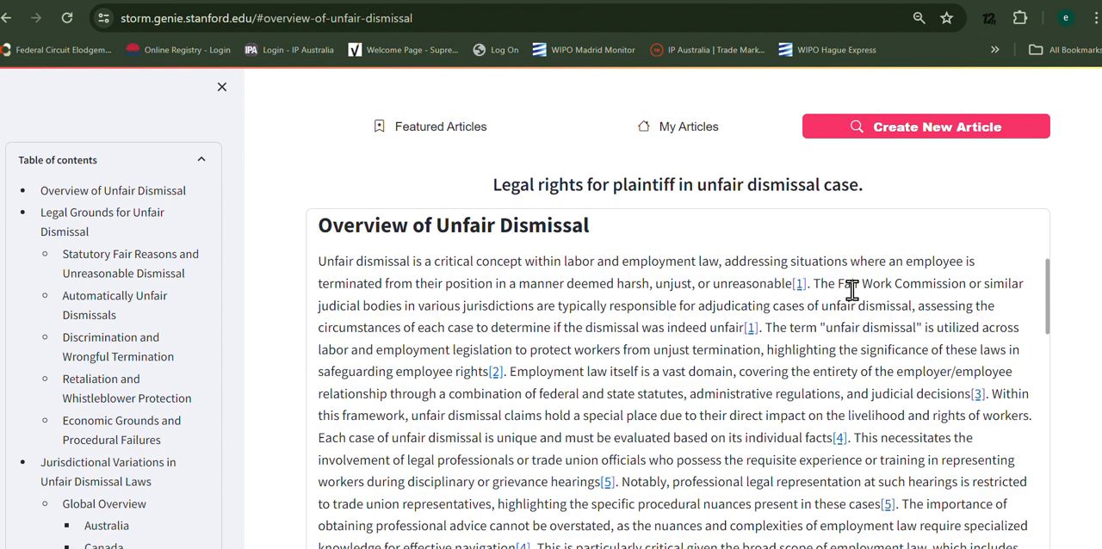
scroll(down, 3)
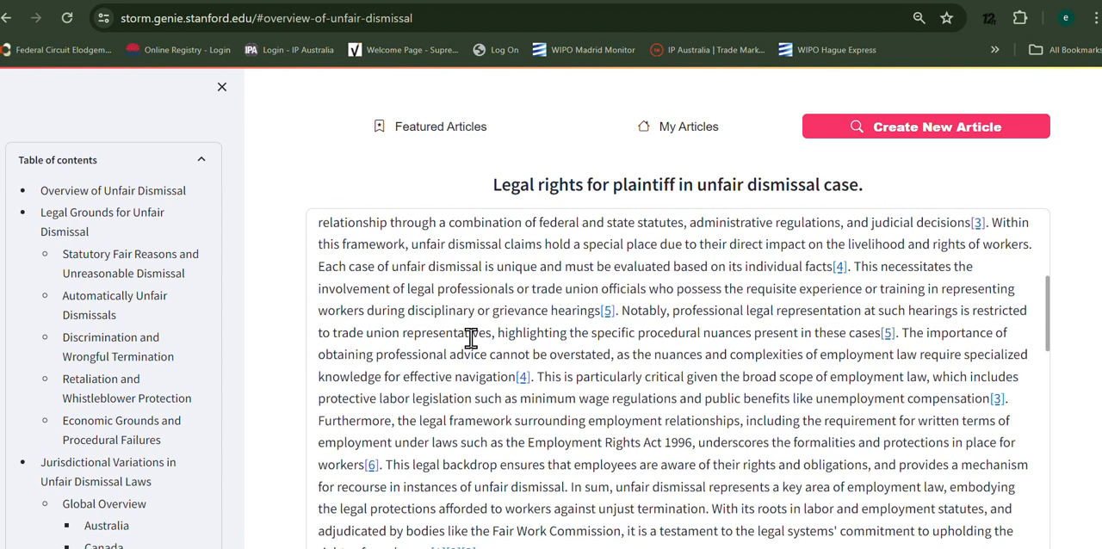
scroll(down, 3)
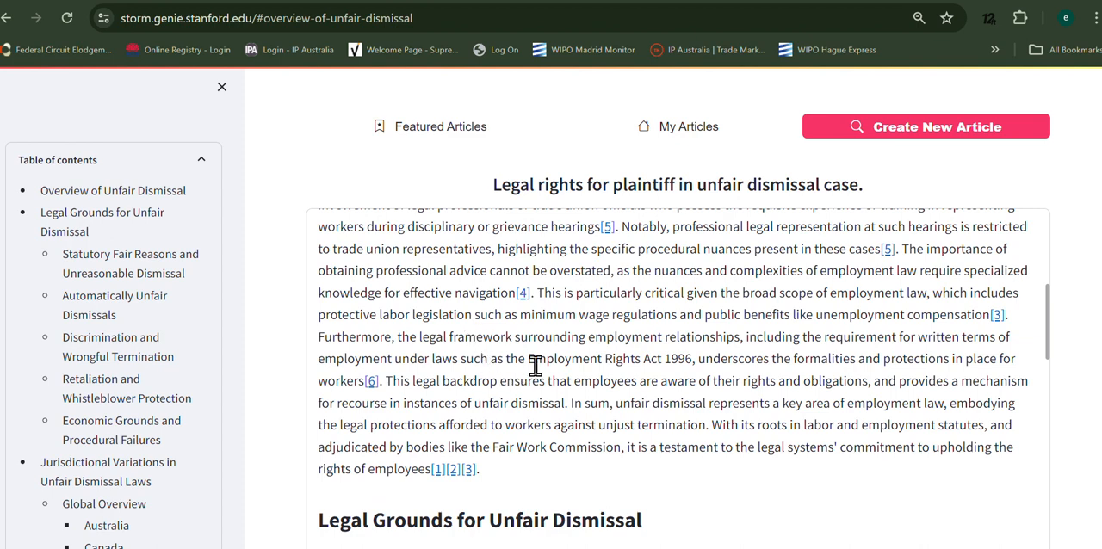
double_click(610, 358)
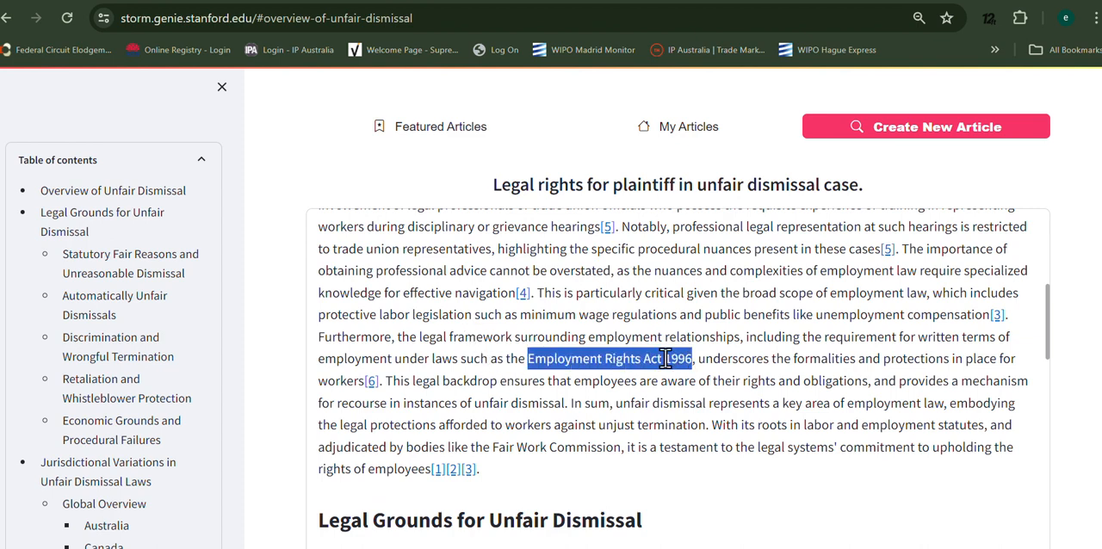
- Scroll through the Legal Grounds subsections down to Economic Grounds and Procedural Failures
scroll(down, 3)
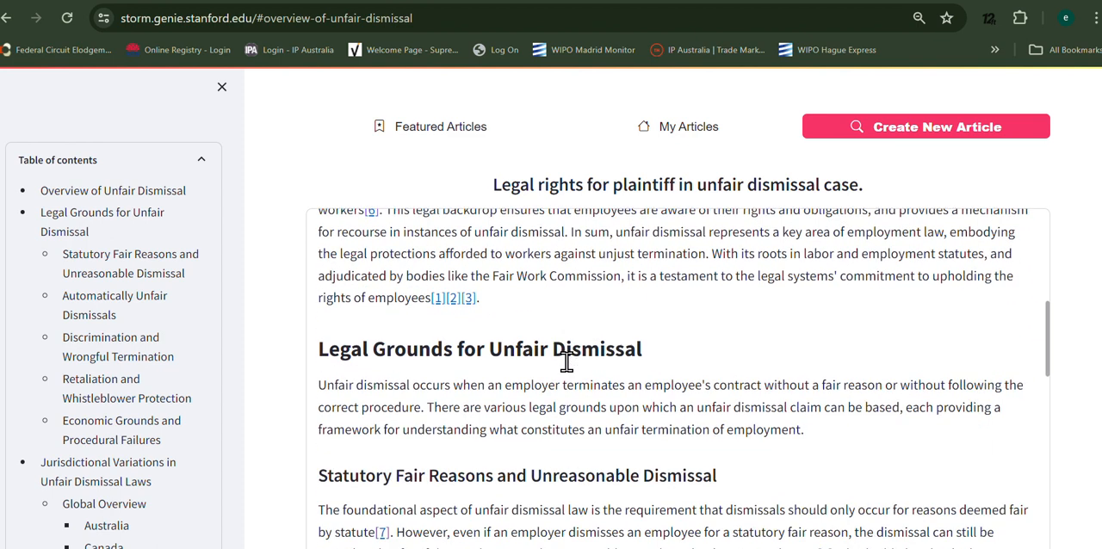
scroll(down, 3)
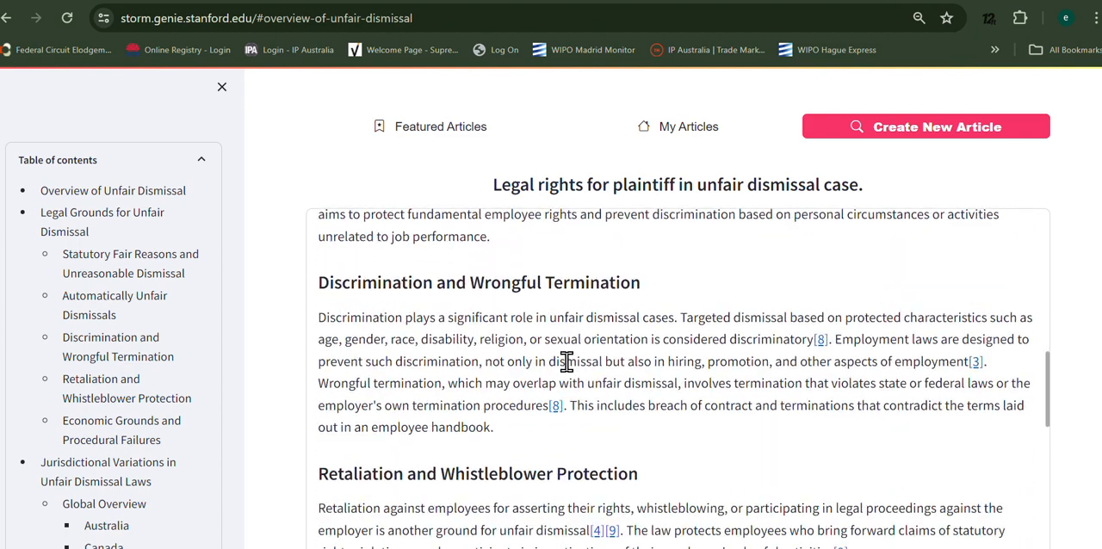
scroll(down, 3)
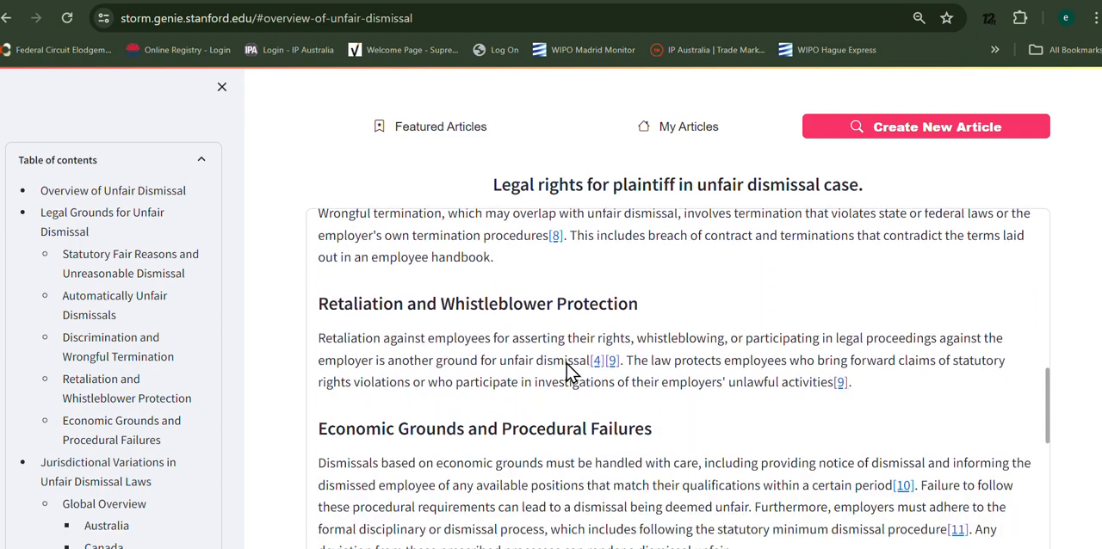
scroll(down, 3)
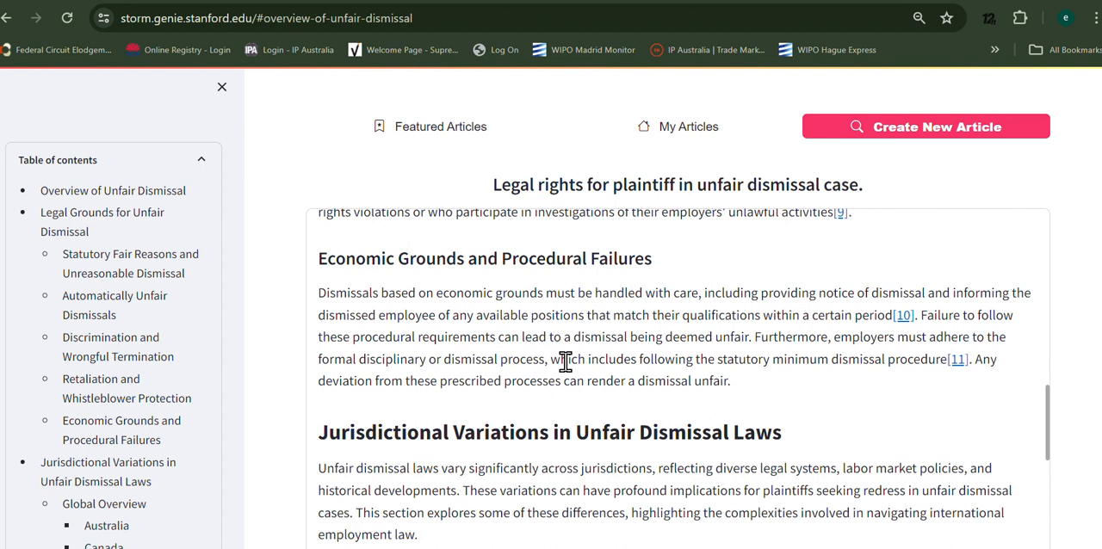
mouse_move(454, 283)
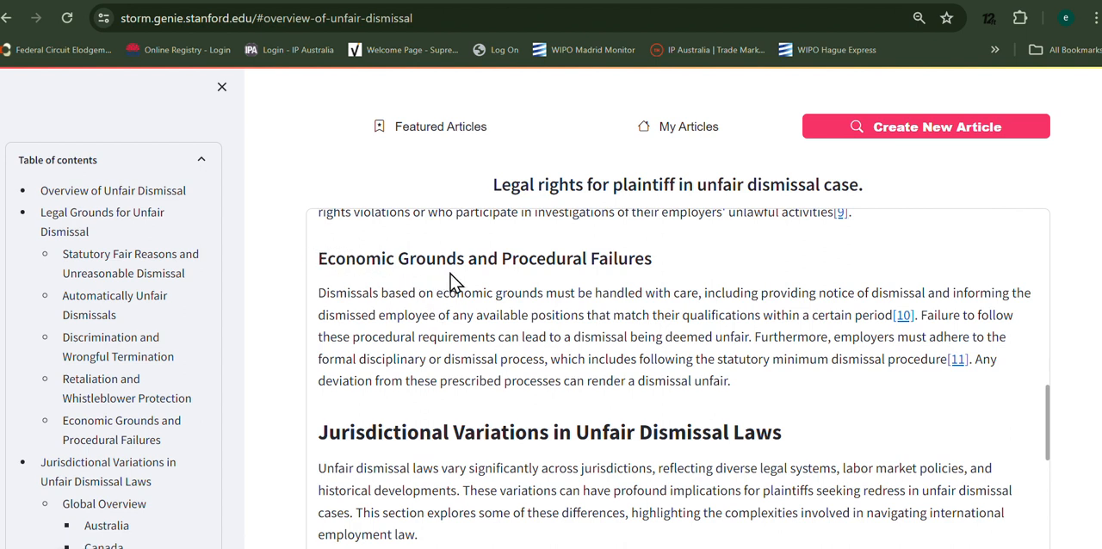
mouse_move(608, 285)
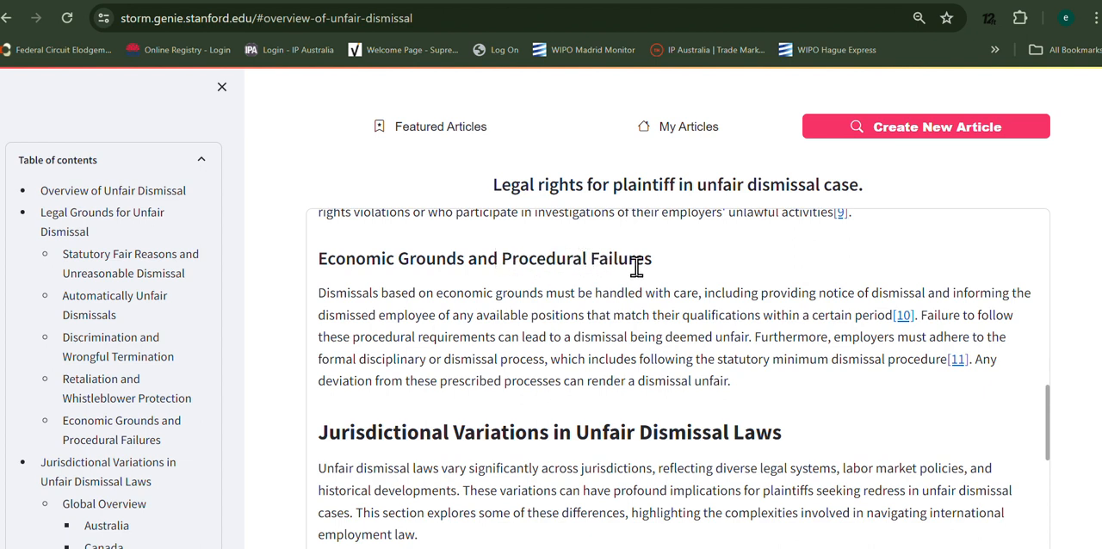
mouse_move(638, 344)
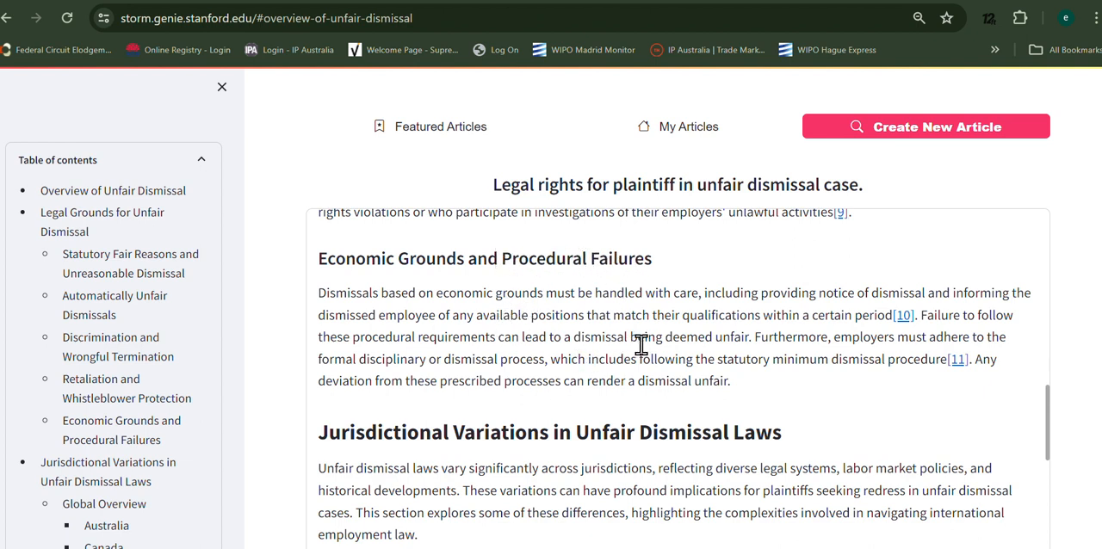
- Read down through the Rights of the Plaintiff and Legal Procedures sections
scroll(down, 3)
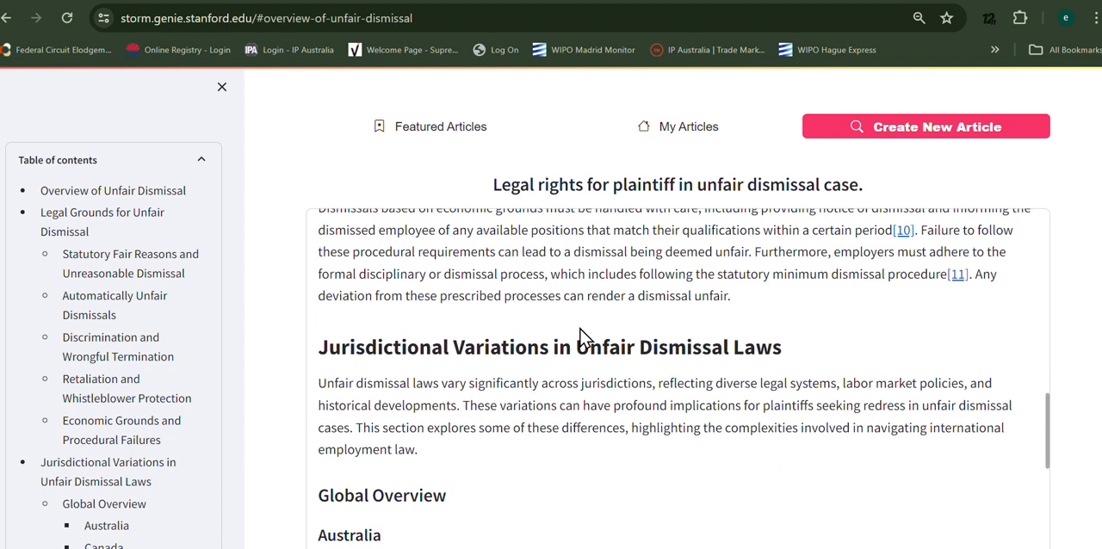
scroll(down, 3)
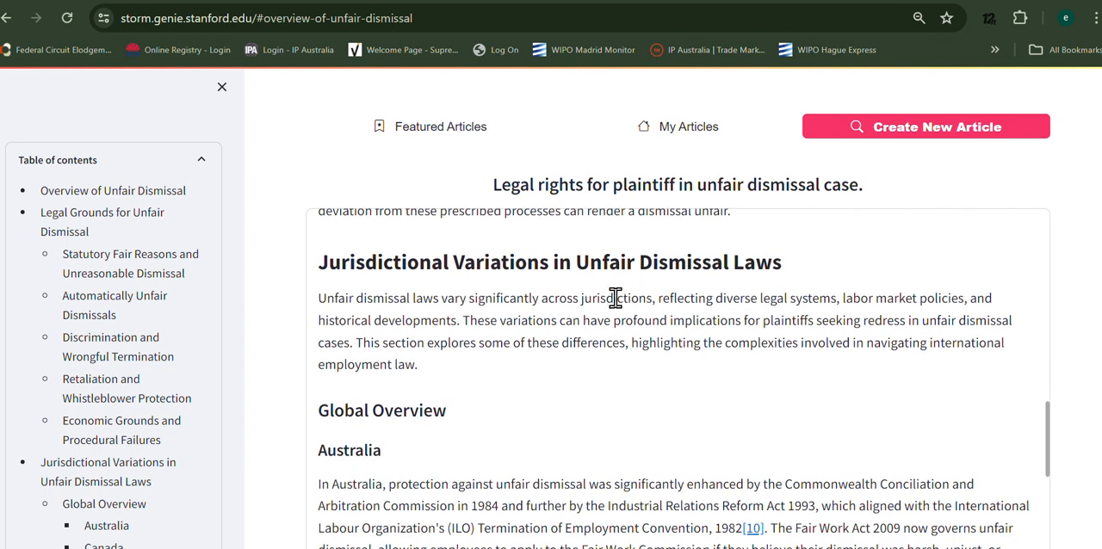
scroll(down, 3)
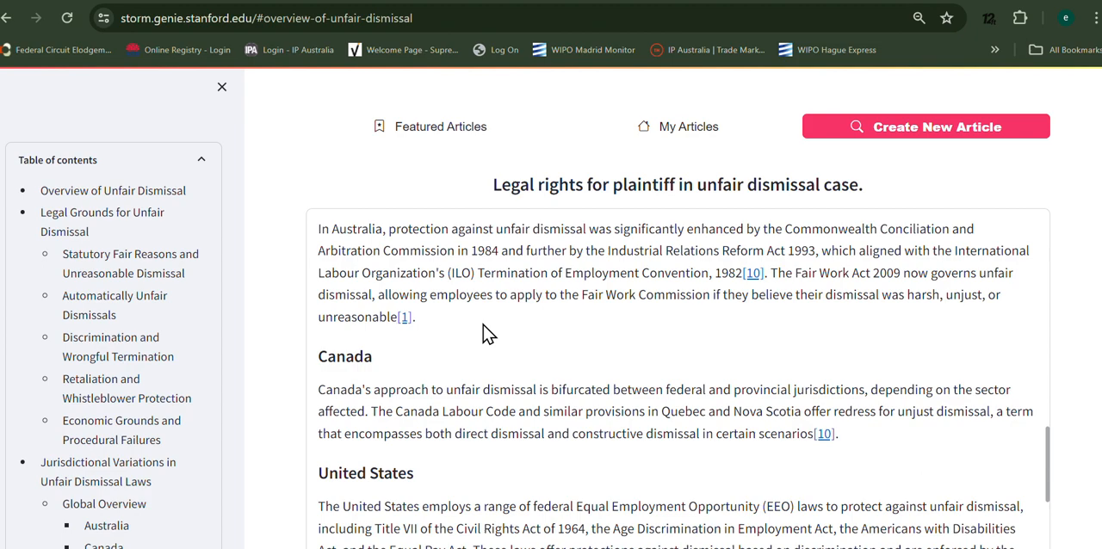
scroll(down, 3)
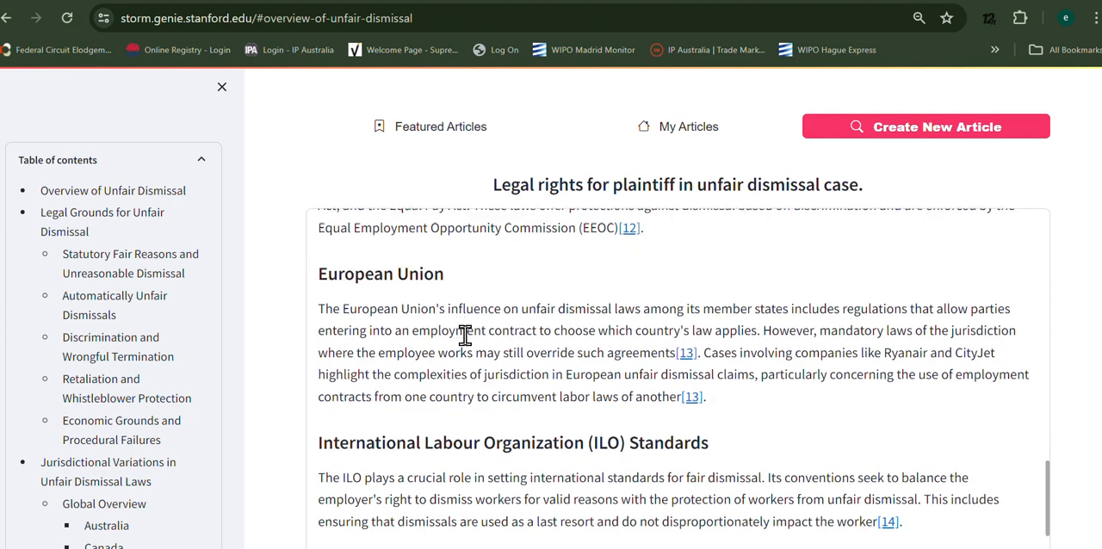
scroll(down, 3)
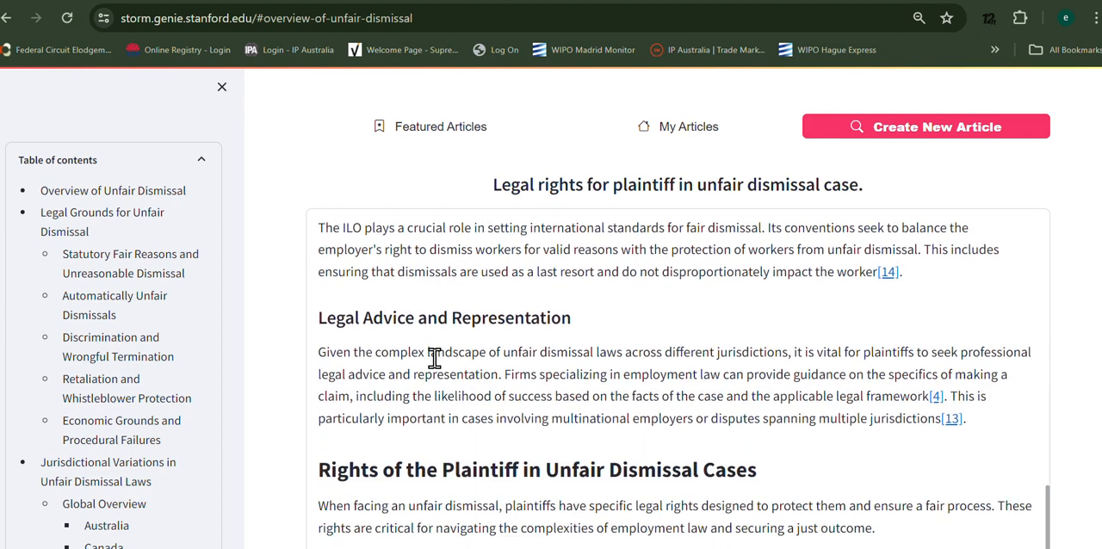
scroll(down, 3)
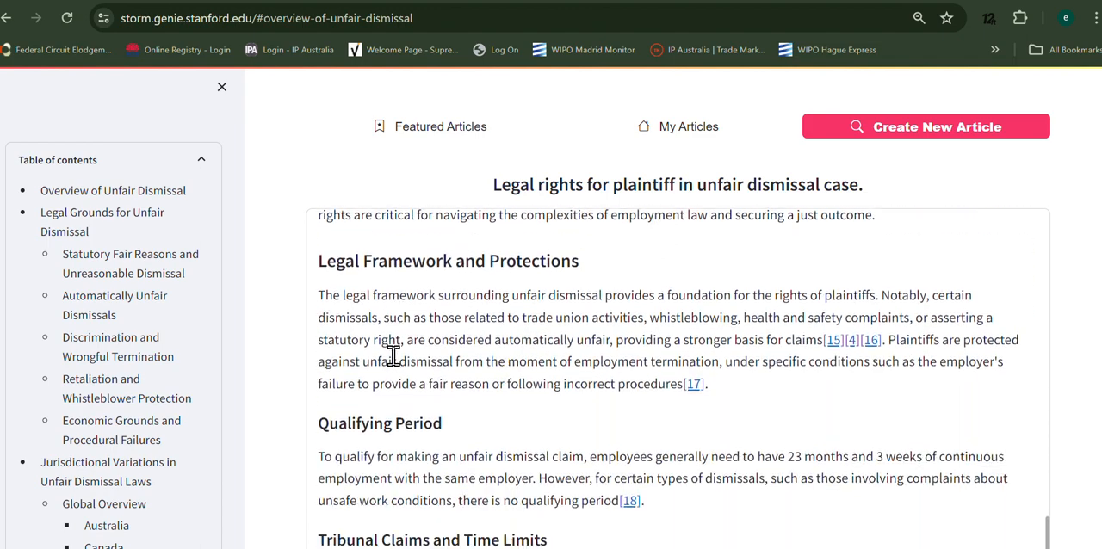
scroll(down, 3)
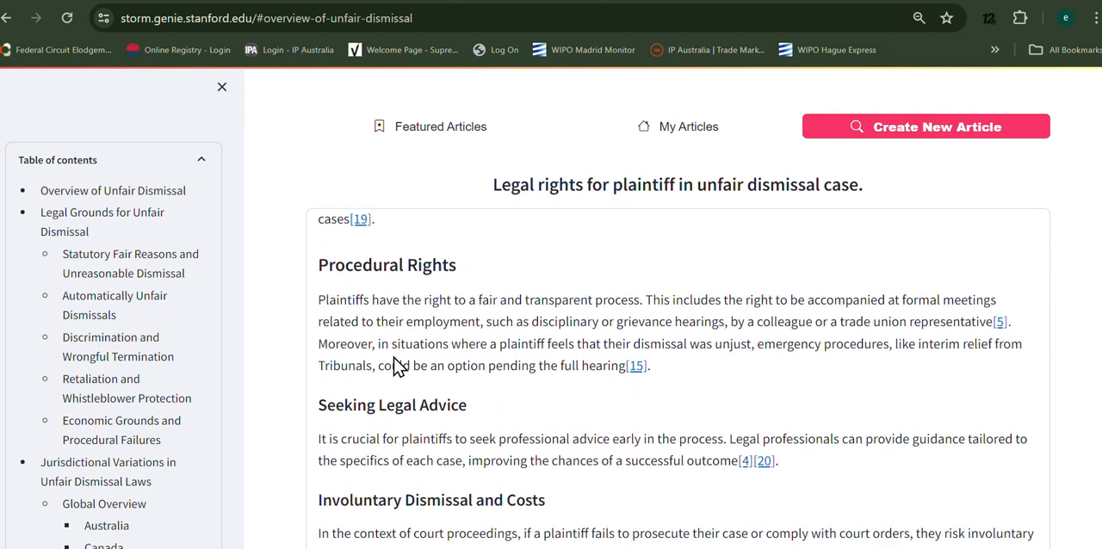
mouse_move(393, 356)
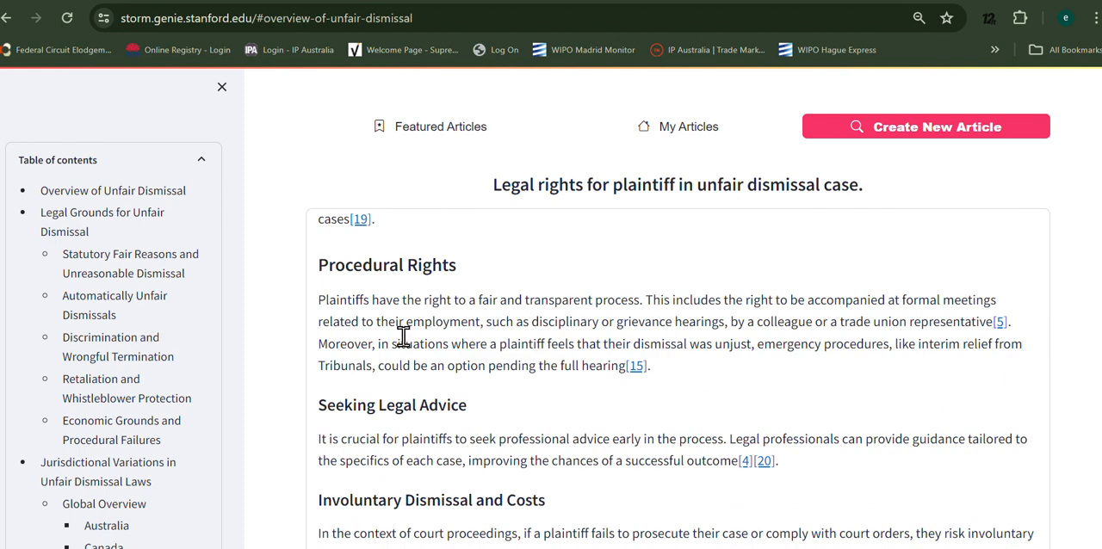
- Continue past recent developments to the Case Studies and Landmark Judgments heading
scroll(down, 3)
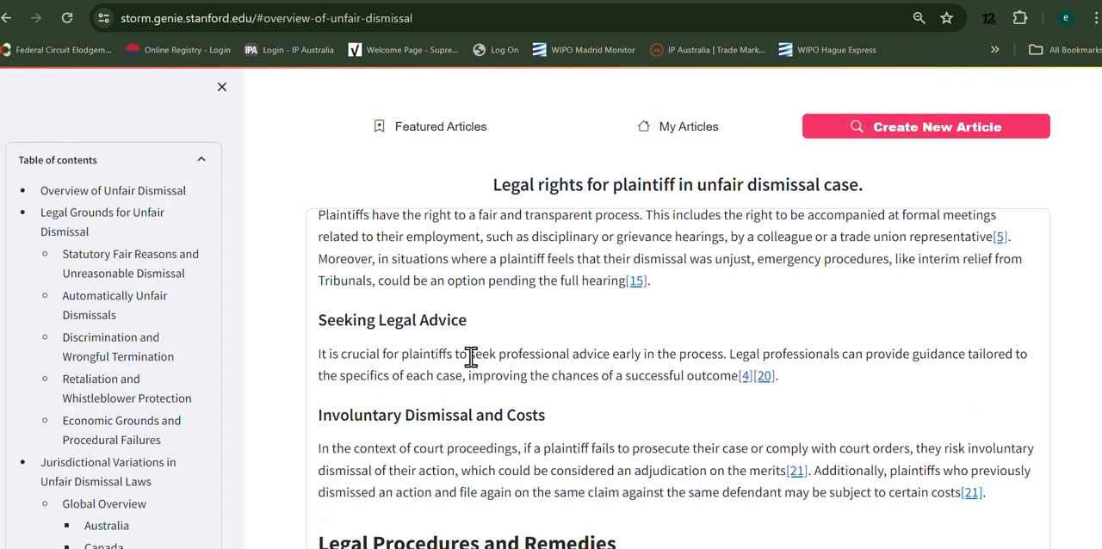
scroll(down, 3)
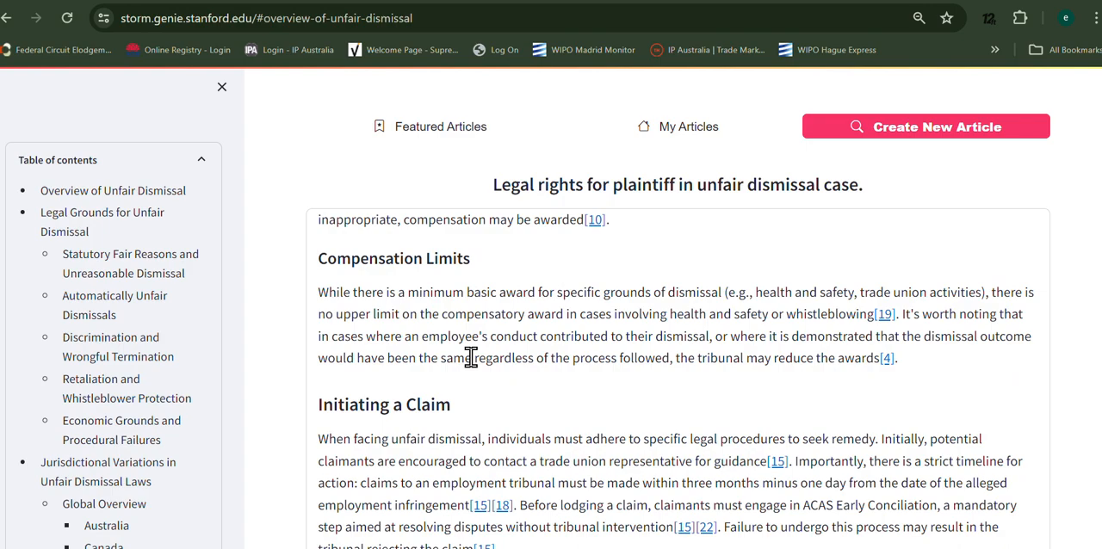
scroll(down, 3)
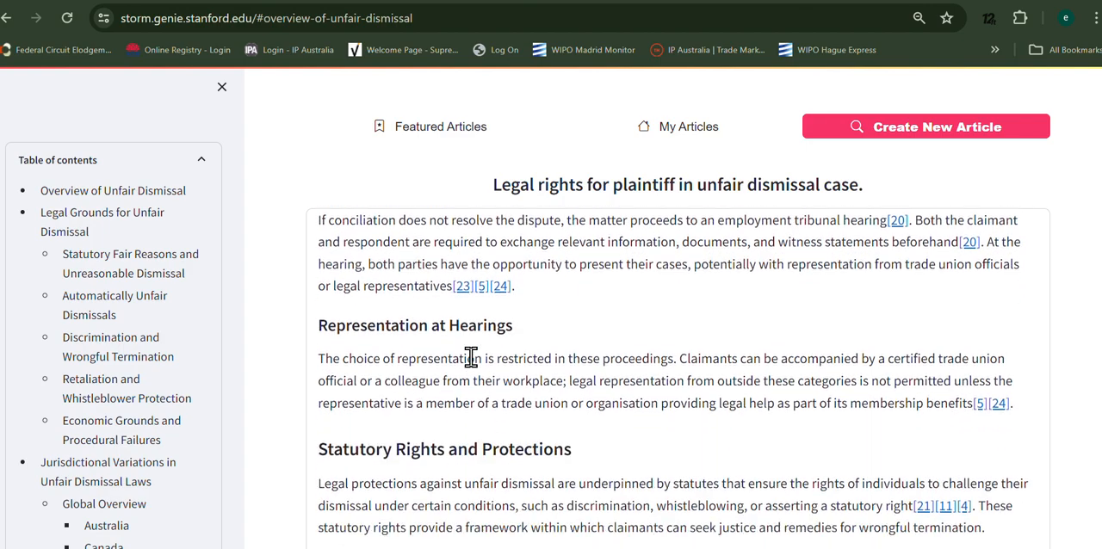
scroll(down, 3)
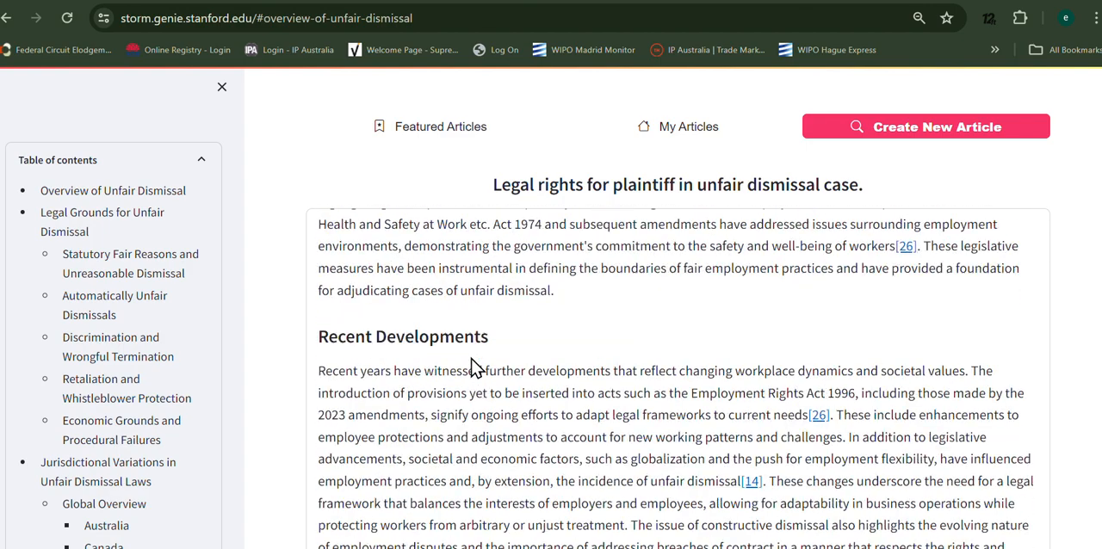
scroll(down, 3)
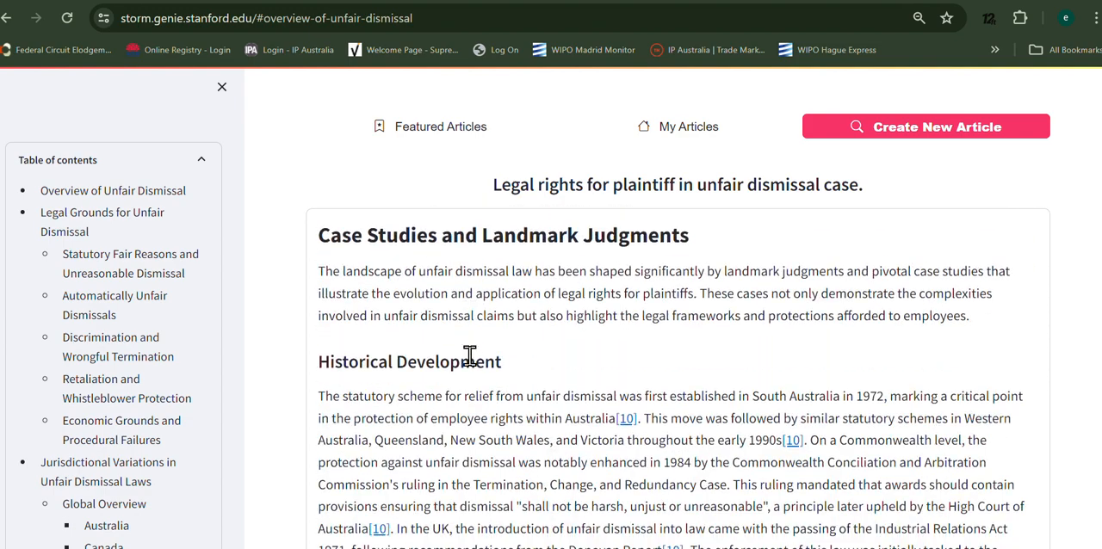
- Scroll past Historical Development to the Influential Judgments subsections for Australia and the United Kingdom
scroll(down, 3)
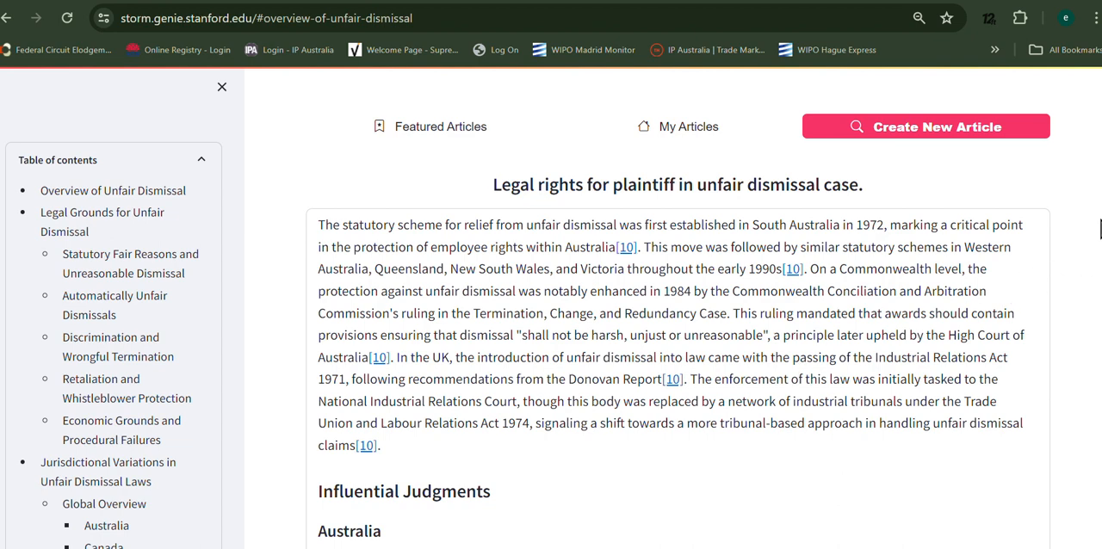
scroll(down, 3)
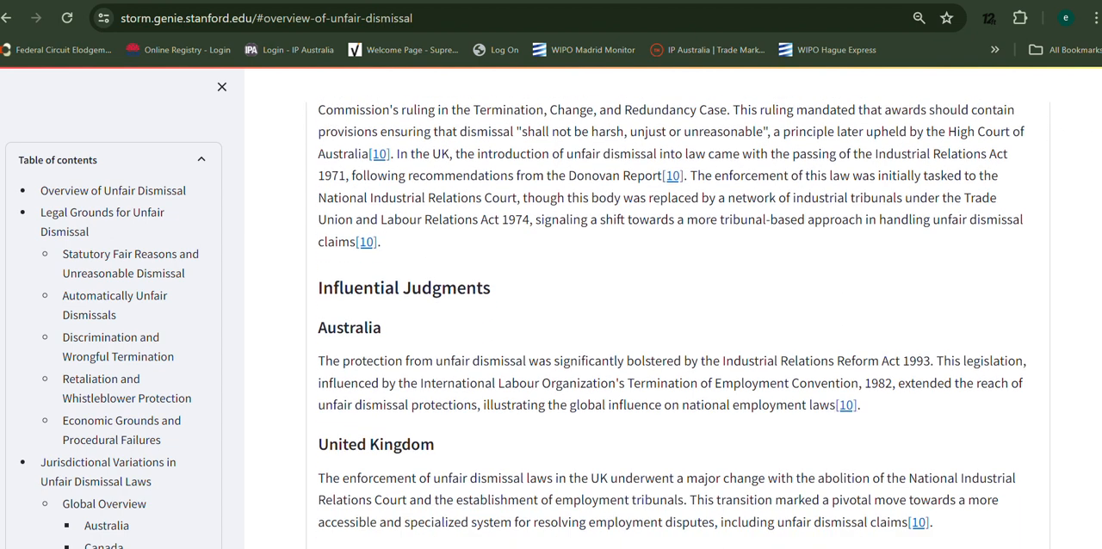
mouse_move(414, 357)
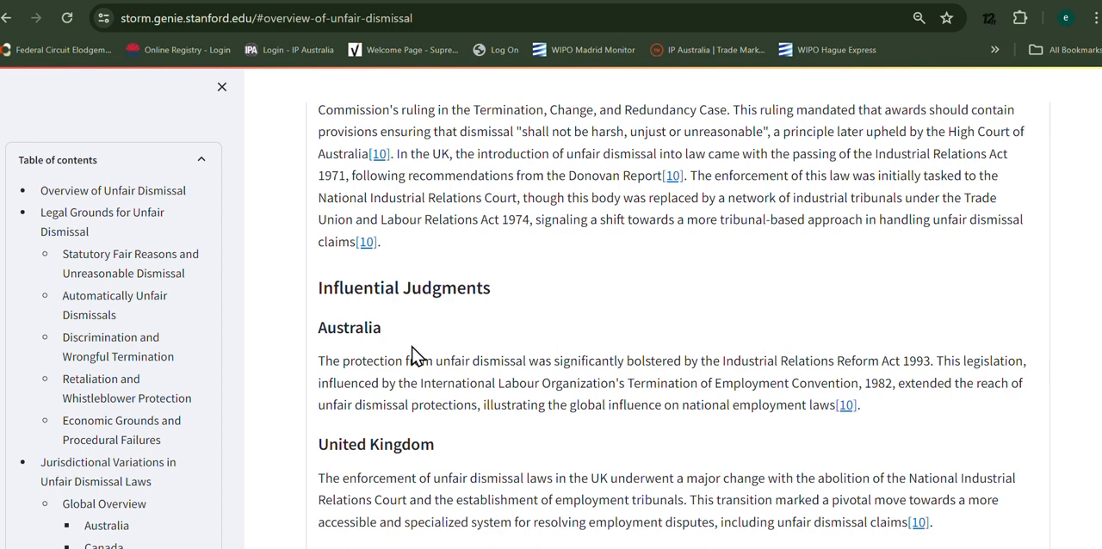
mouse_move(451, 406)
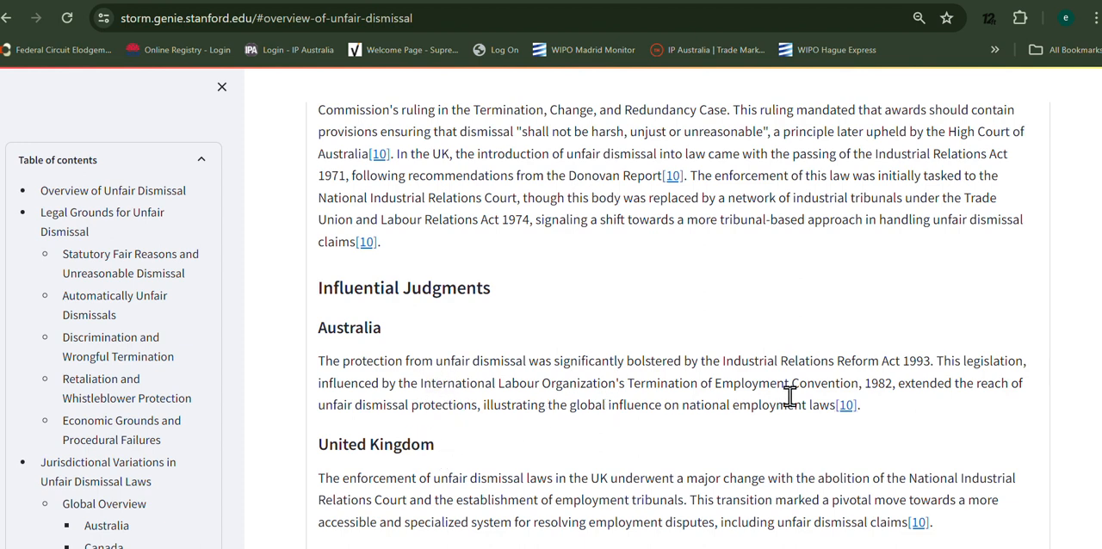
- Jump via the table of contents to Impact on Legal Rights for Plaintiffs, then to Influential Judgments
scroll(up, 3)
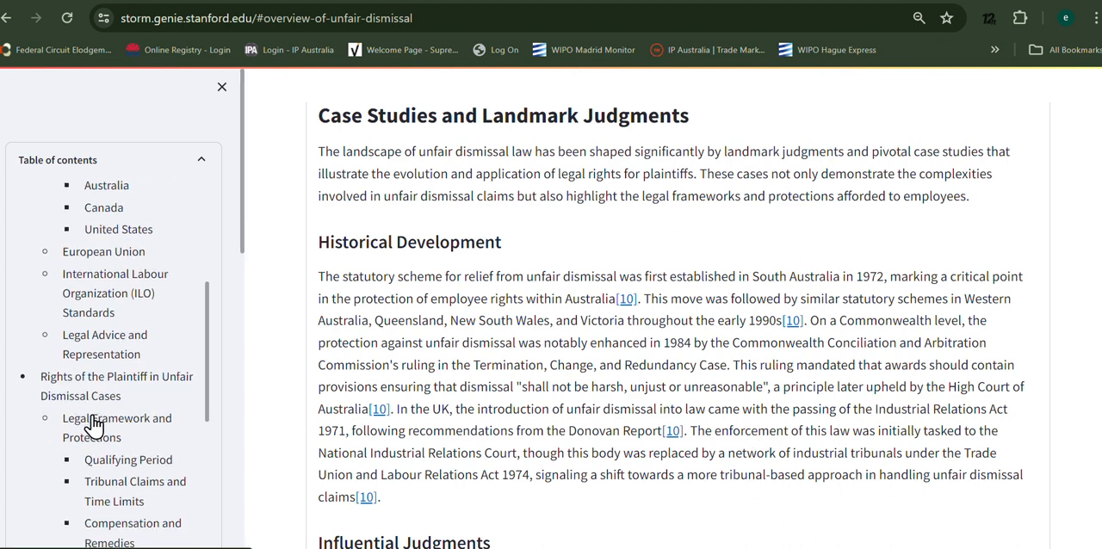
scroll(down, 3)
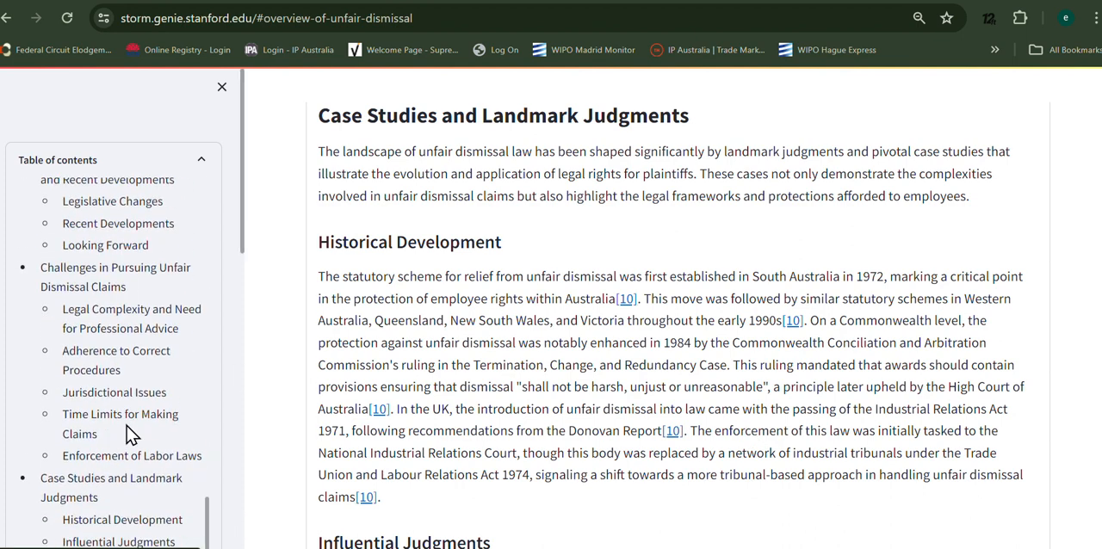
scroll(down, 3)
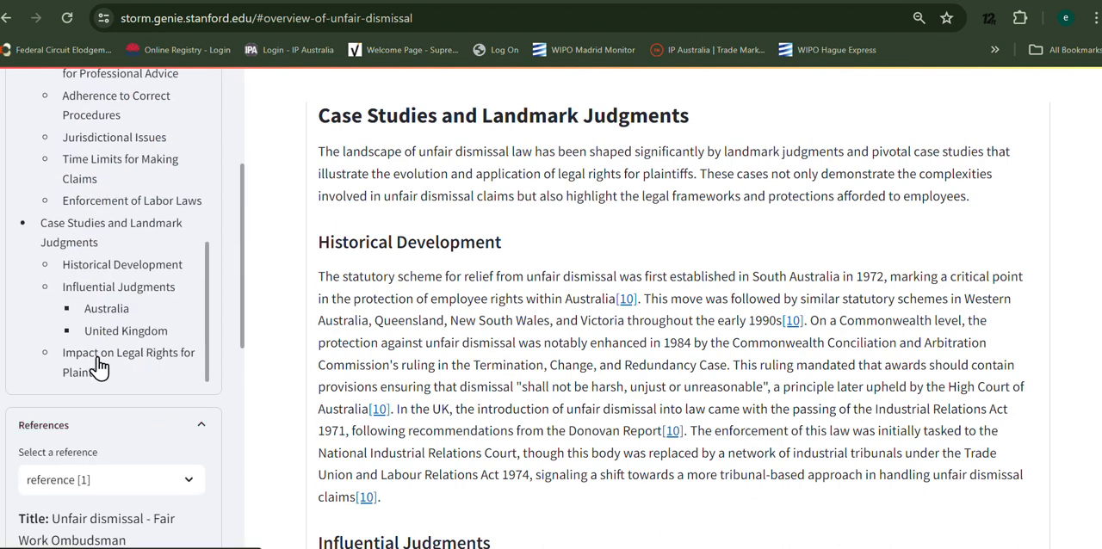
click(128, 361)
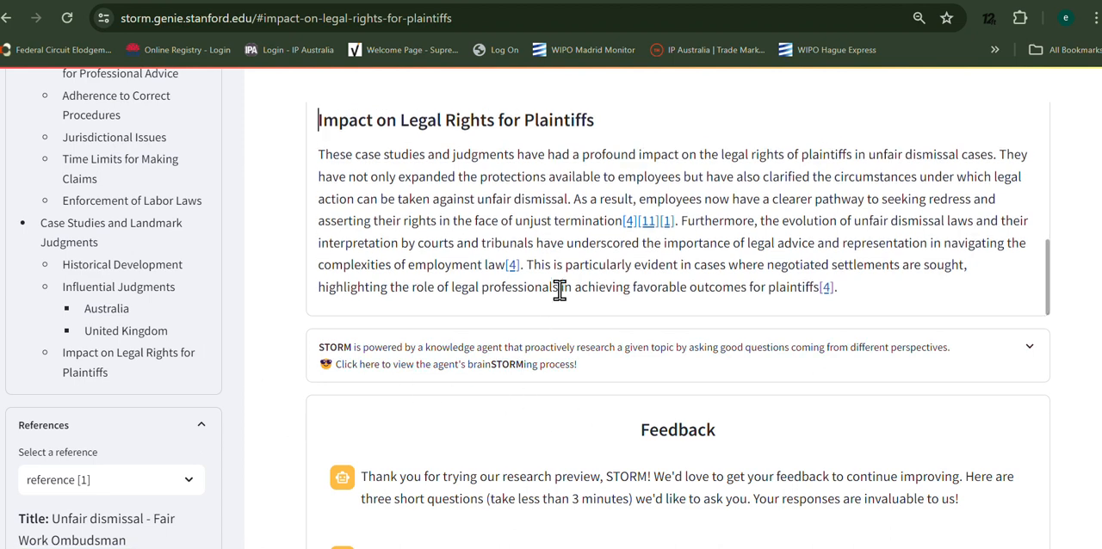
scroll(up, 3)
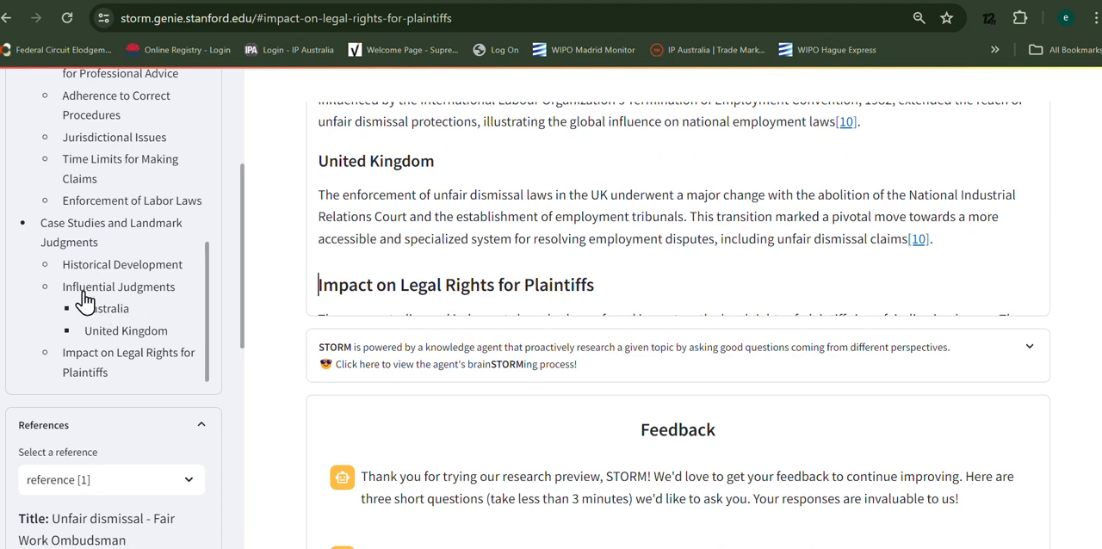
click(119, 286)
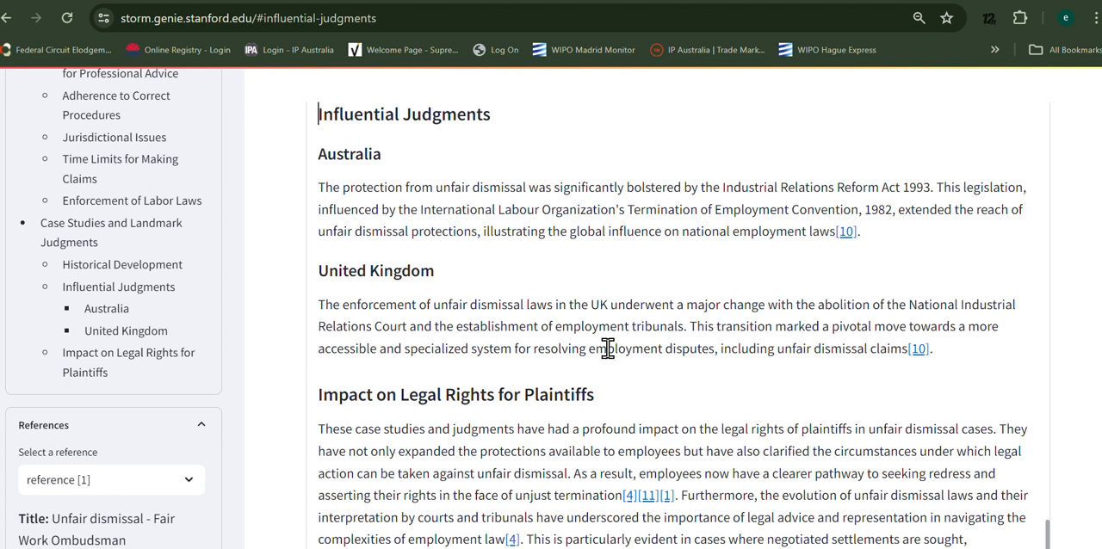
mouse_move(1075, 508)
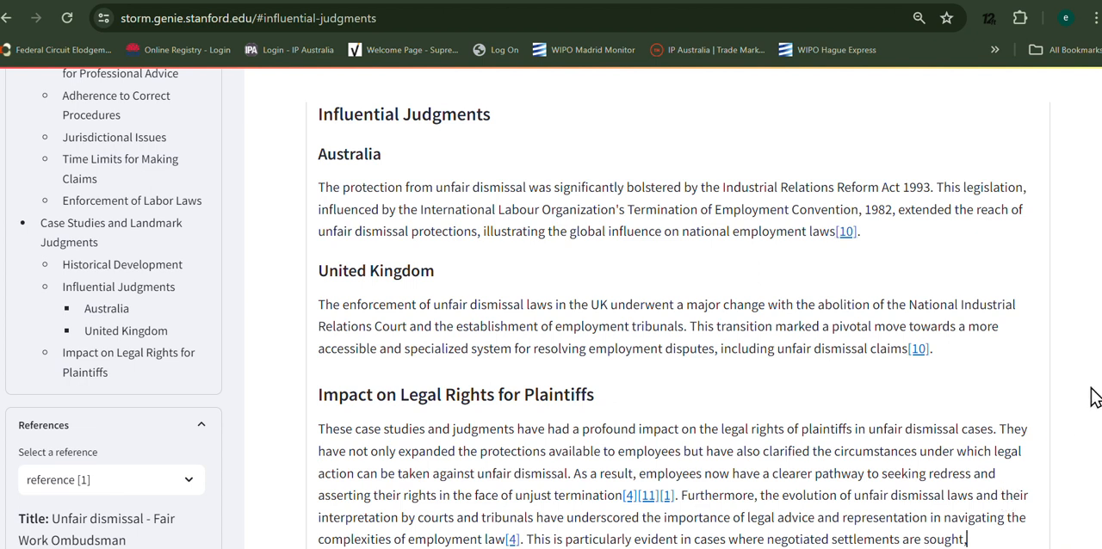
mouse_move(255, 393)
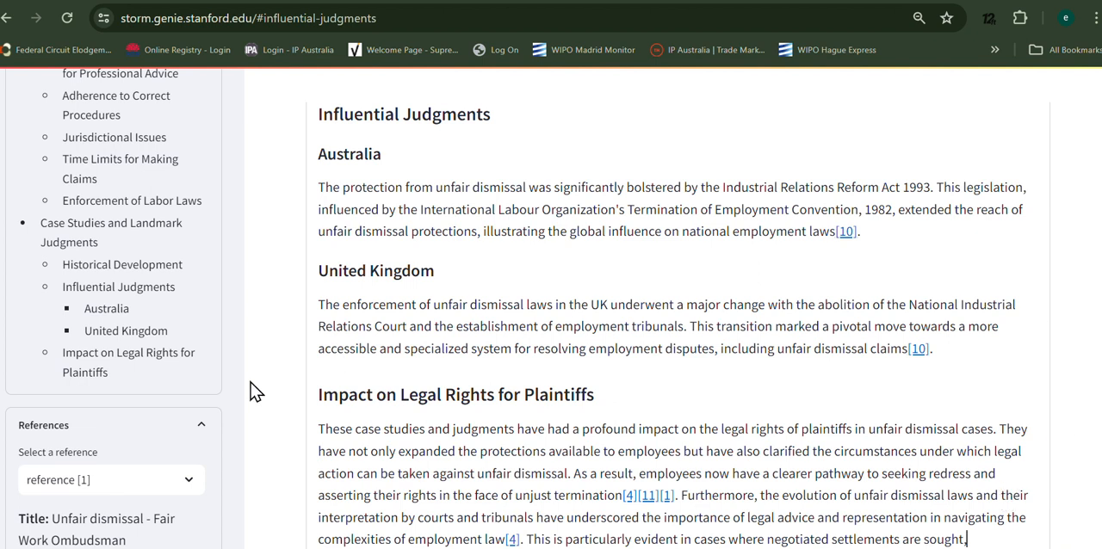
- Scroll the References panel through reference [1]'s Fair Work Ombudsman URL and highlights
scroll(down, 3)
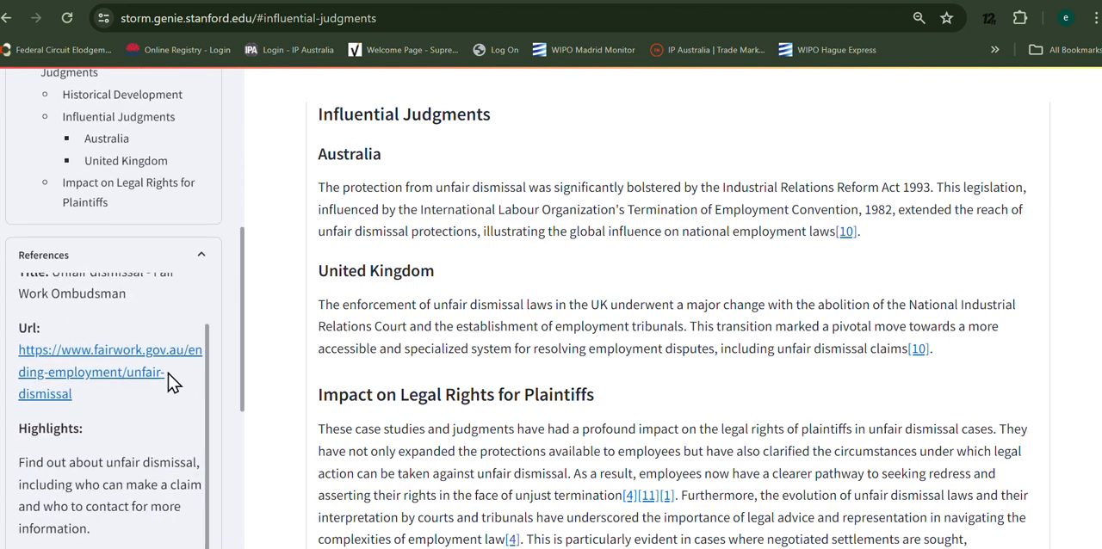
scroll(up, 3)
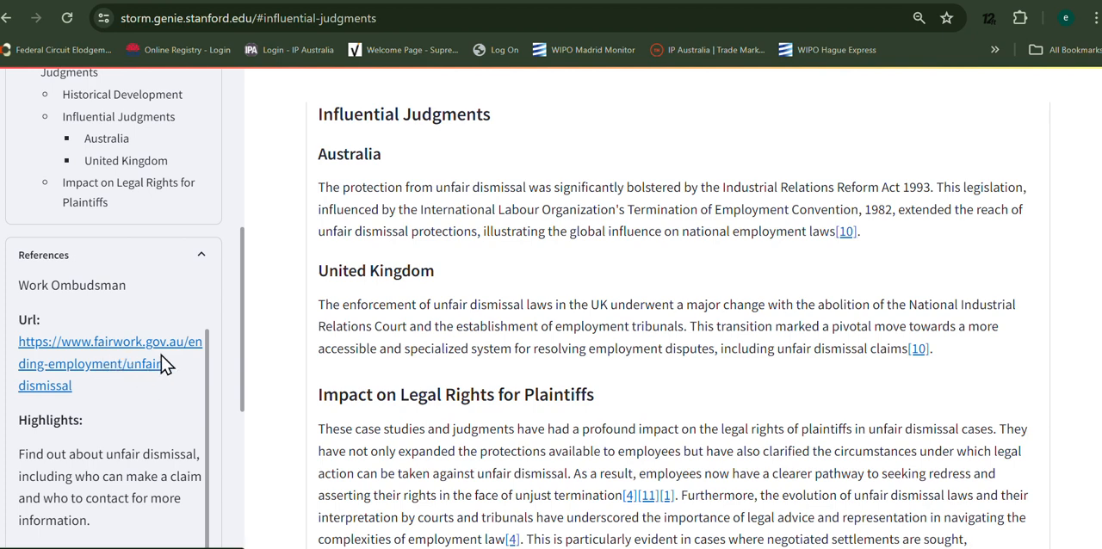
scroll(down, 3)
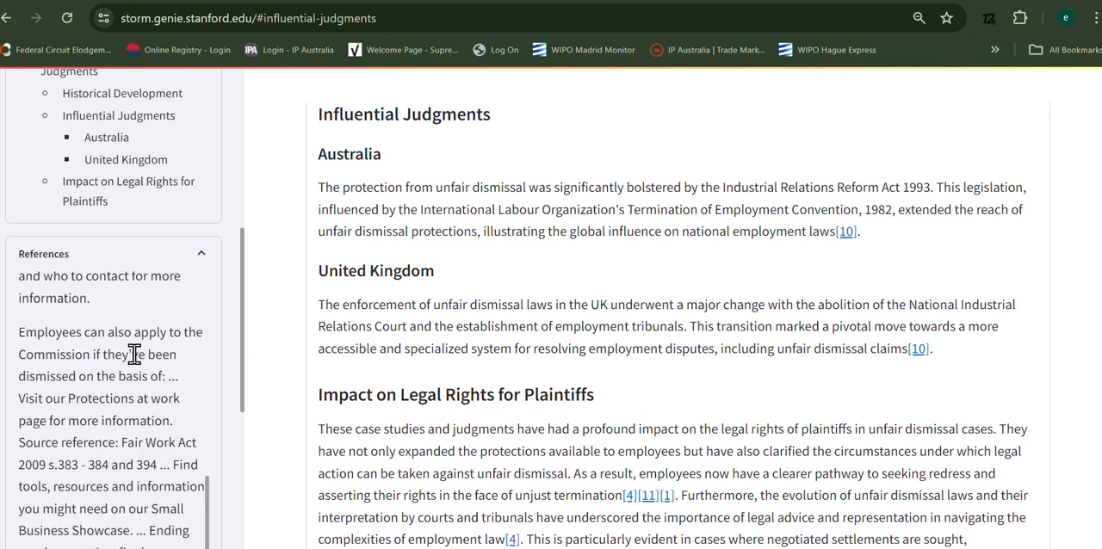
scroll(down, 3)
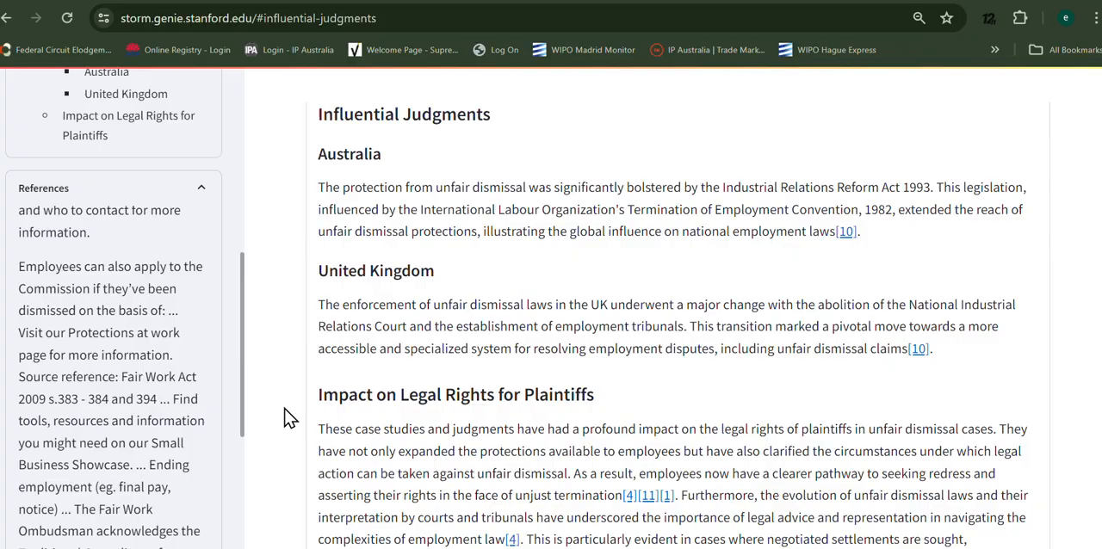
scroll(down, 3)
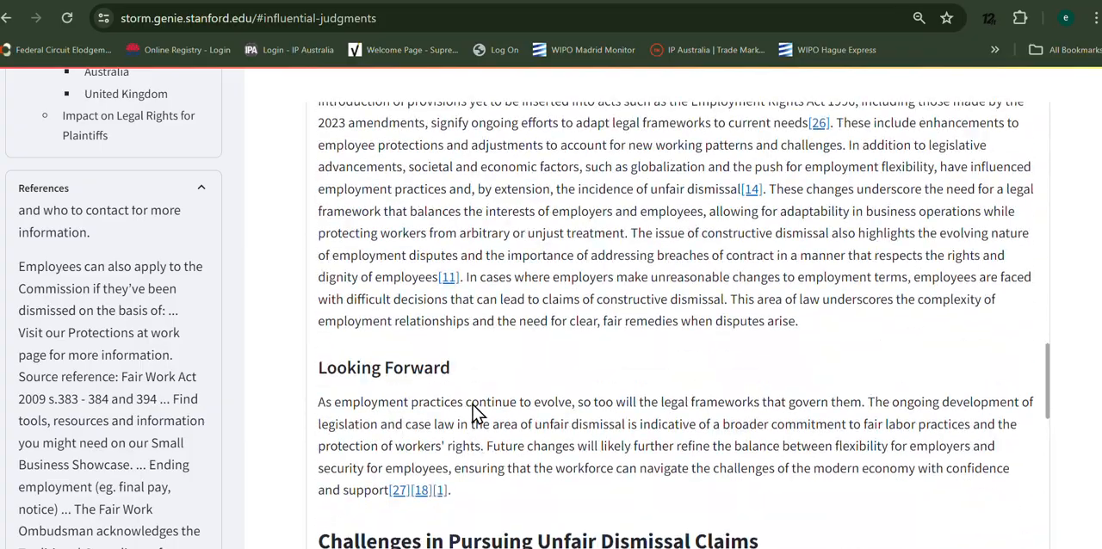
- Scroll the article back up to Time Limits for Making Claims and Enforcement of Labor Laws
scroll(up, 3)
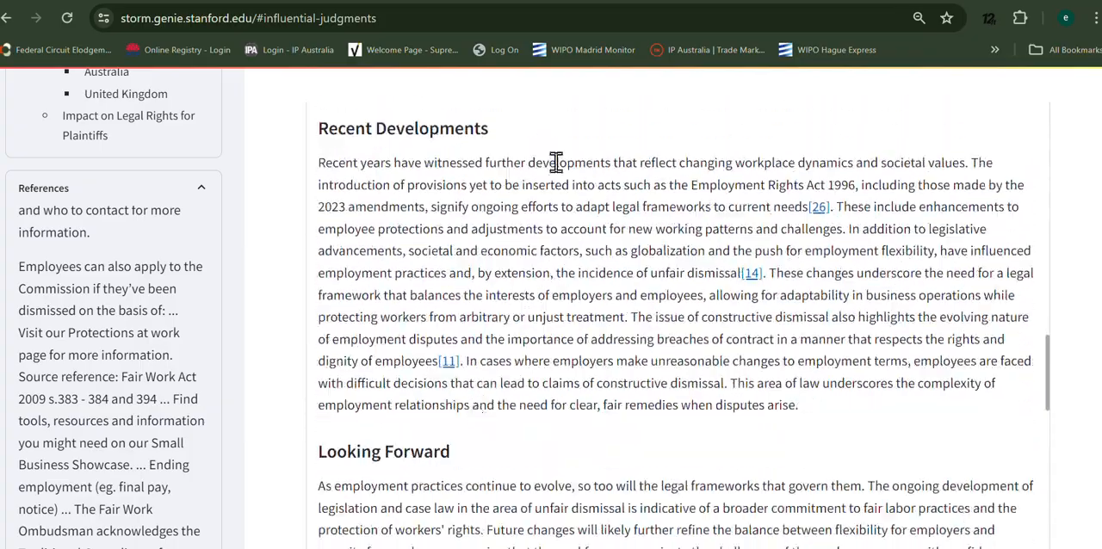
scroll(down, 3)
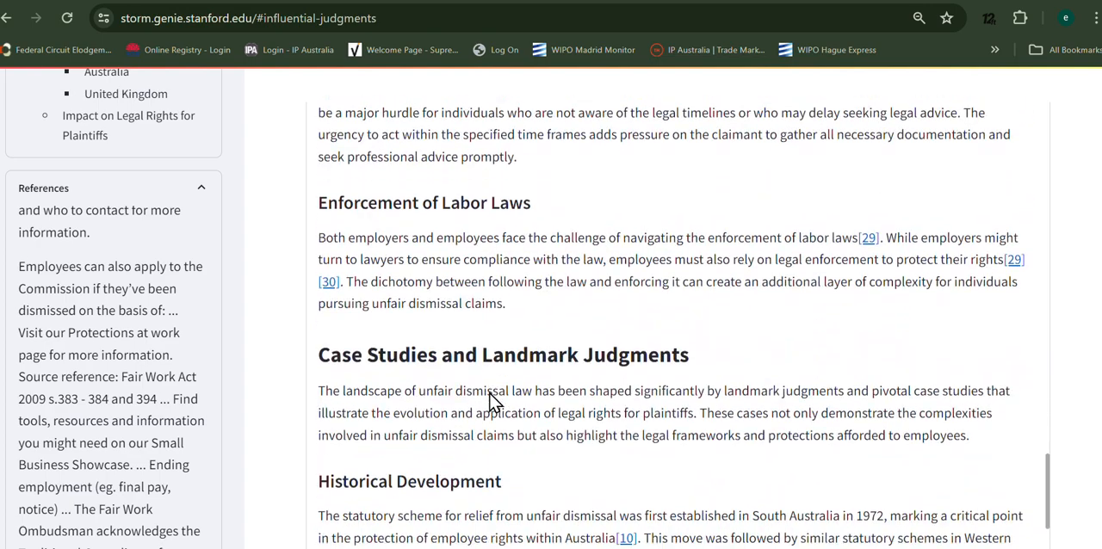
scroll(up, 3)
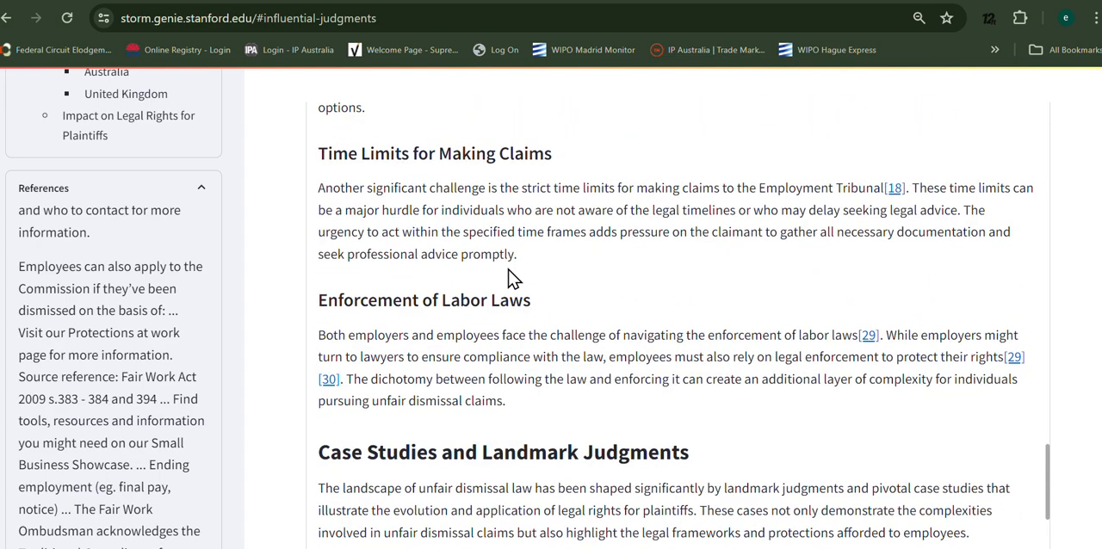